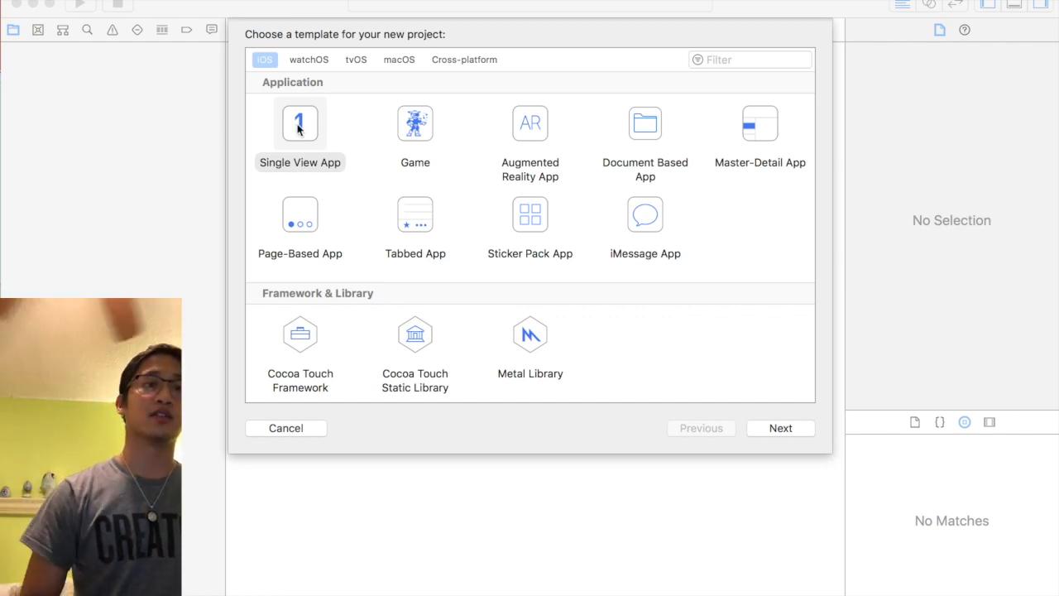
Create single-view project PageController on the Desktop and set iPhone 7 as the run destination
{"action": "left_click", "coordinate": [781, 428]}
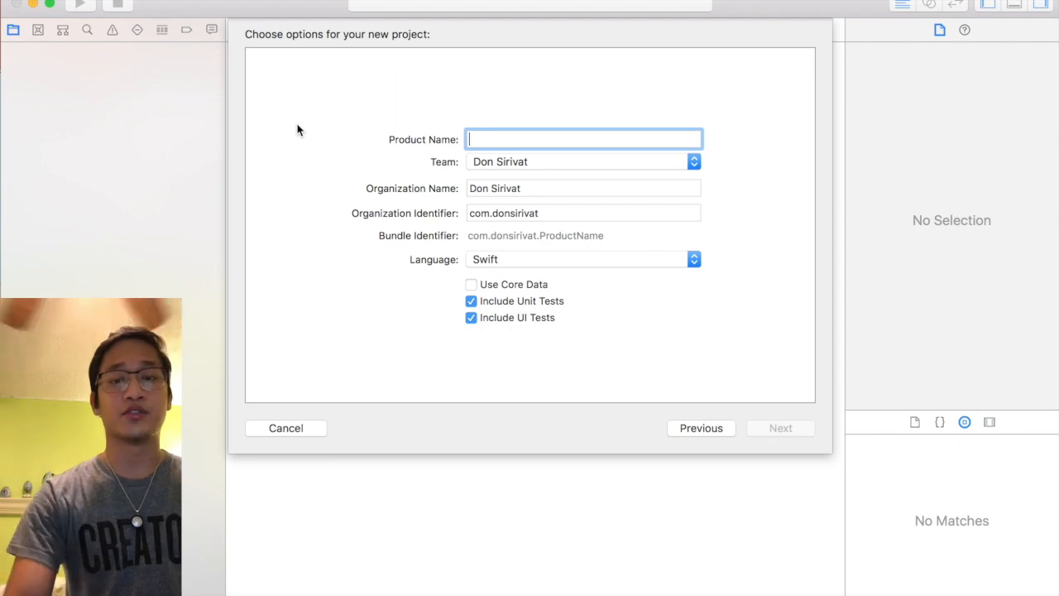
{"action": "type", "text": "Page"}
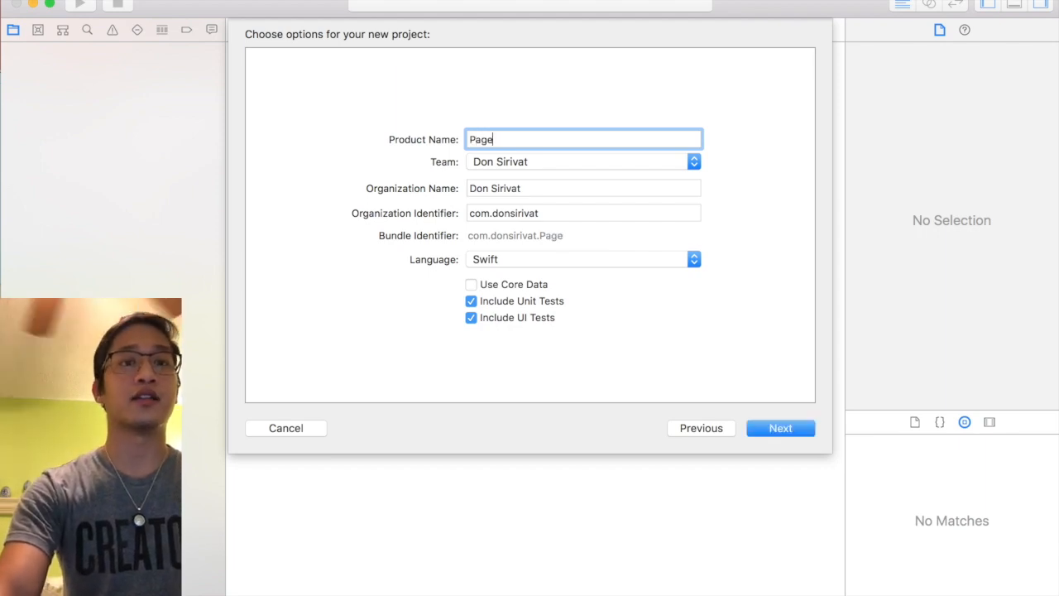
{"action": "type", "text": "Controller"}
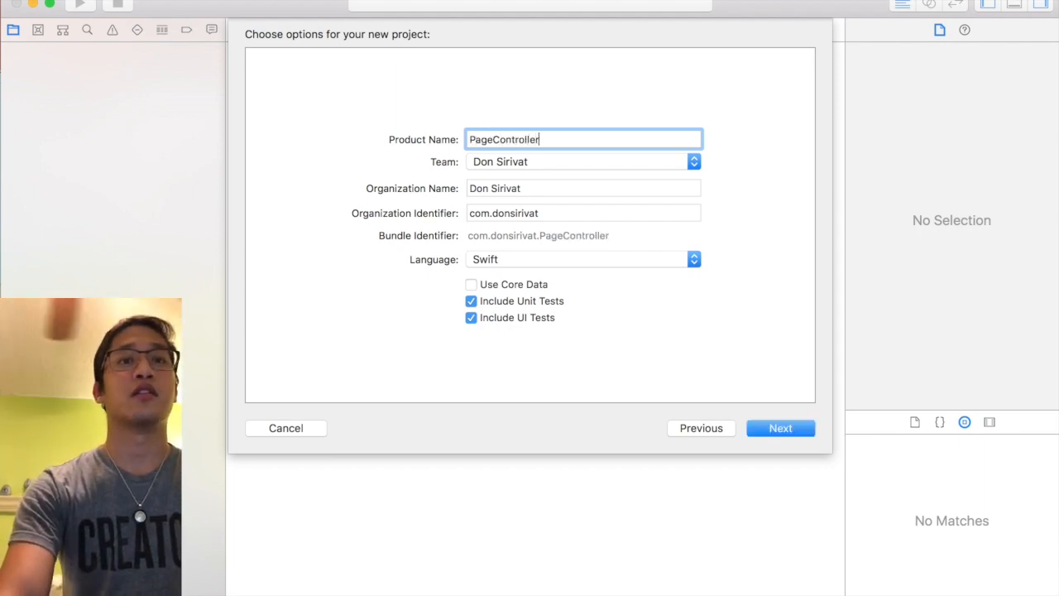
{"action": "left_click", "coordinate": [781, 428]}
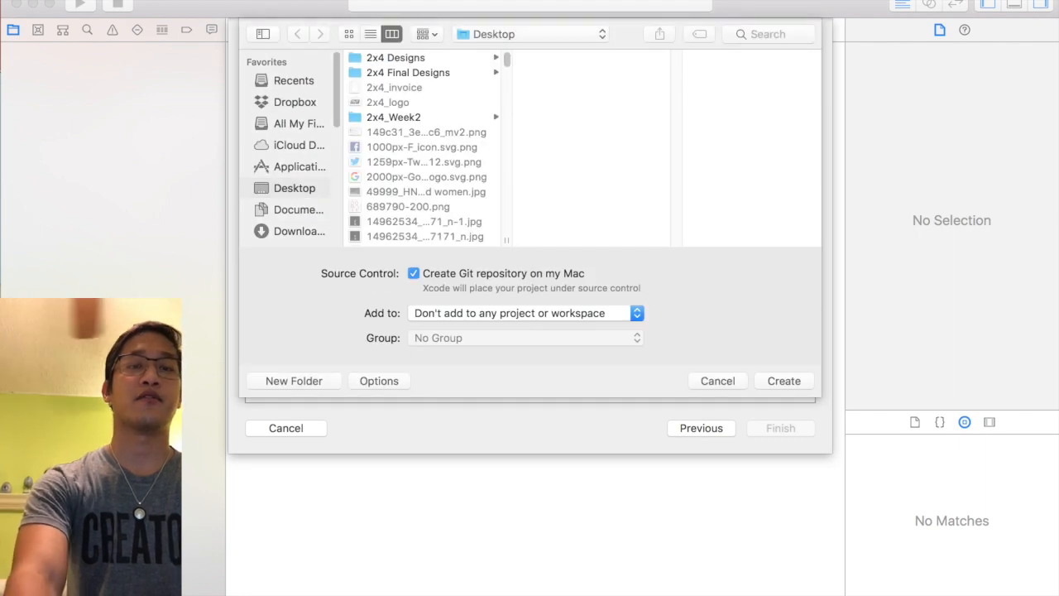
{"action": "left_click", "coordinate": [784, 381]}
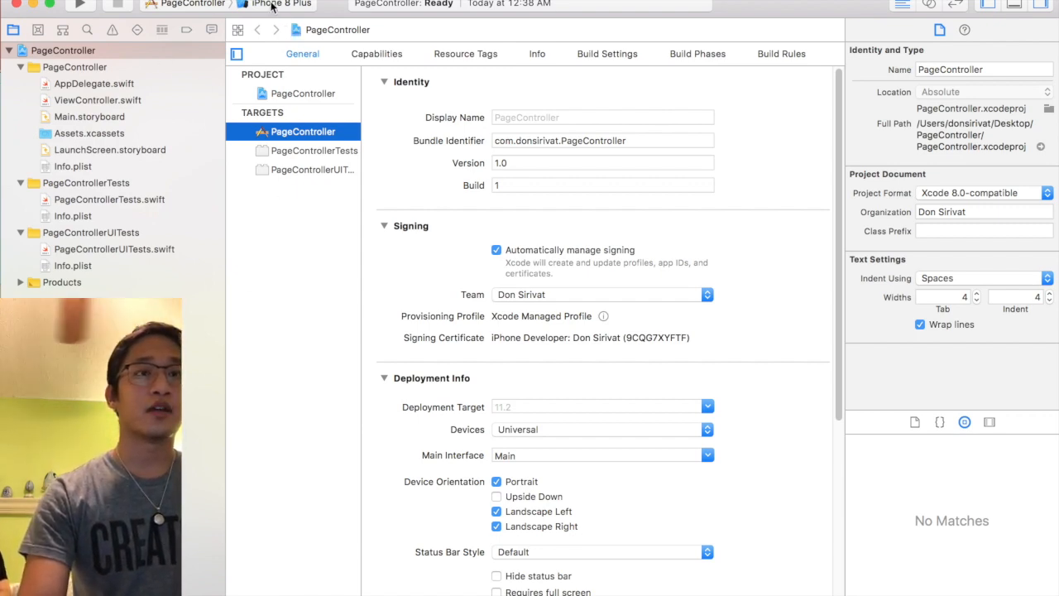
{"action": "left_click", "coordinate": [280, 4]}
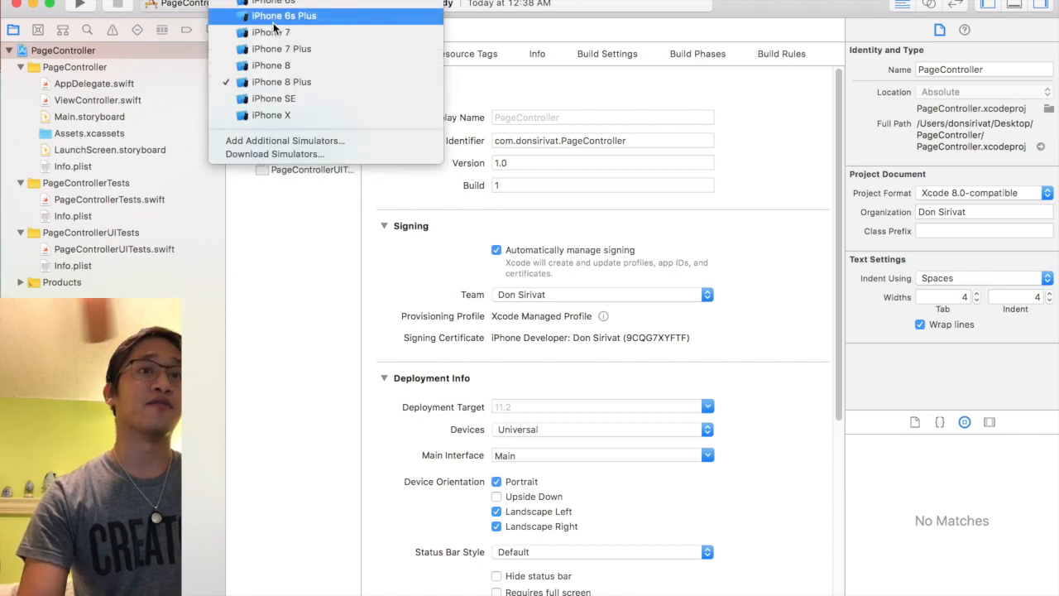
{"action": "left_click", "coordinate": [271, 32]}
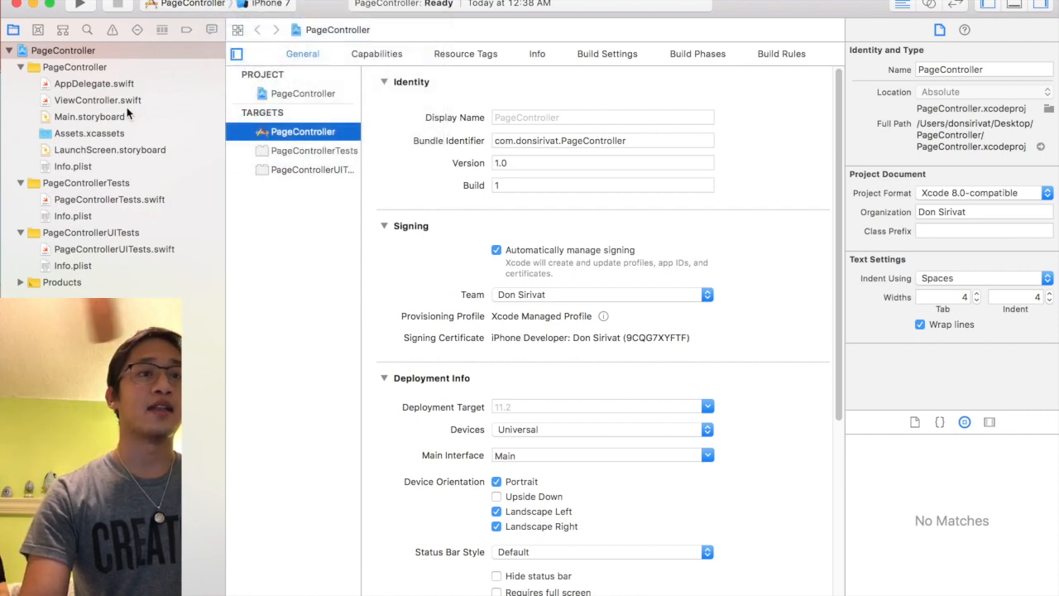
In Main.storyboard, place a page control low-centre and a scroll view filling the area above
{"action": "left_click", "coordinate": [88, 116]}
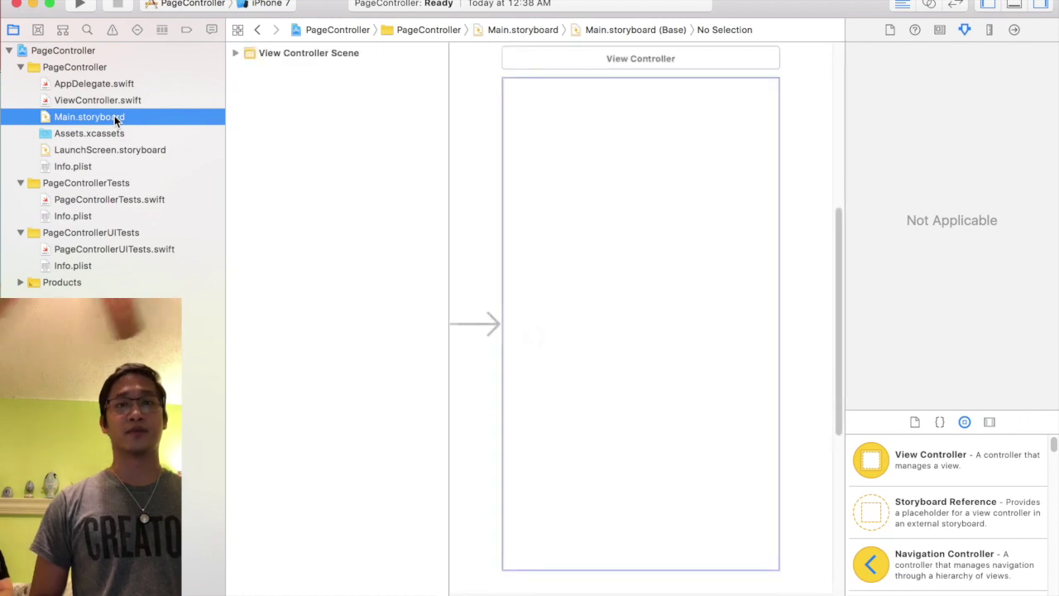
{"action": "mouse_move", "coordinate": [583, 268]}
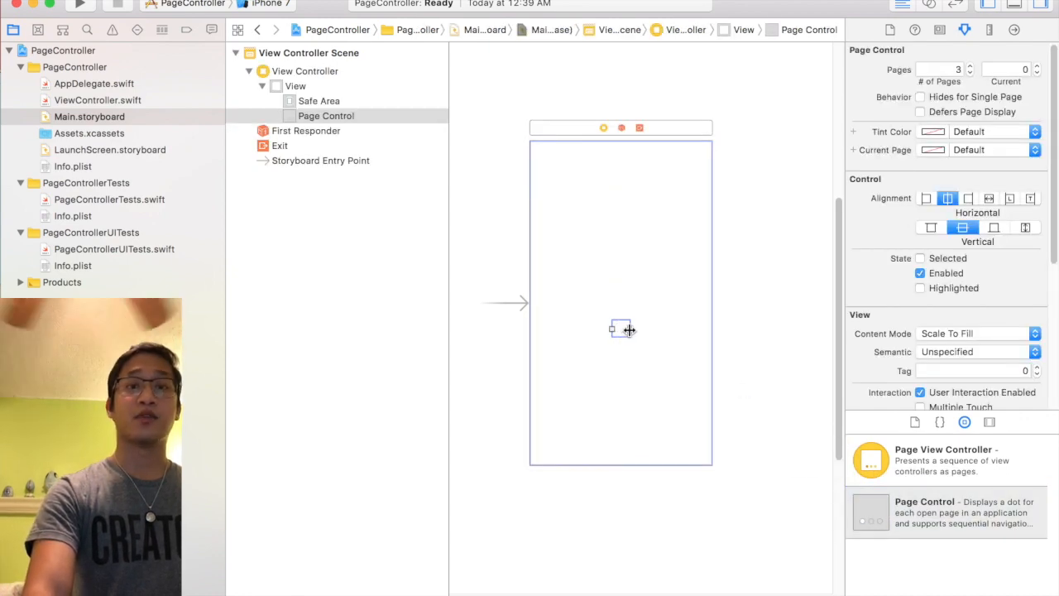
{"action": "left_click", "coordinate": [294, 86]}
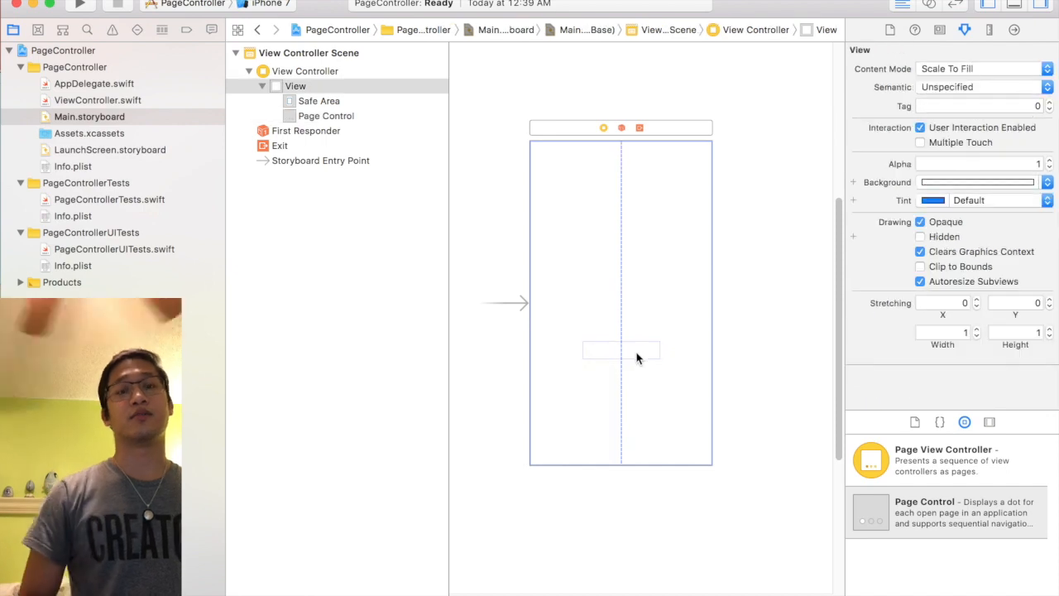
{"action": "left_click", "coordinate": [622, 350]}
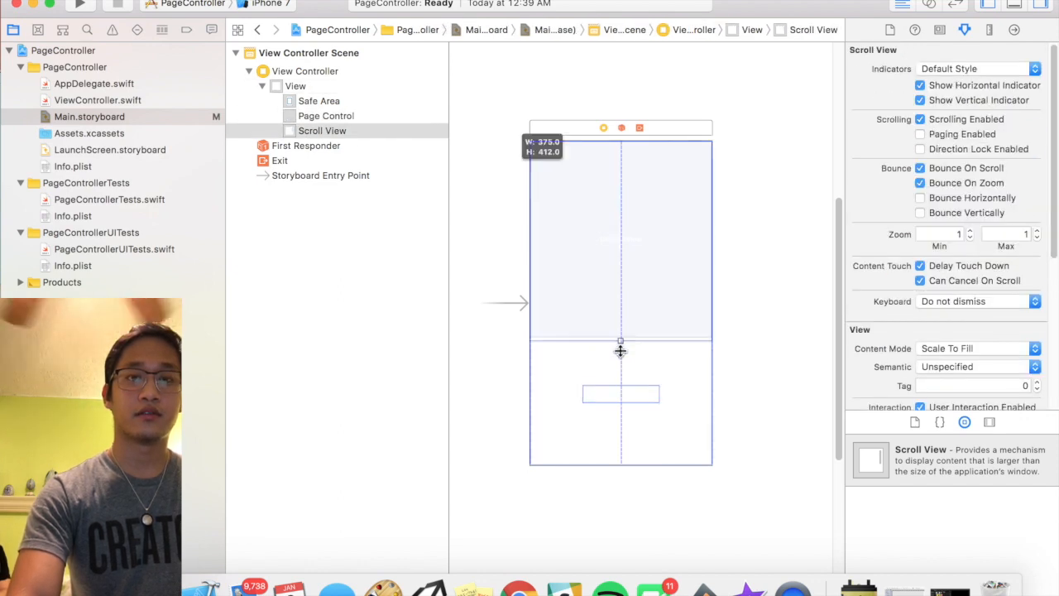
{"action": "left_click", "coordinate": [295, 85]}
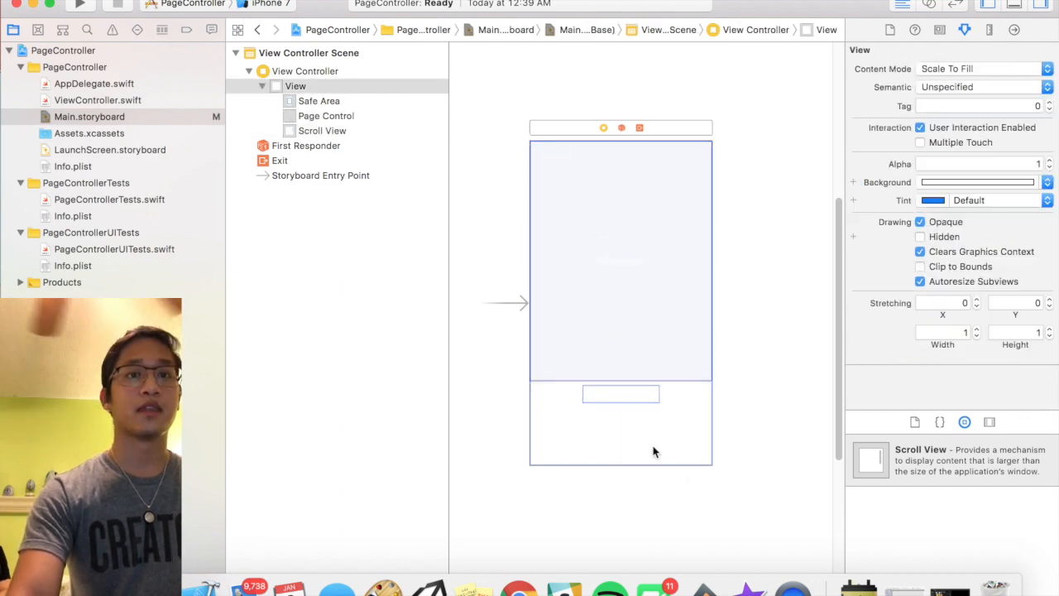
{"action": "mouse_move", "coordinate": [523, 344]}
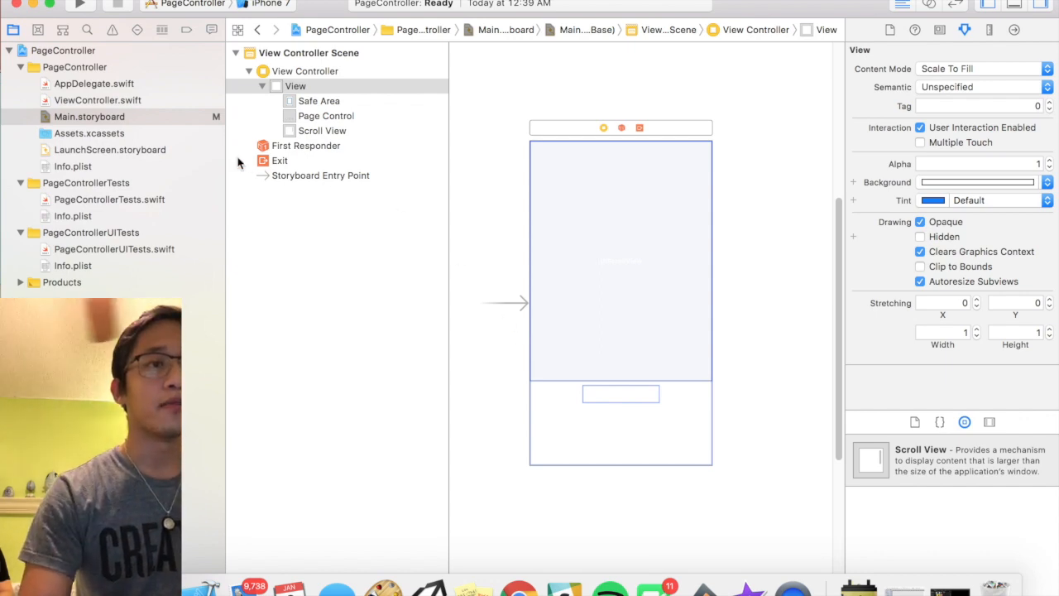
In ViewController.swift, add IBOutlets pageControl: UIPageControl! and scrollView: UIScrollView!
{"action": "left_click", "coordinate": [98, 100]}
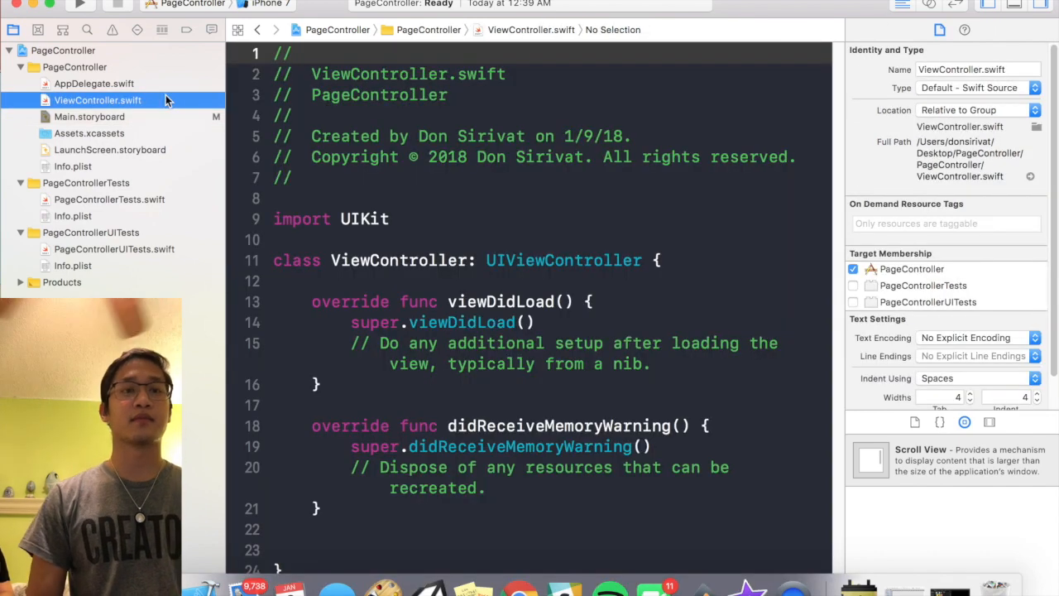
{"action": "left_click", "coordinate": [668, 260]}
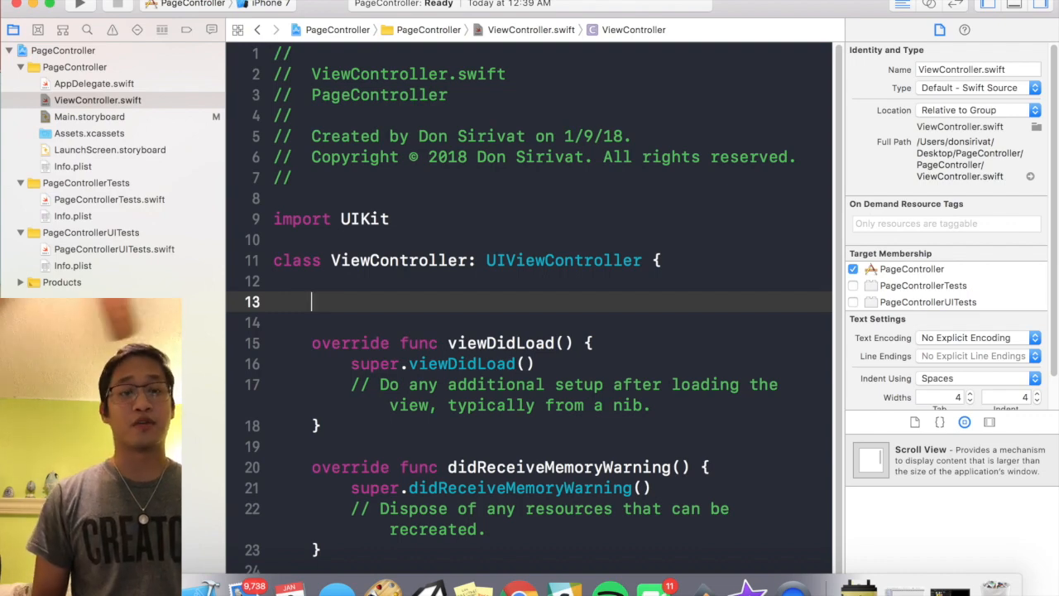
{"action": "type", "text": "@"}
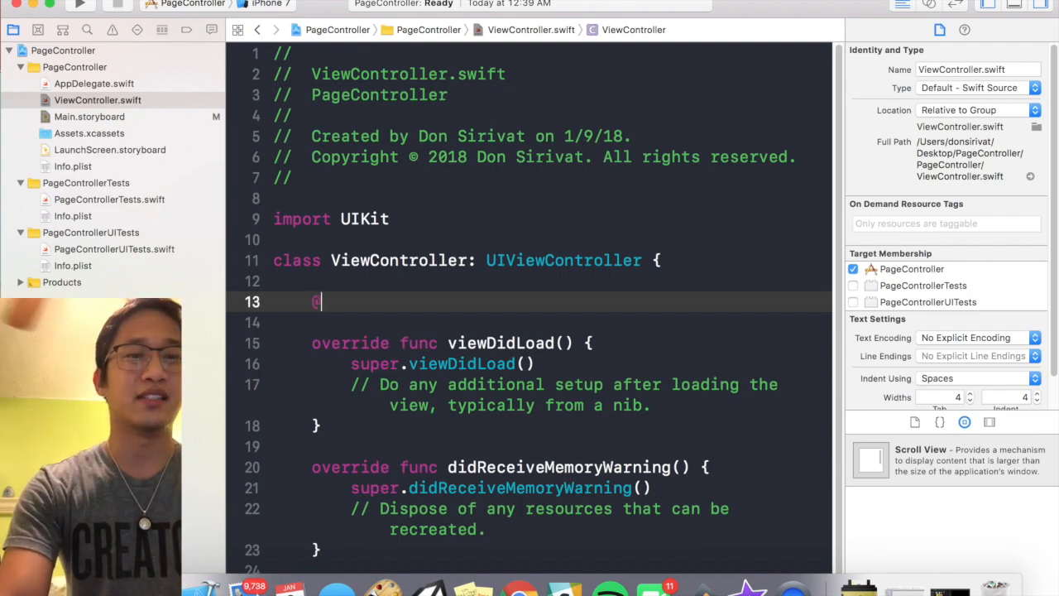
{"action": "type", "text": "@IBOutlet w"}
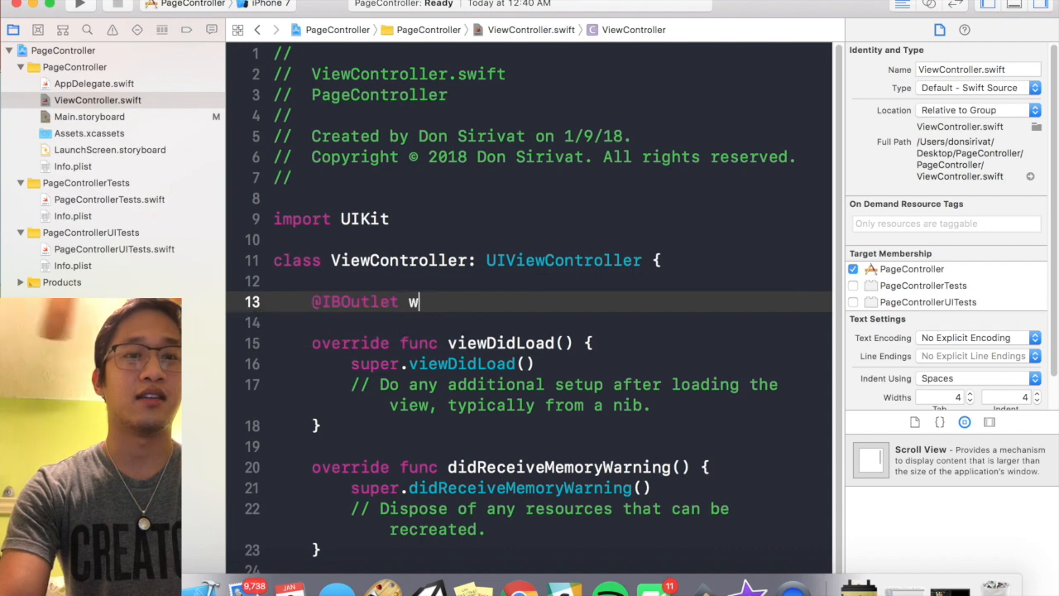
{"action": "type", "text": "eak var"}
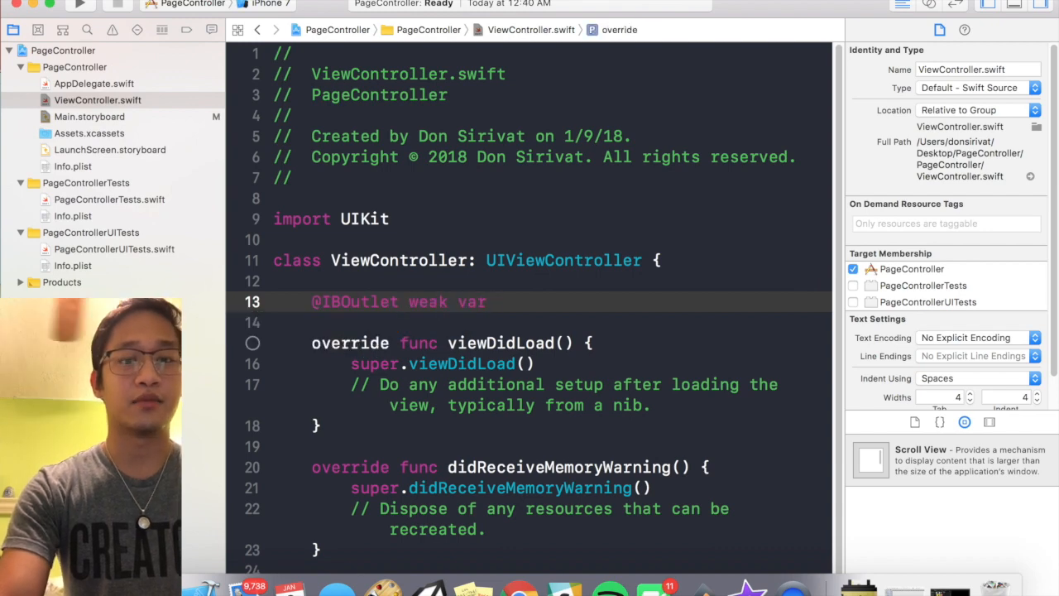
{"action": "type", "text": "pageControl: UIPageControl!"}
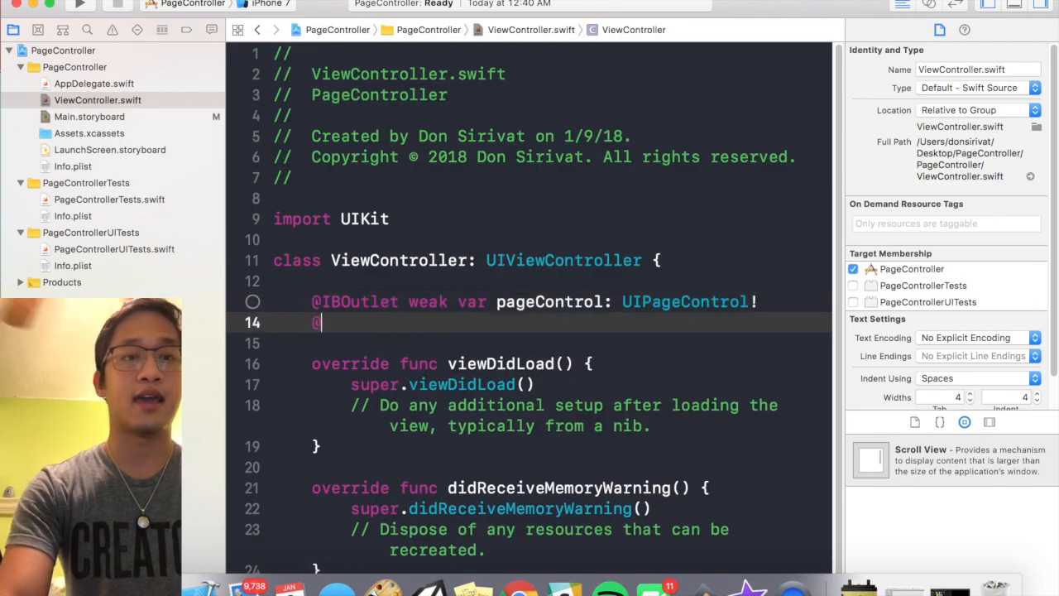
{"action": "type", "text": "@IBOutlet weak var scrollView: UIScrollView"}
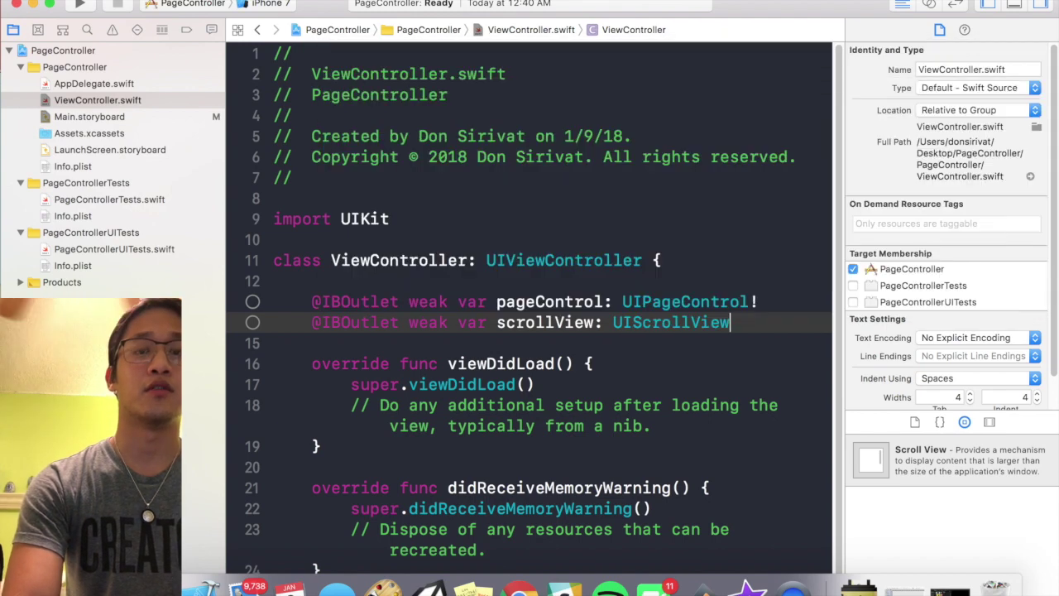
{"action": "key", "text": "Return"}
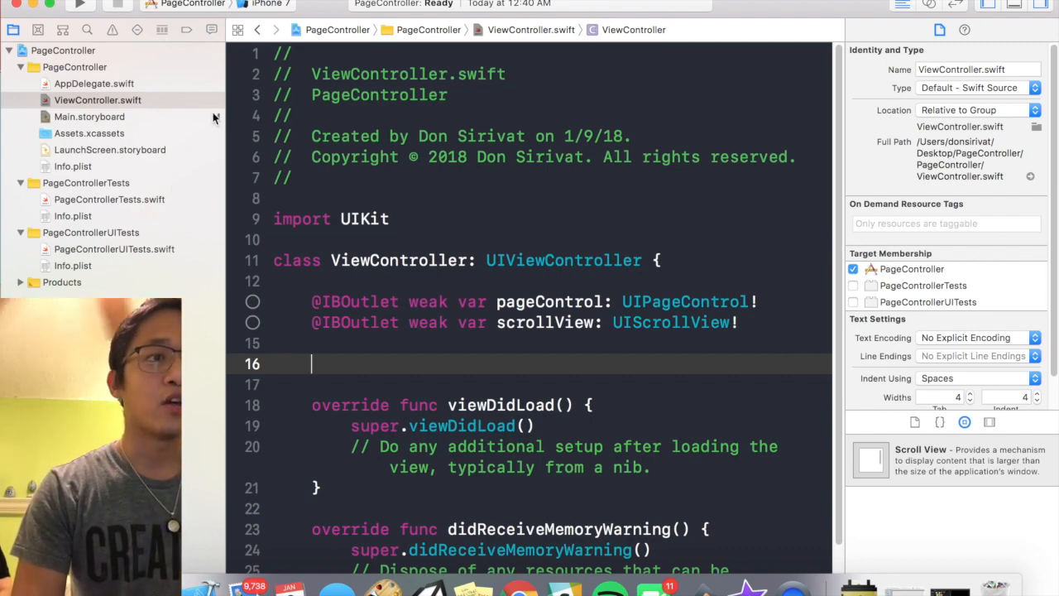
Import images 0, 1 and 2 from crushd_pagecontrol_img into Assets.xcassets
{"action": "left_click", "coordinate": [89, 134]}
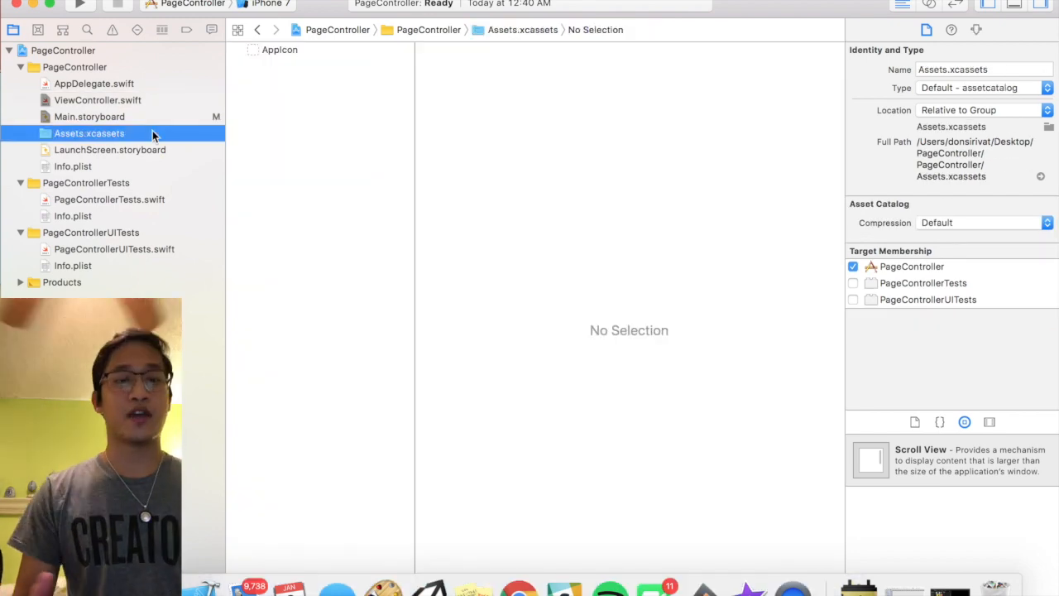
{"action": "type", "text": "quickTime Player"}
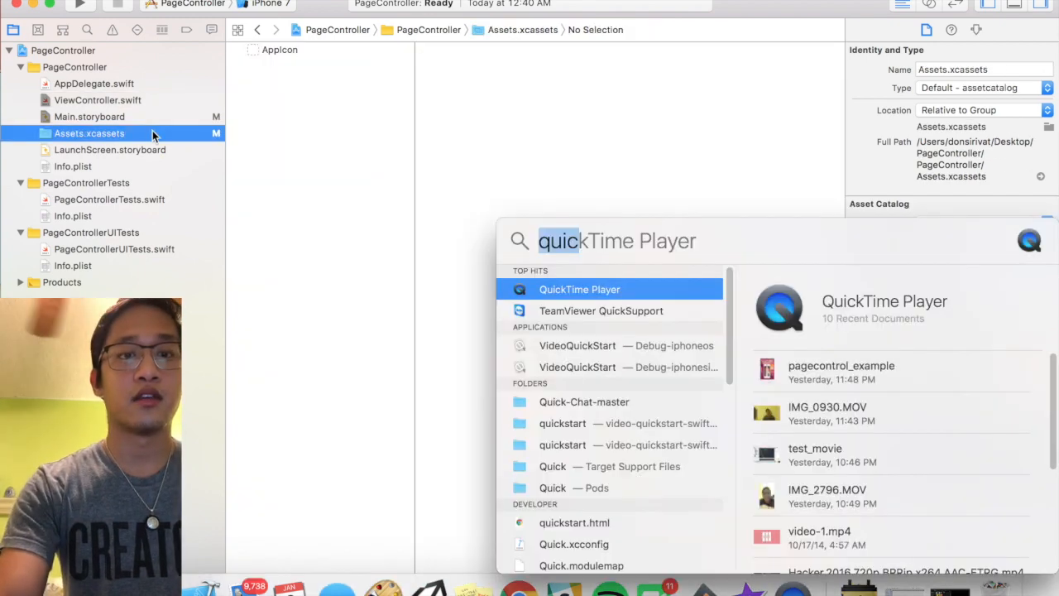
{"action": "type", "text": "crushd_pagecontrol_img"}
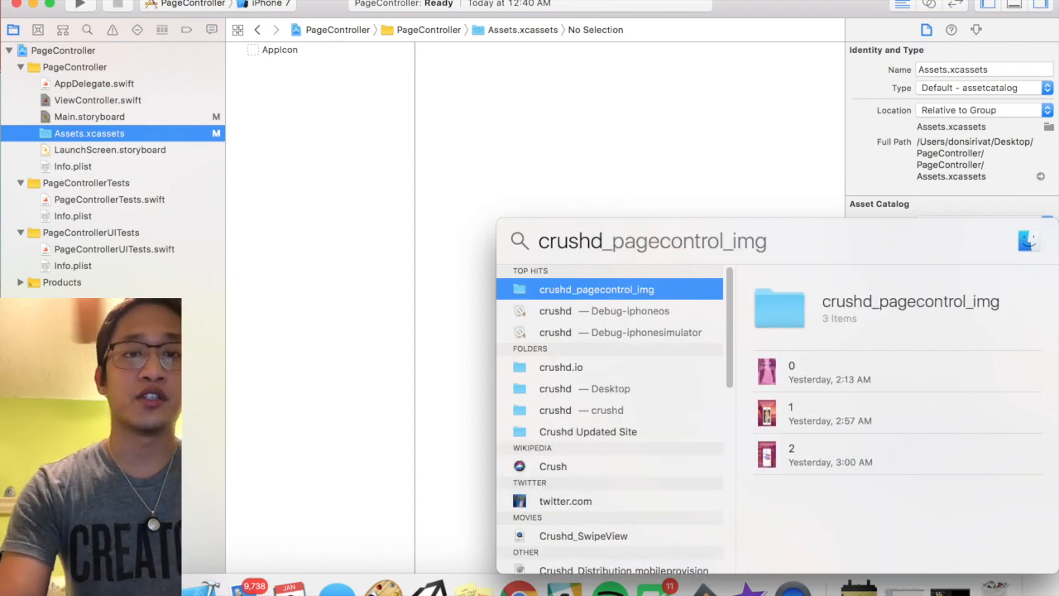
{"action": "mouse_move", "coordinate": [464, 334]}
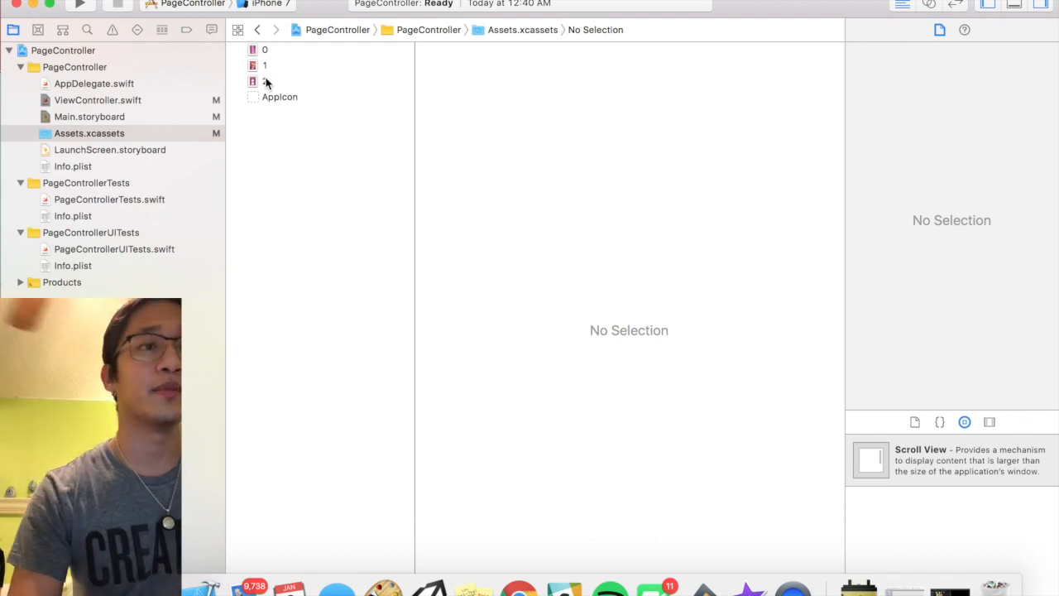
{"action": "left_click", "coordinate": [96, 99]}
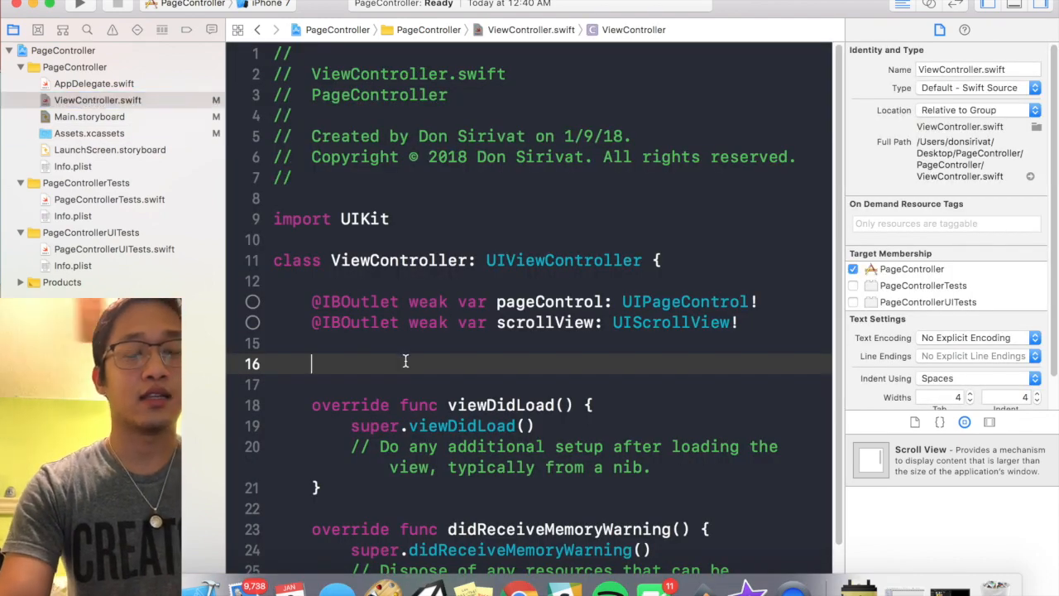
Declare var images: [String] = ["0","1","2"] below the outlets
{"action": "type", "text": "var"}
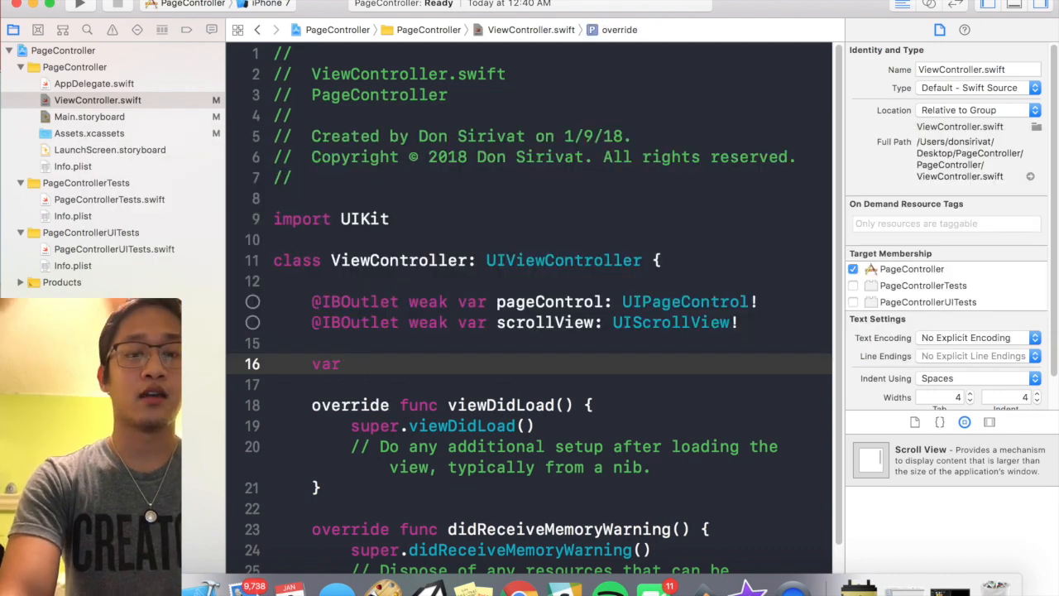
{"action": "type", "text": "images: [String] = ["}
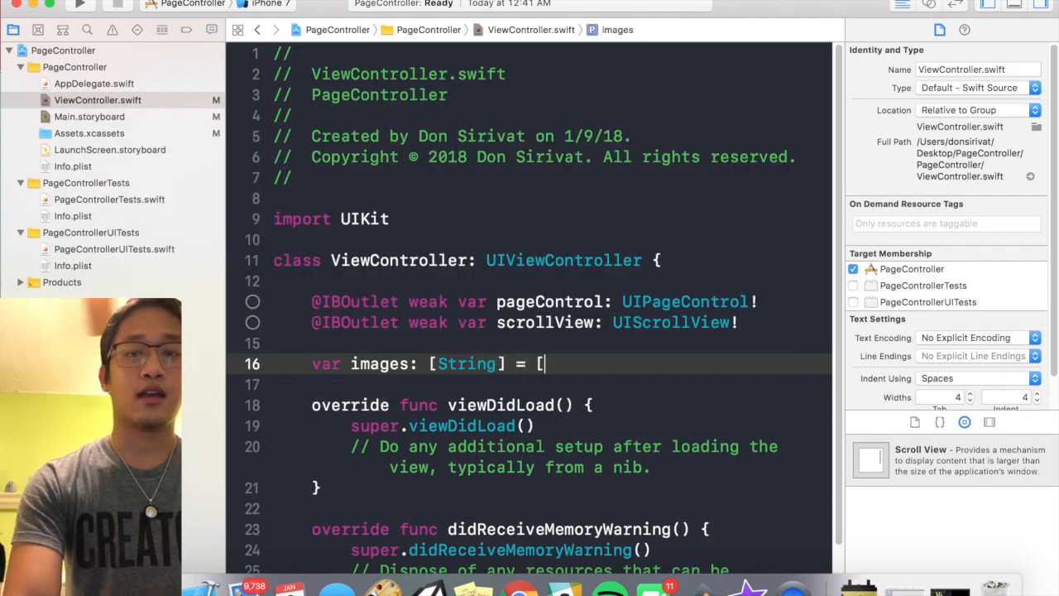
{"action": "type", "text": "\"0\",\"]"}
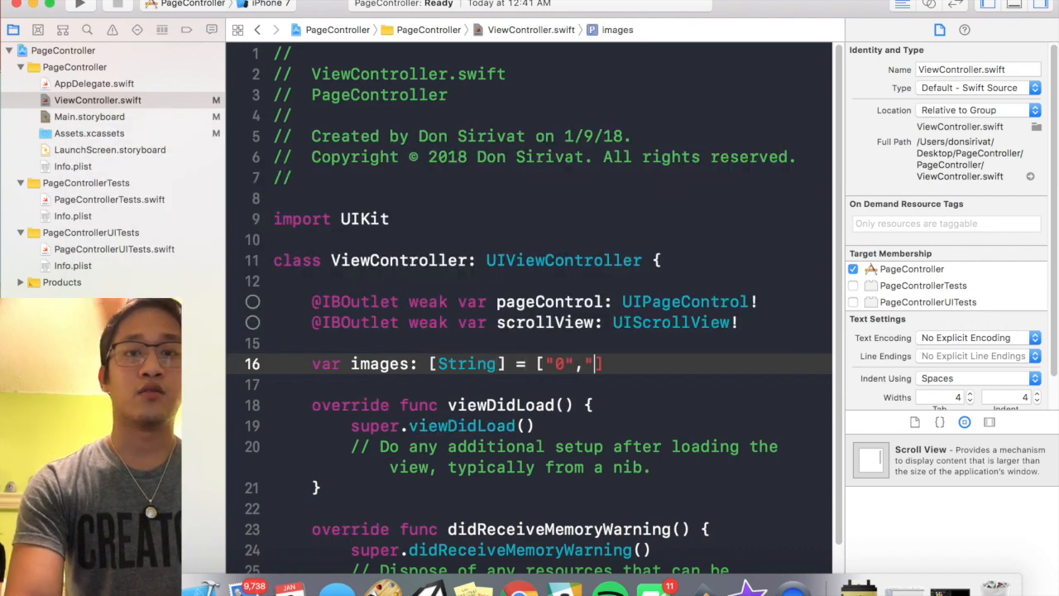
{"action": "type", "text": "\"1\",\"2\""}
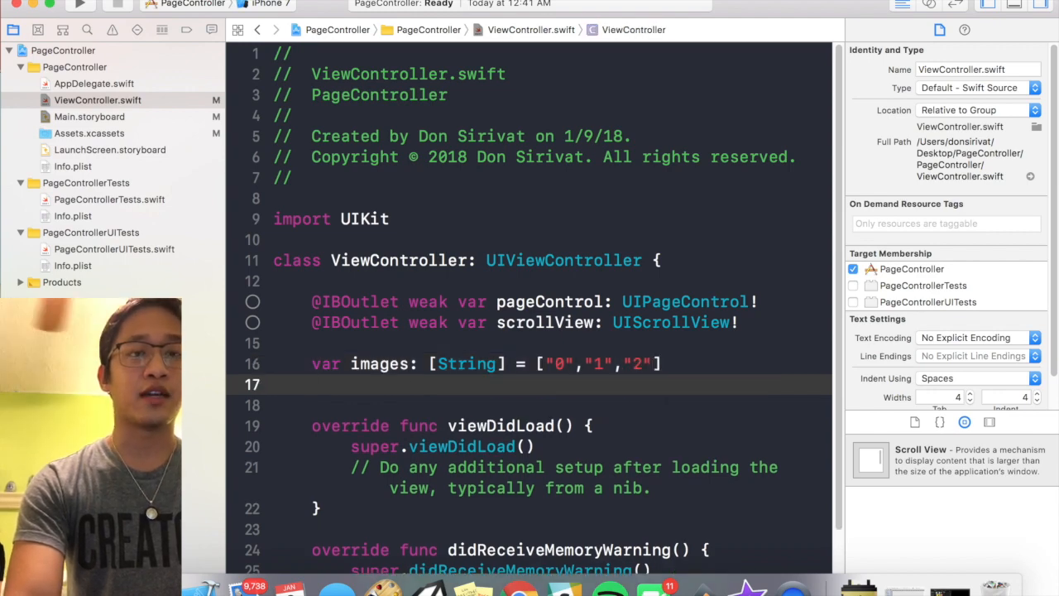
Declare var frame = CGRect(x: 0, y: 0, width: 0, height: 0)
{"action": "type", "text": "var"}
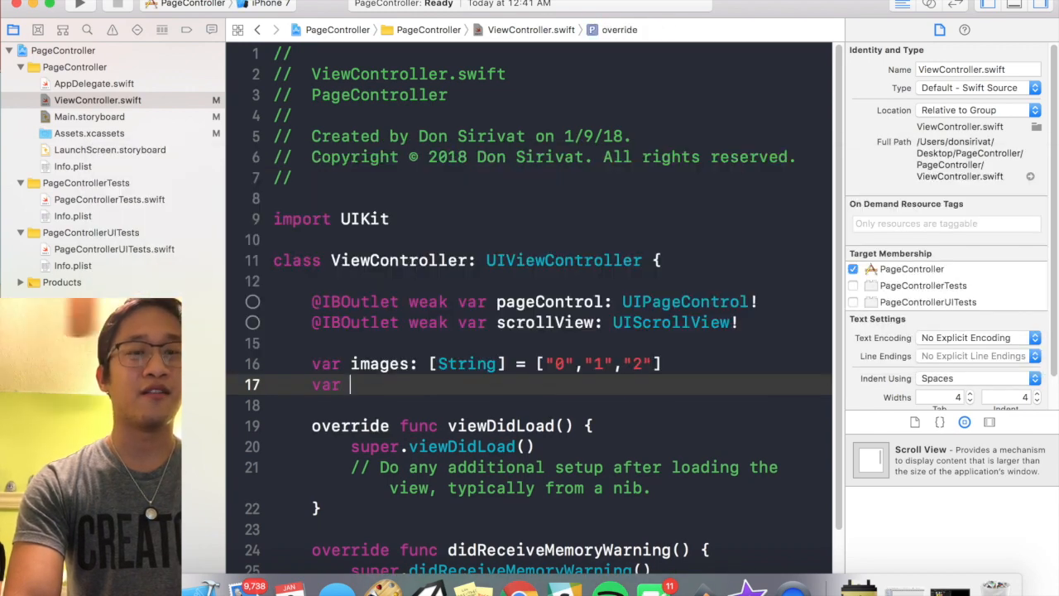
{"action": "type", "text": "frame:"}
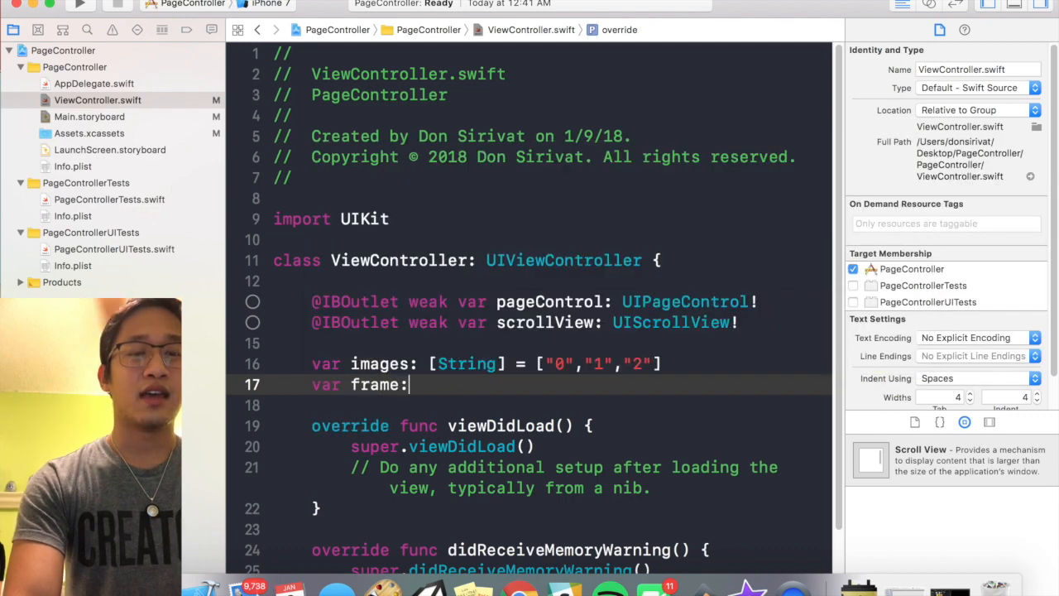
{"action": "type", "text": "="}
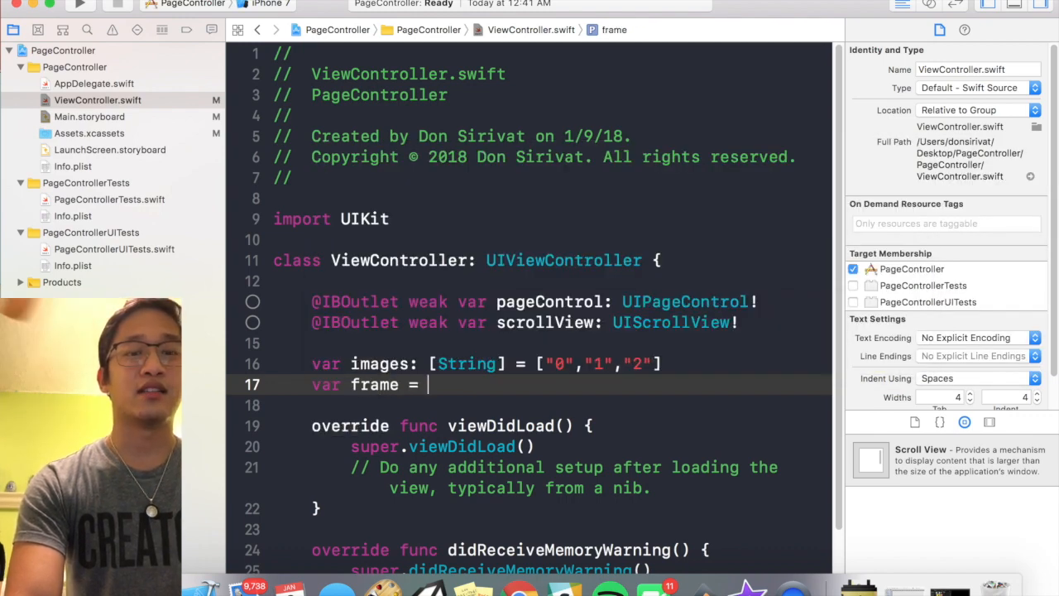
{"action": "type", "text": "CGRect(x:"}
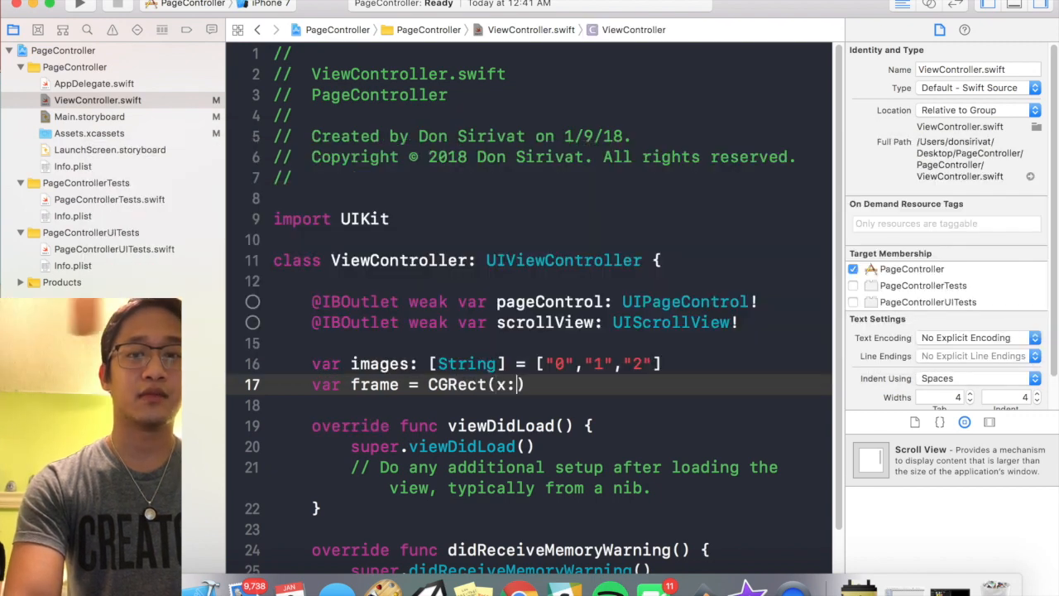
{"action": "type", "text": "0,y:0,width:0,height:0"}
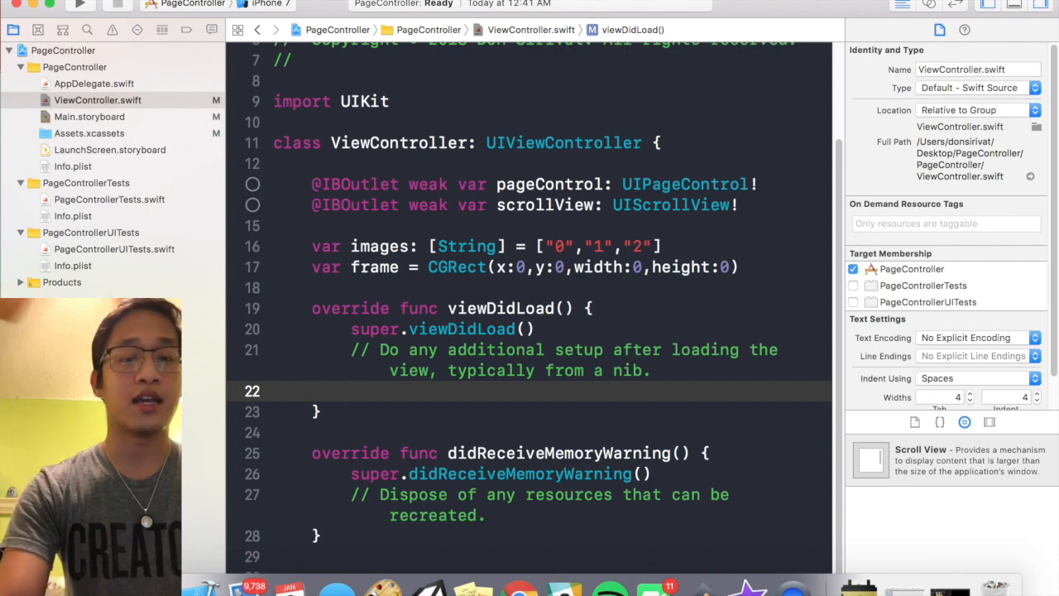
Set pageControl.numberOfPages = images.count and begin a loop setting frame.origin.x from scrollView's width
{"action": "type", "text": "pageControl.numberOfPages ="}
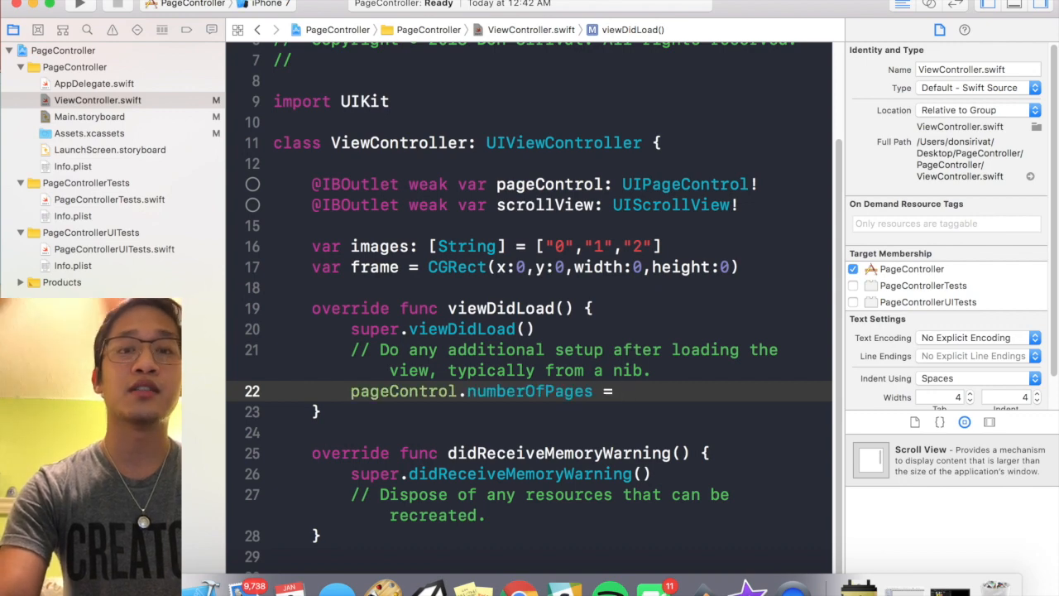
{"action": "type", "text": "images.count"}
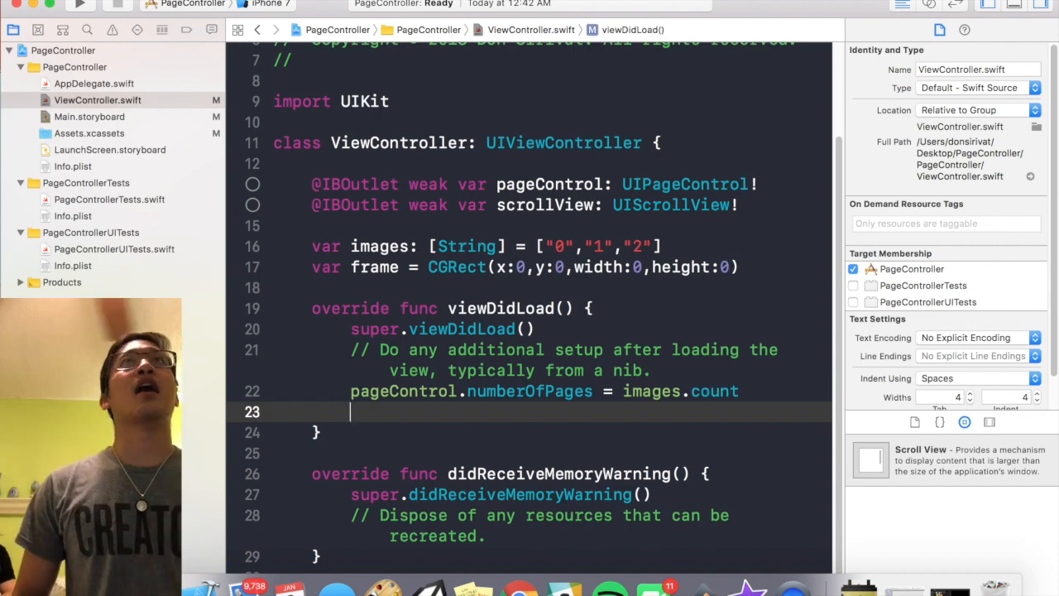
{"action": "type", "text": "for index in 0..<images.count {"}
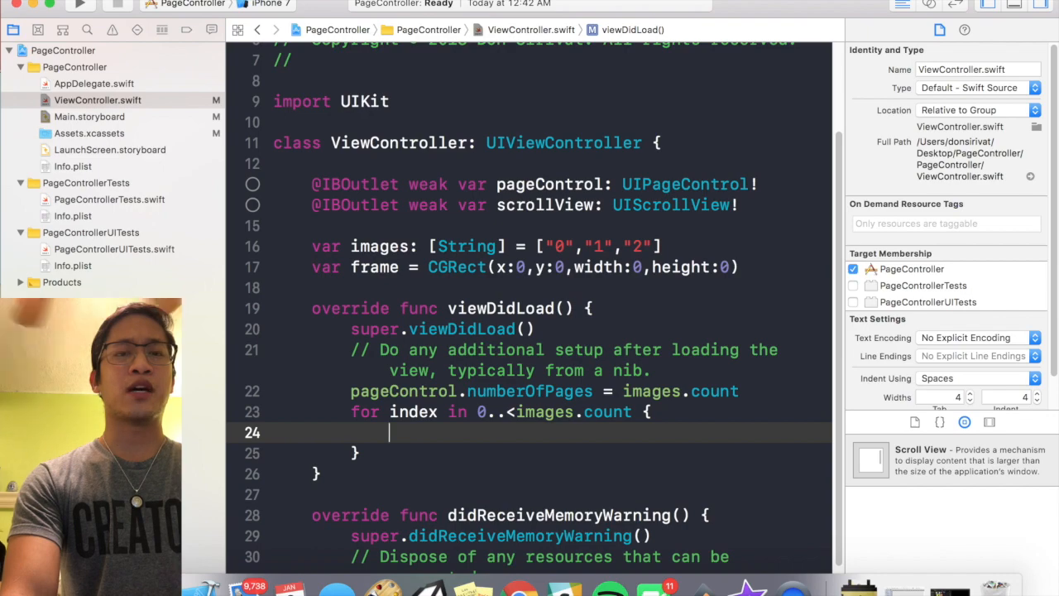
{"action": "type", "text": "frame.origin.x"}
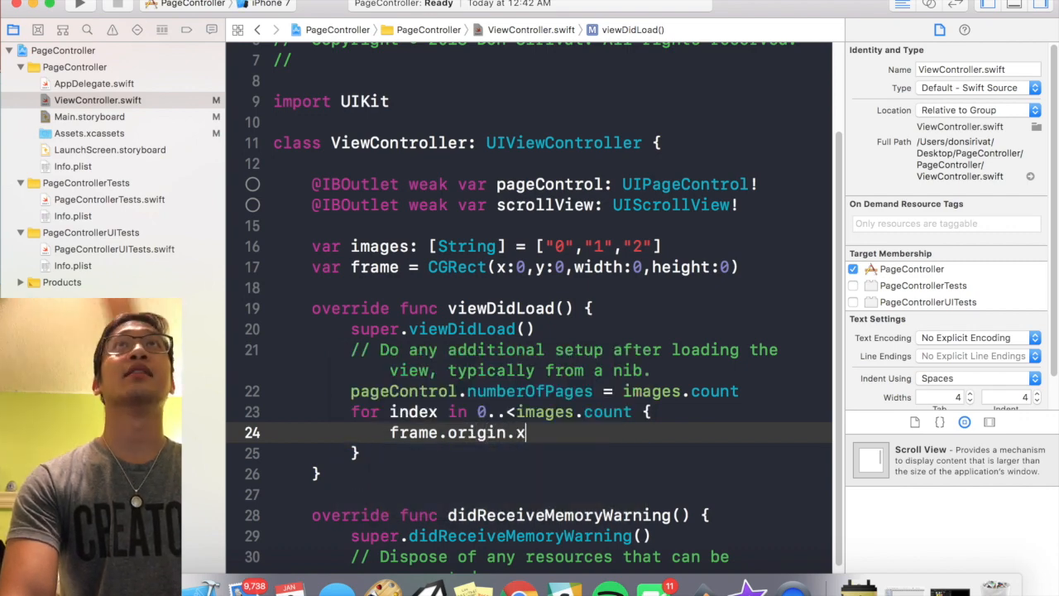
{"action": "type", "text": "= scrollView.frame.size"}
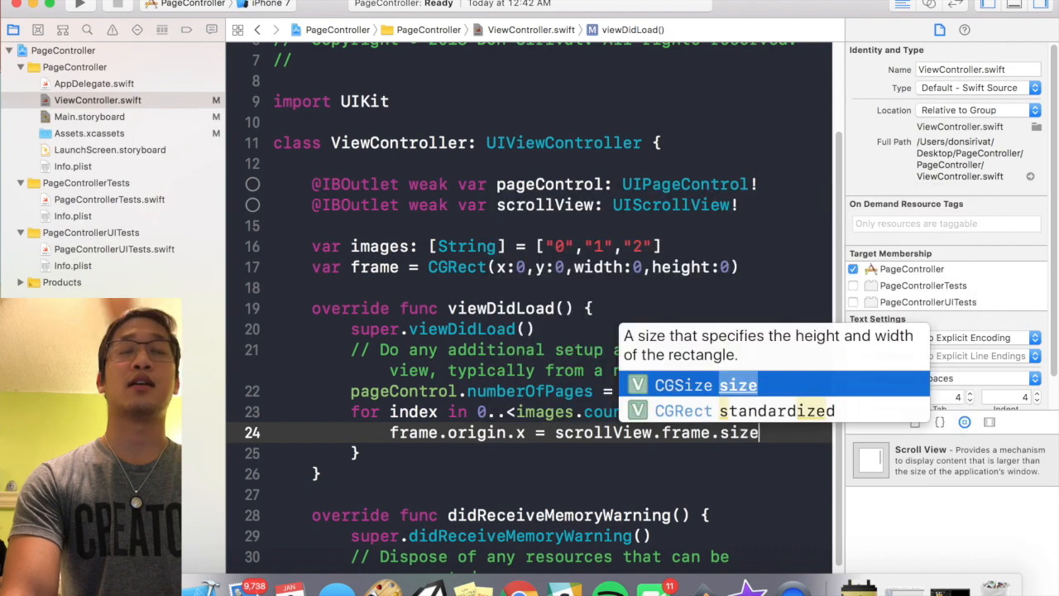
{"action": "type", "text": ".width *"}
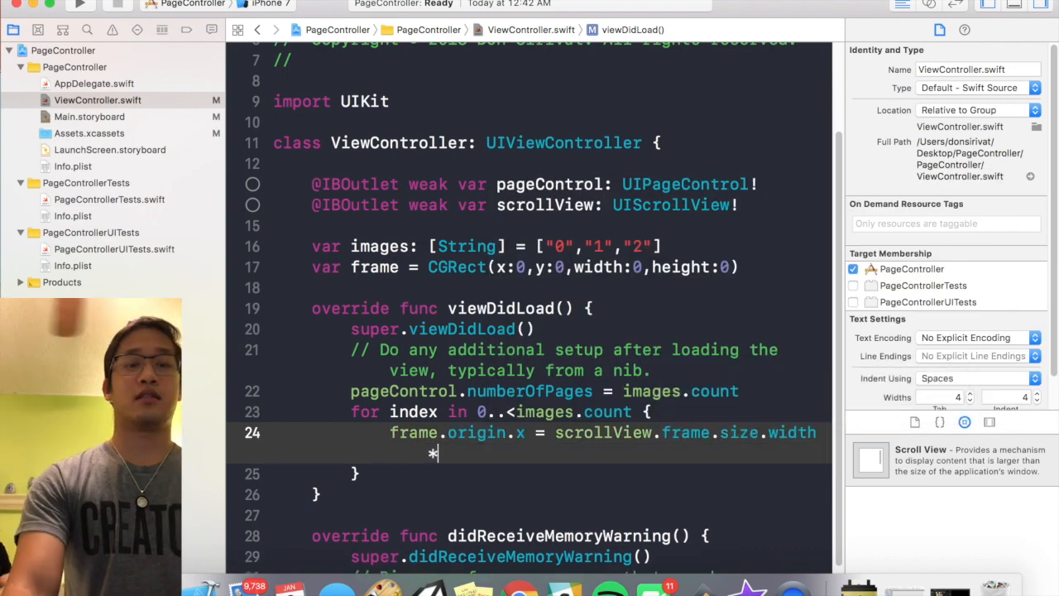
Multiply the x offset by CGFloat of the index and set frame.size to scrollView.frame.size
{"action": "type", "text": "CgF"}
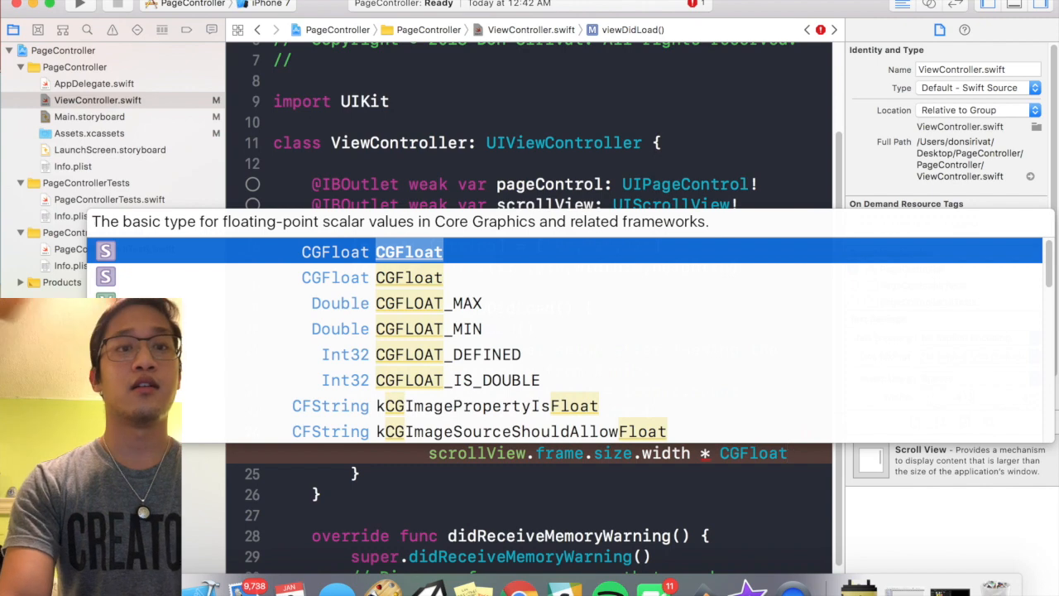
{"action": "key", "text": "Escape"}
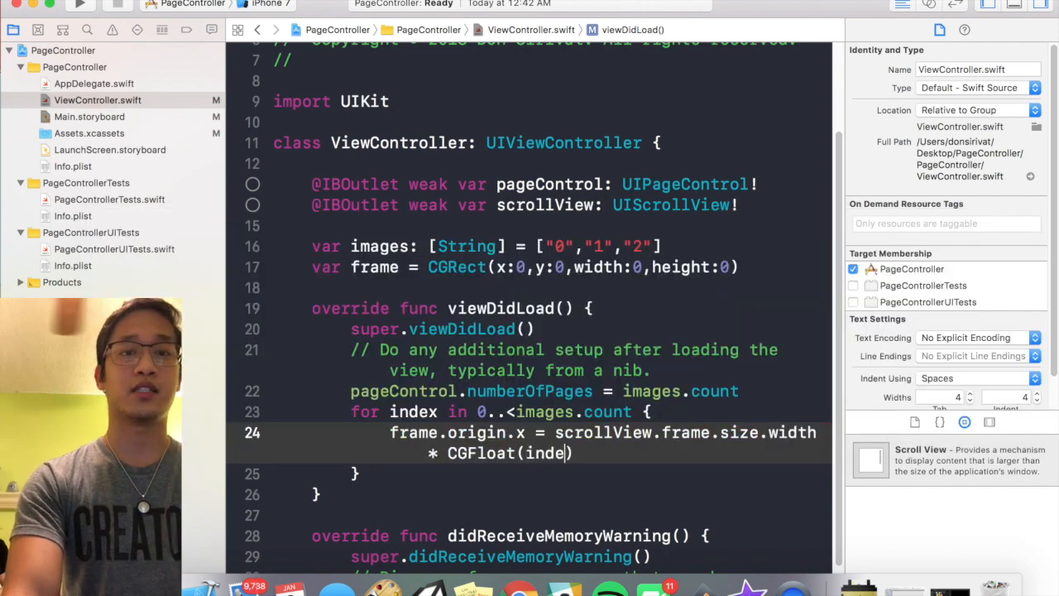
{"action": "type", "text": ")"}
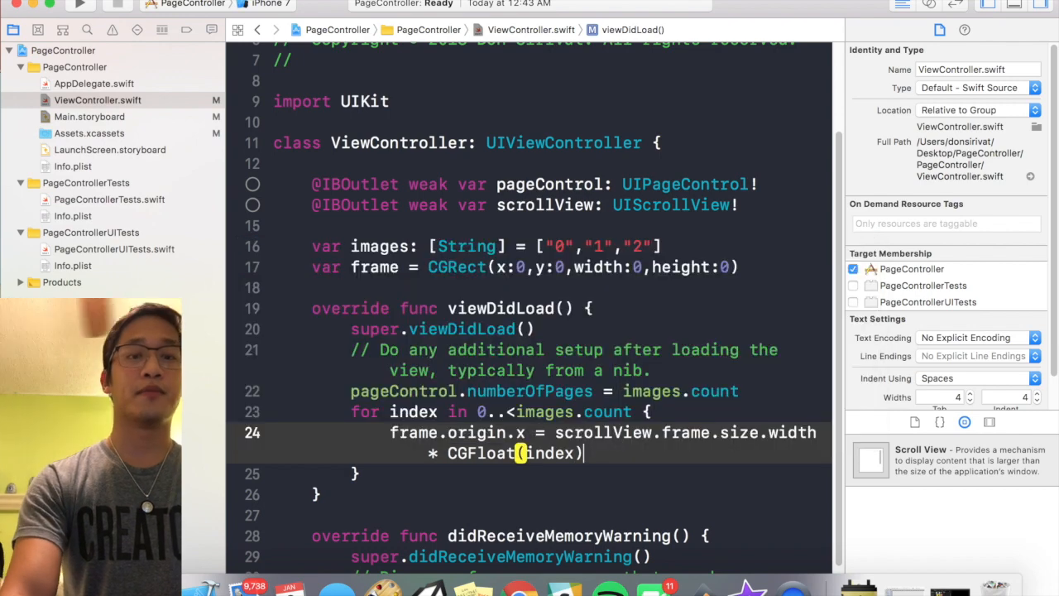
{"action": "type", "text": "frame.size = s"}
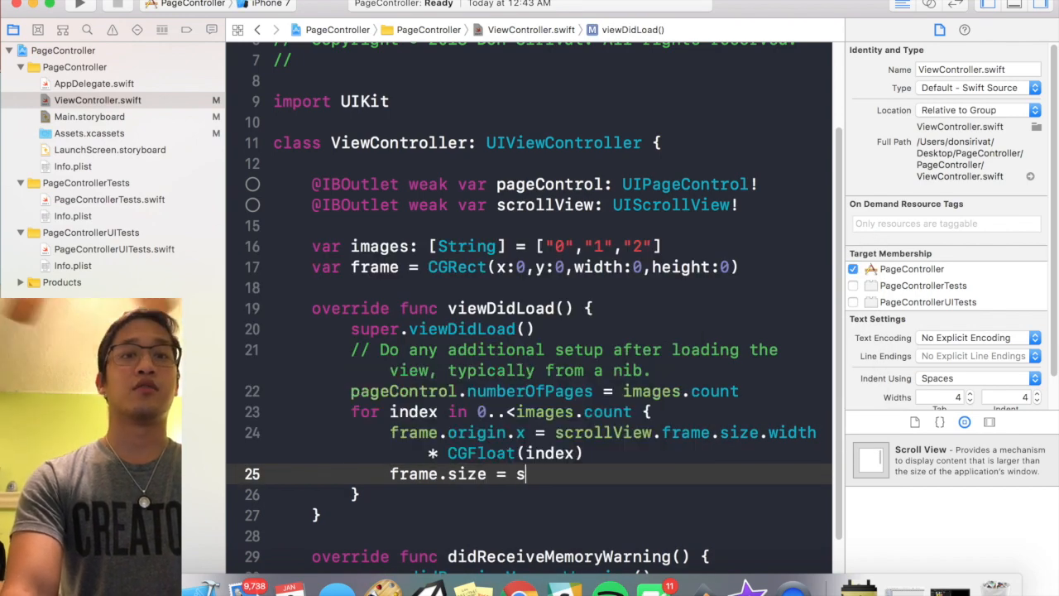
{"action": "type", "text": "crollView."}
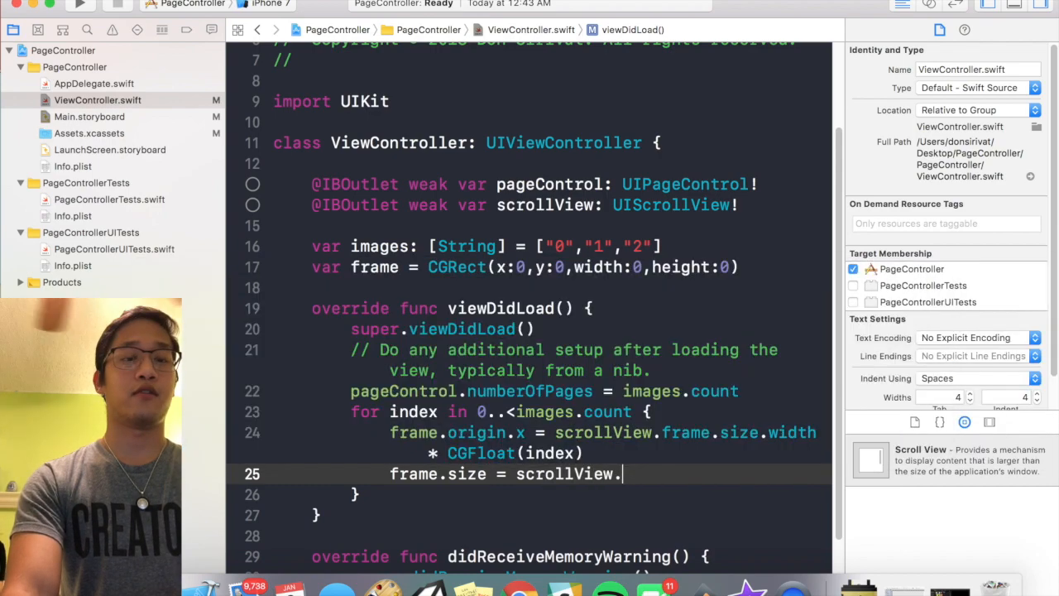
{"action": "type", "text": "frame.size"}
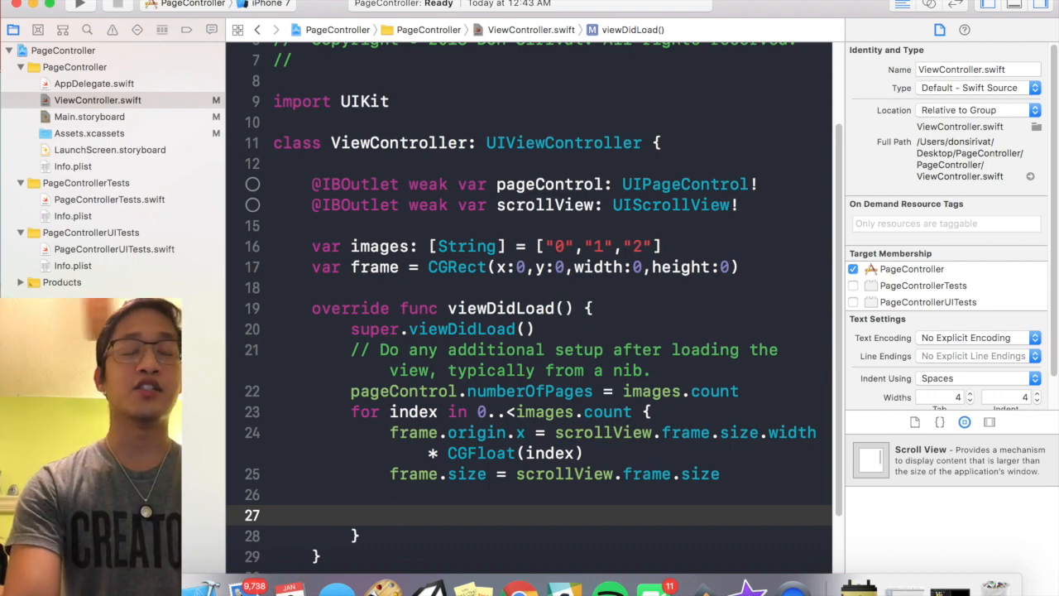
In the loop, create imgView UIImageView(frame: frame), set its image from images[index], and add it to scrollView
{"action": "type", "text": "let"}
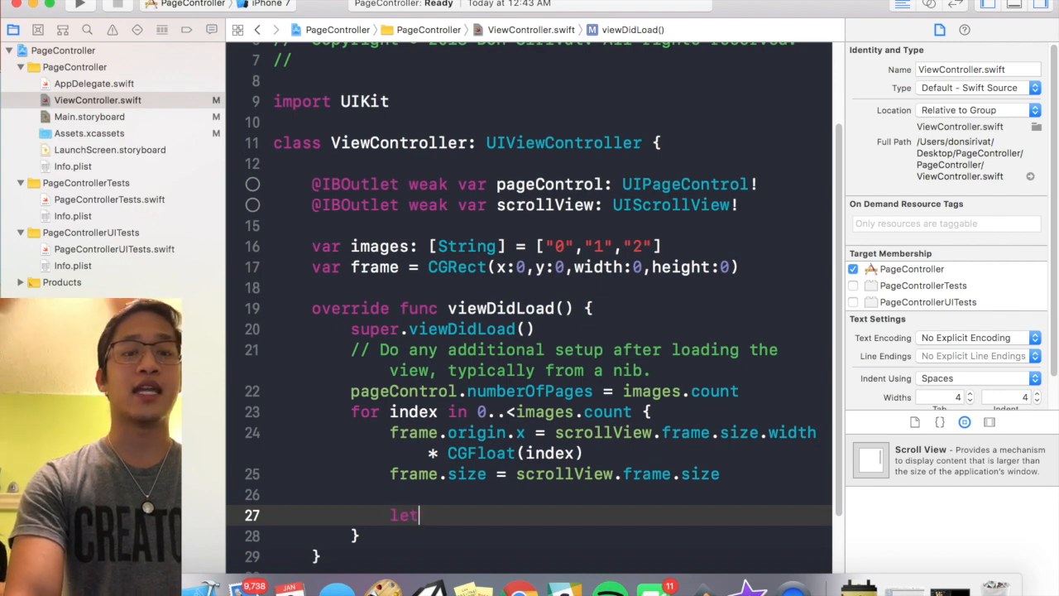
{"action": "type", "text": "imgView"}
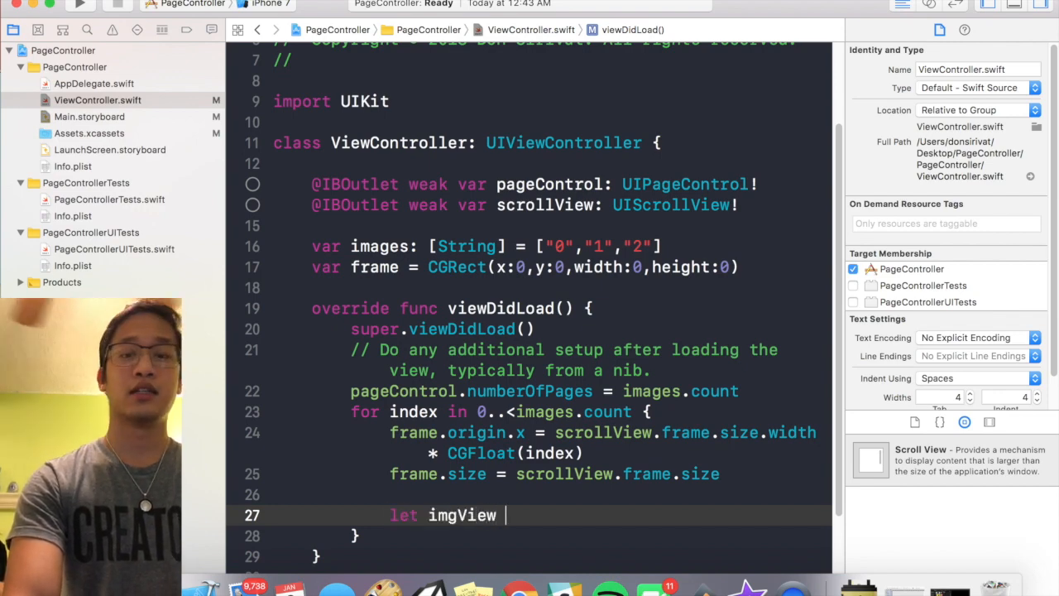
{"action": "type", "text": "= UIImageView"}
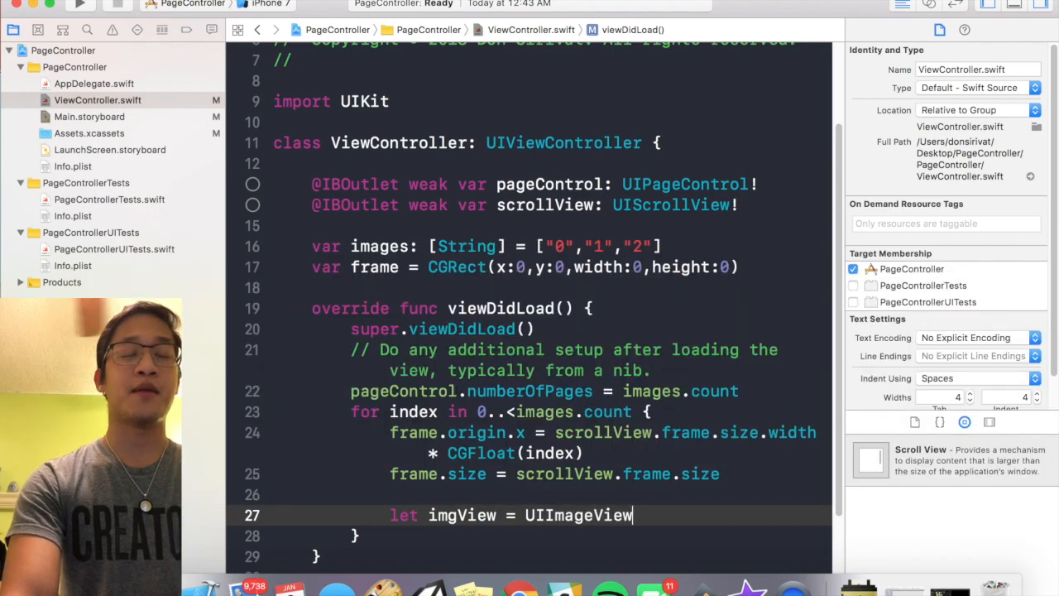
{"action": "type", "text": "(frame: )"}
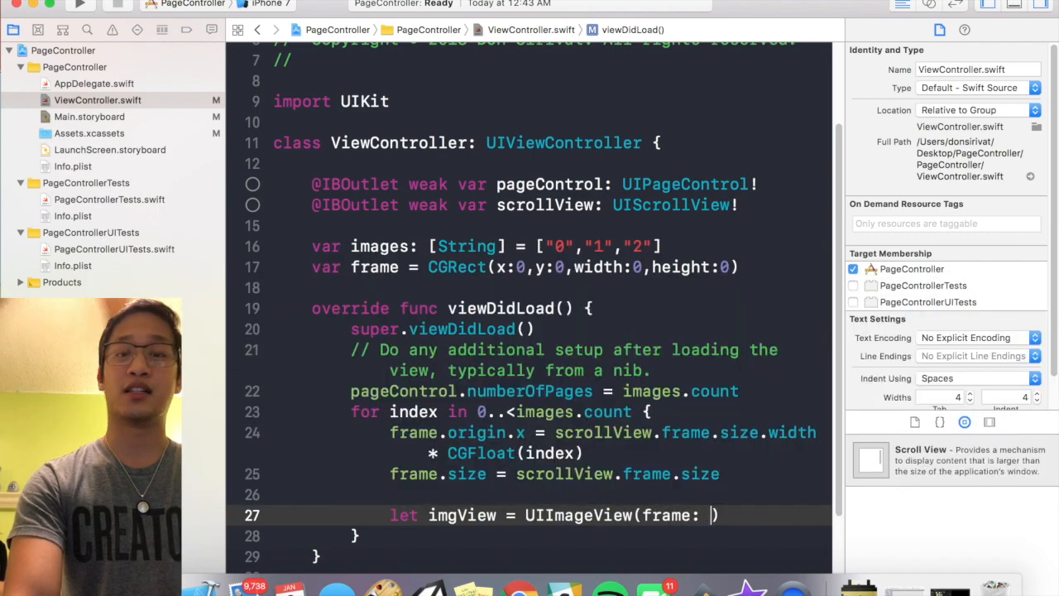
{"action": "type", "text": "frame"}
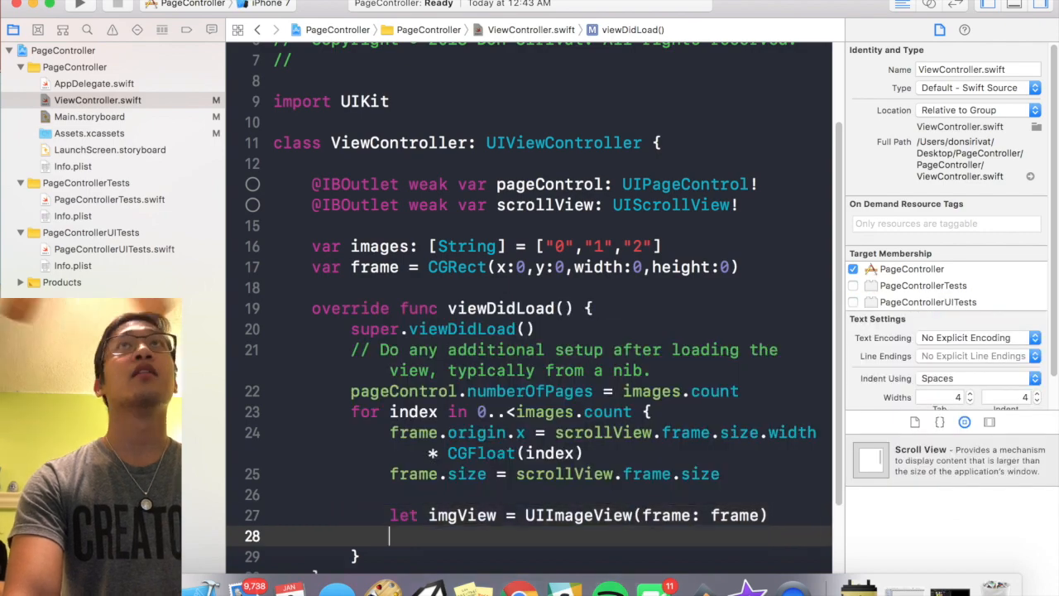
{"action": "type", "text": "im"}
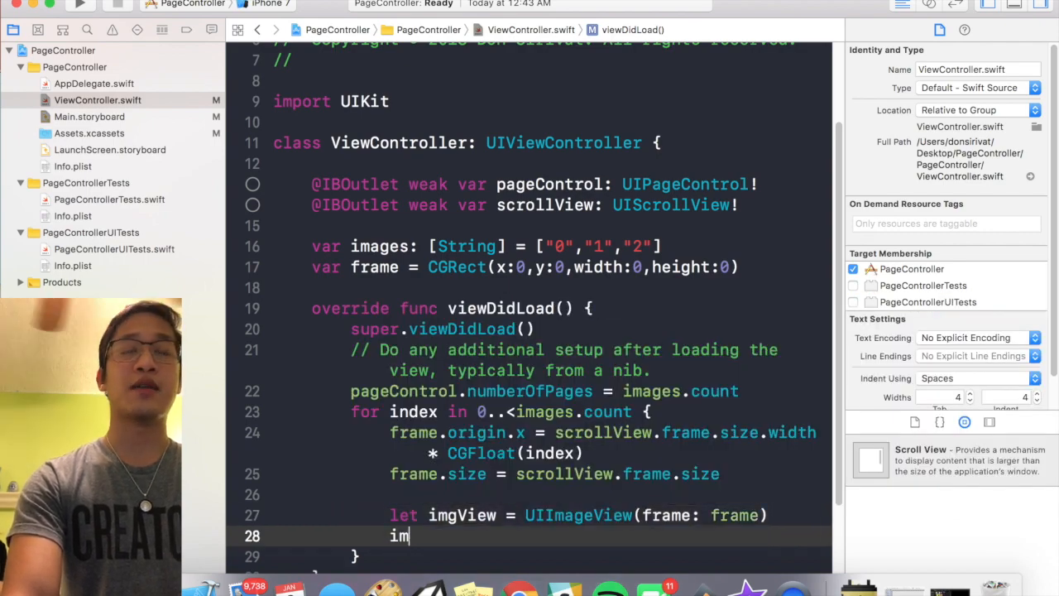
{"action": "type", "text": "gView.image = U"}
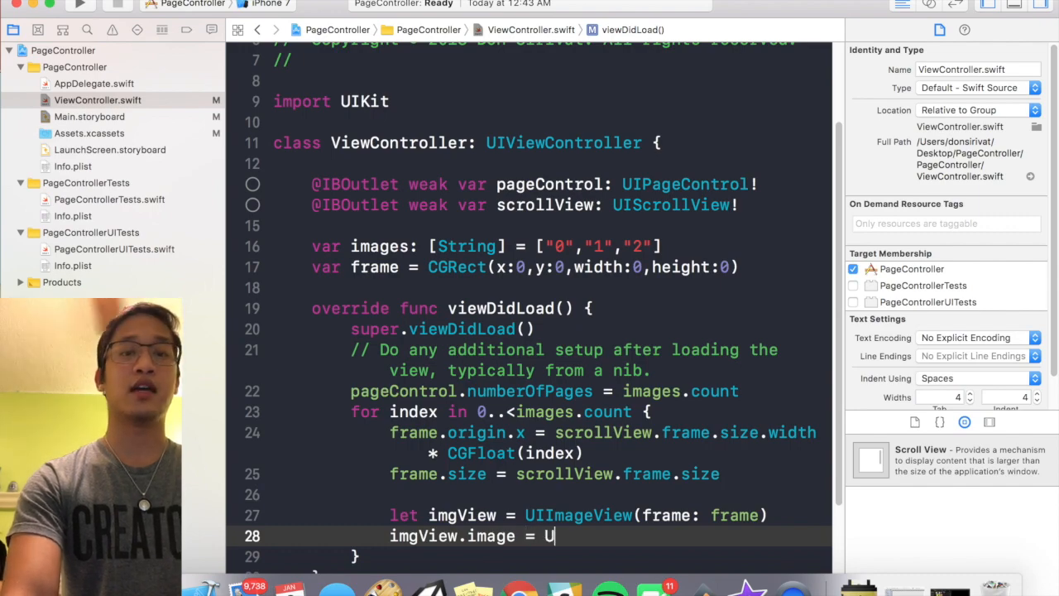
{"action": "type", "text": "IImage(name)"}
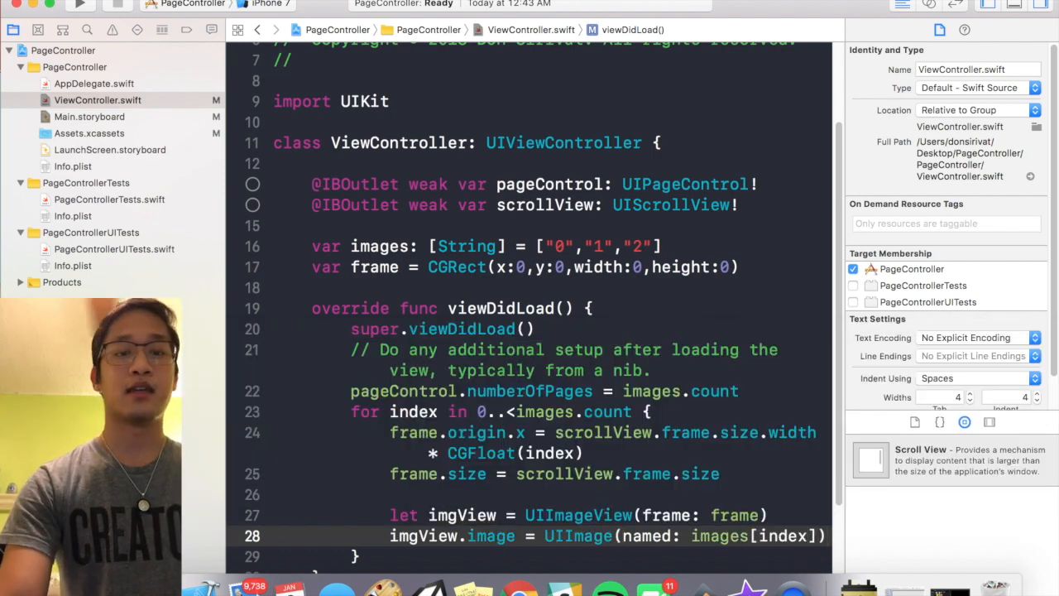
{"action": "type", "text": "self.scrollView.addSubview(imgView)"}
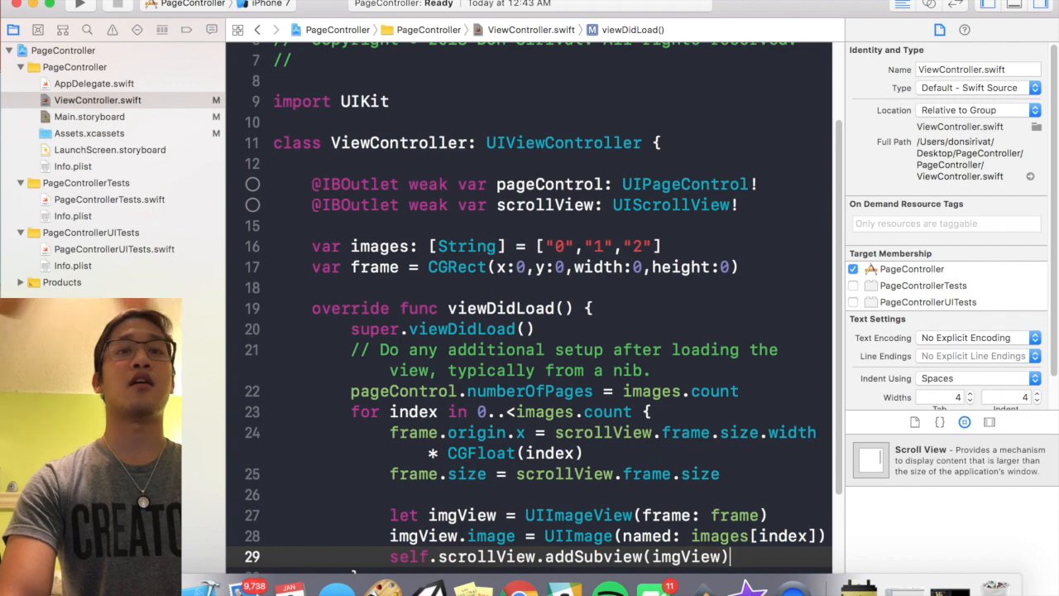
{"action": "scroll", "scroll_direction": "down", "scroll_amount": 3}
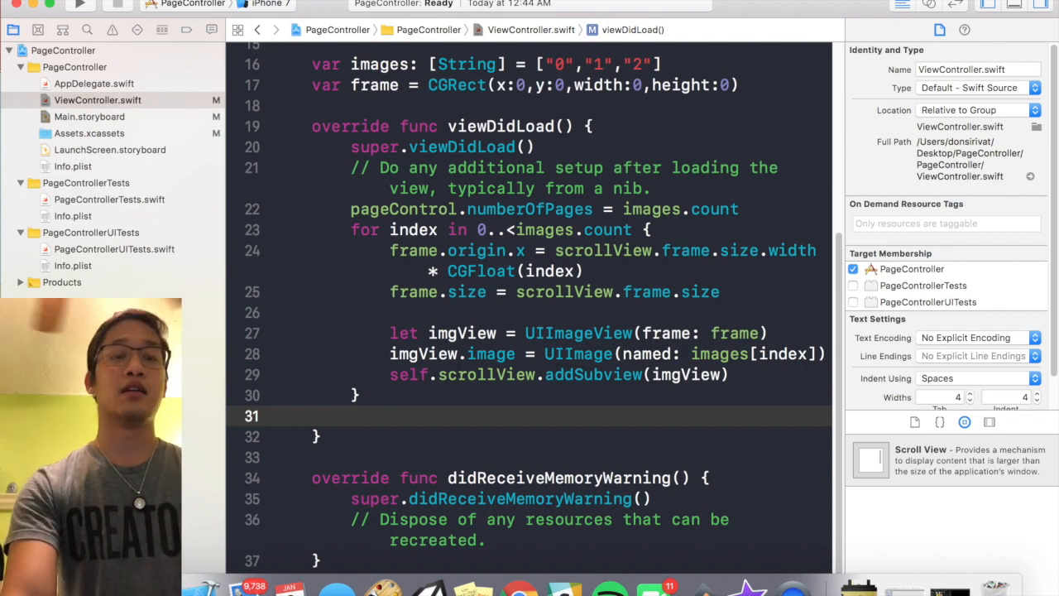
Set scrollView.contentSize to CGSize(width: frame width * CGFloat(images.count), height: frame height)
{"action": "type", "text": "scrollView.contentSize ="}
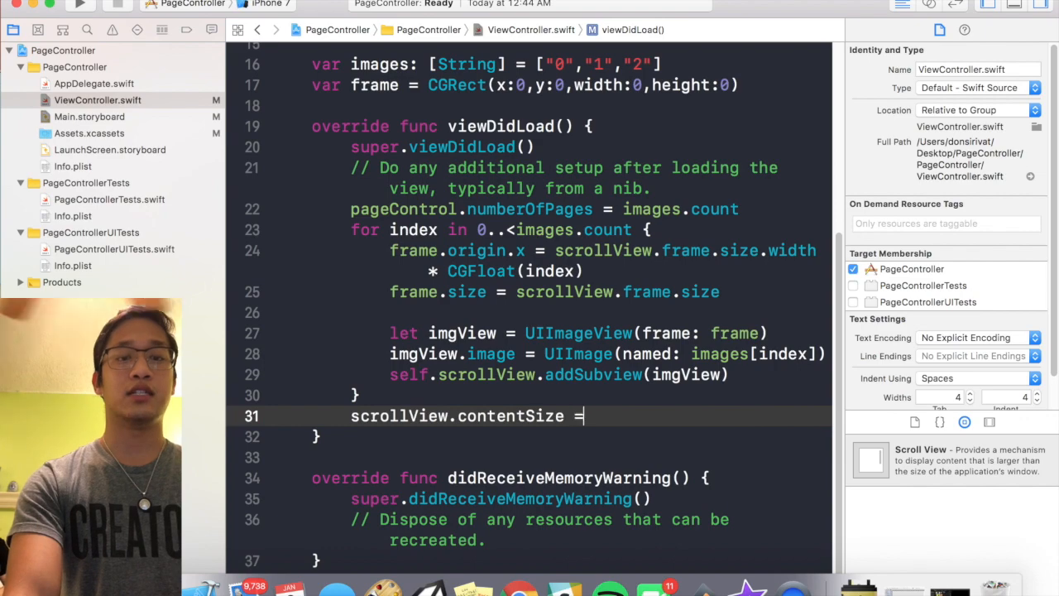
{"action": "type", "text": "CGSize"}
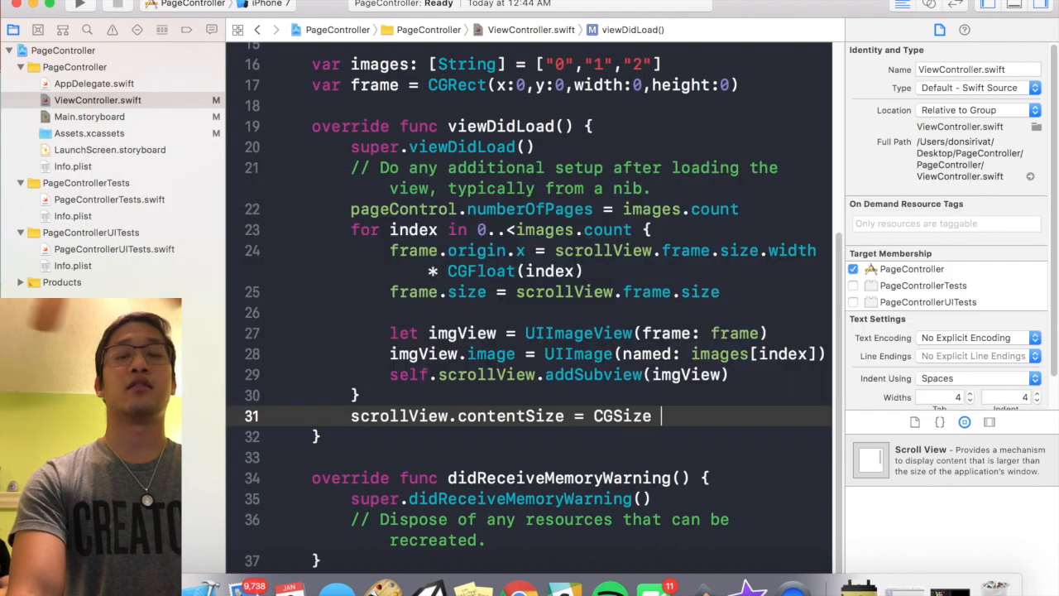
{"action": "type", "text": "(width:"}
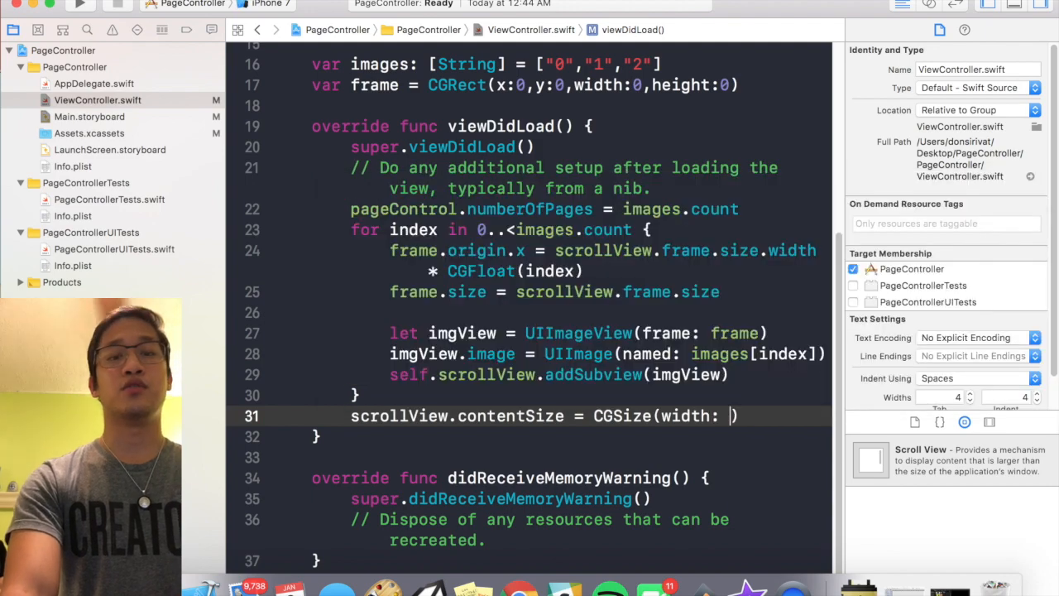
{"action": "type", "text": "scrollView.frame.s"}
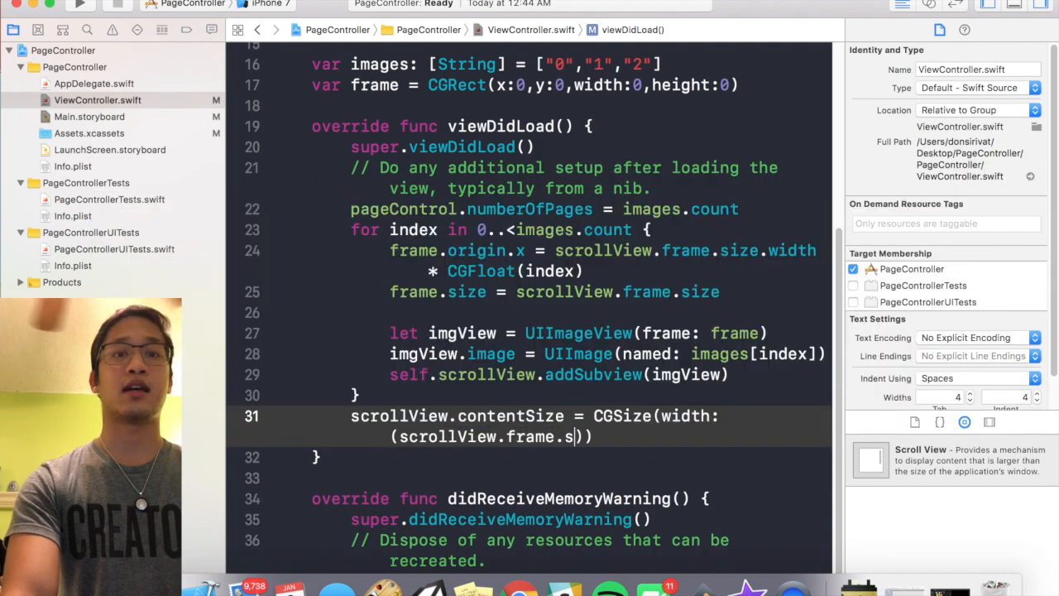
{"action": "type", "text": "idth *"}
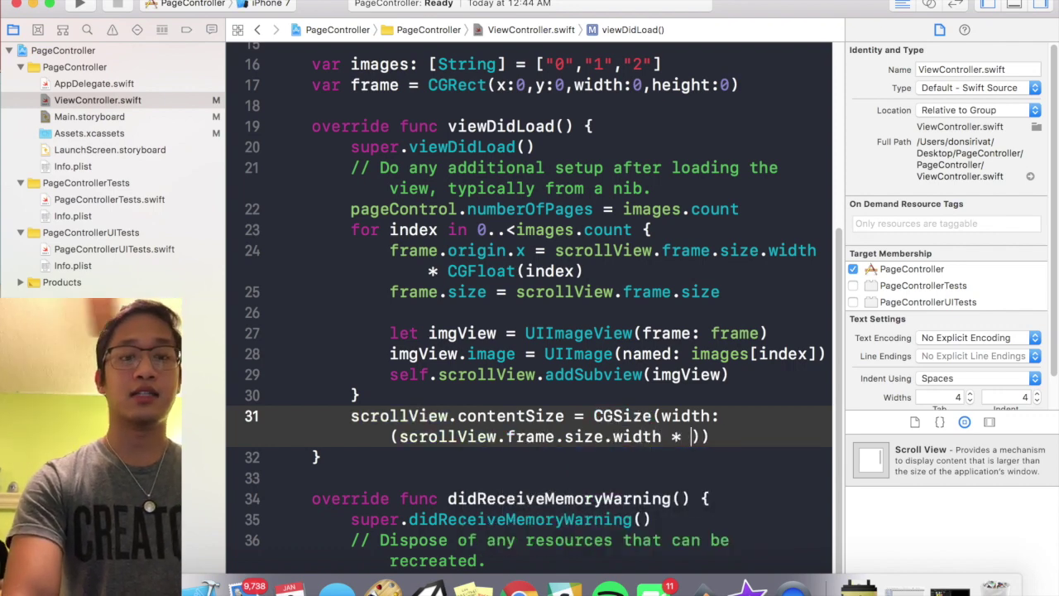
{"action": "type", "text": "CGFloat(images.count"}
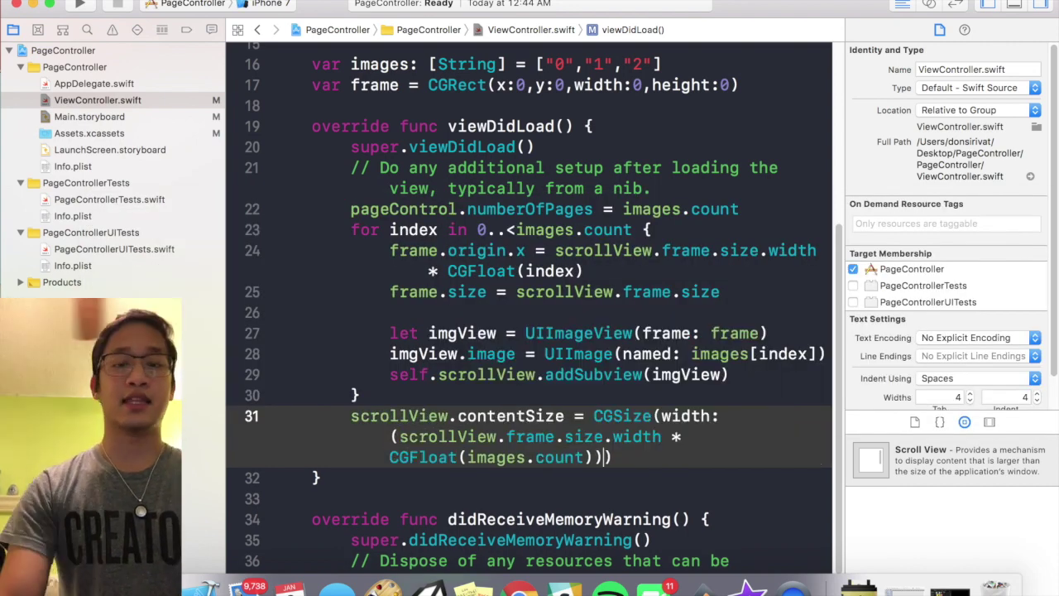
{"action": "type", "text": ", height:"}
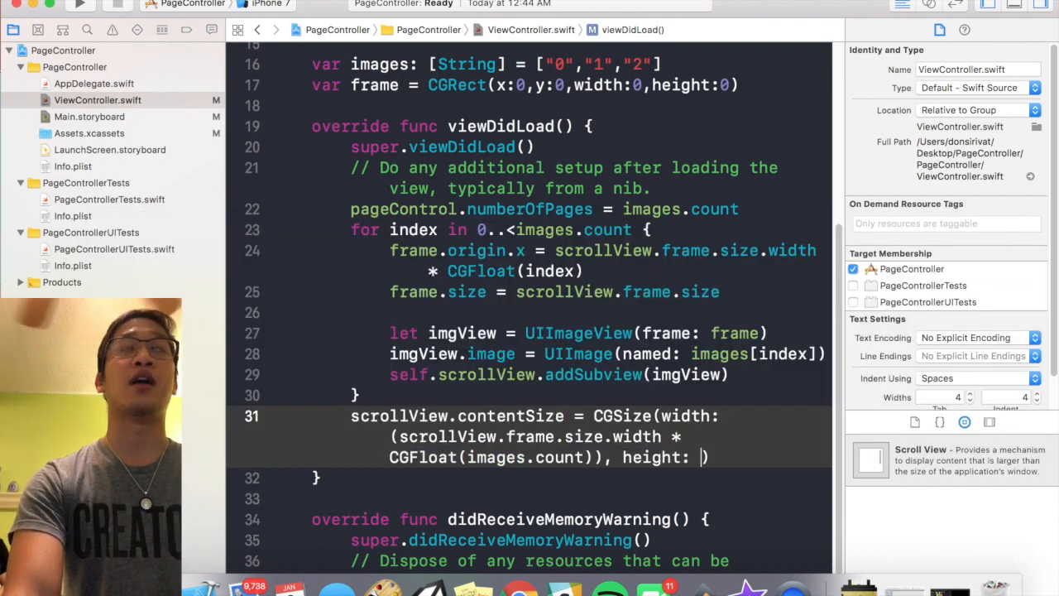
{"action": "type", "text": "scroll"}
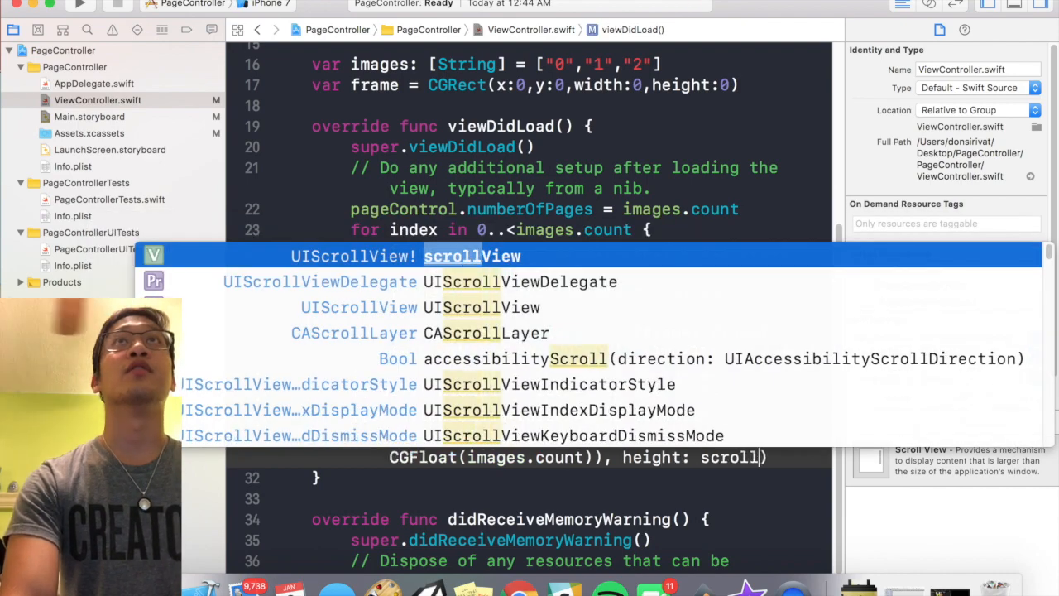
{"action": "type", "text": ".frame.size.height"}
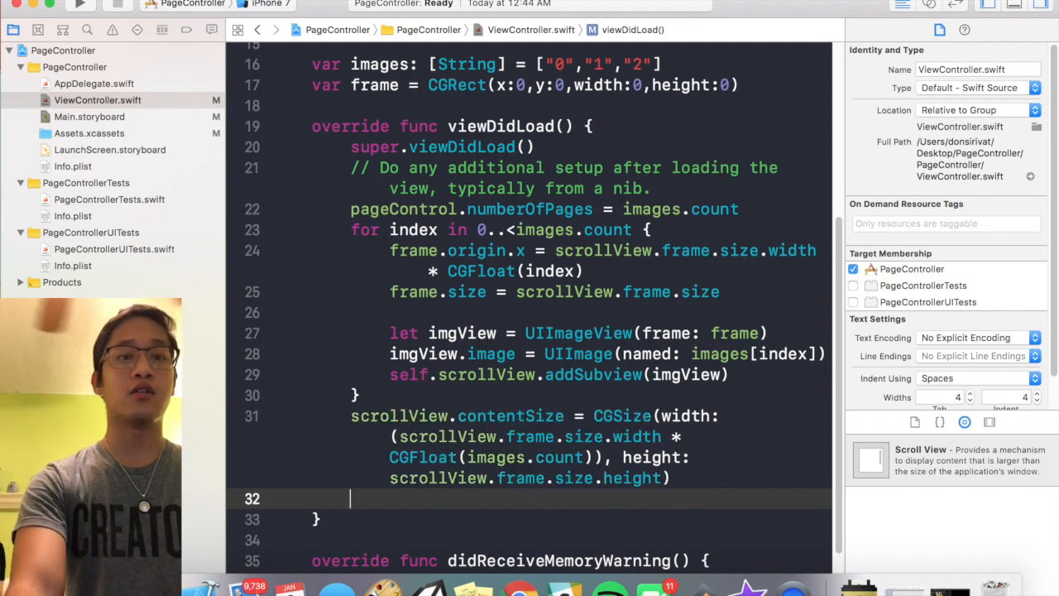
Add scrollView.delegate = self after the contentSize line
{"action": "type", "text": "scrollView"}
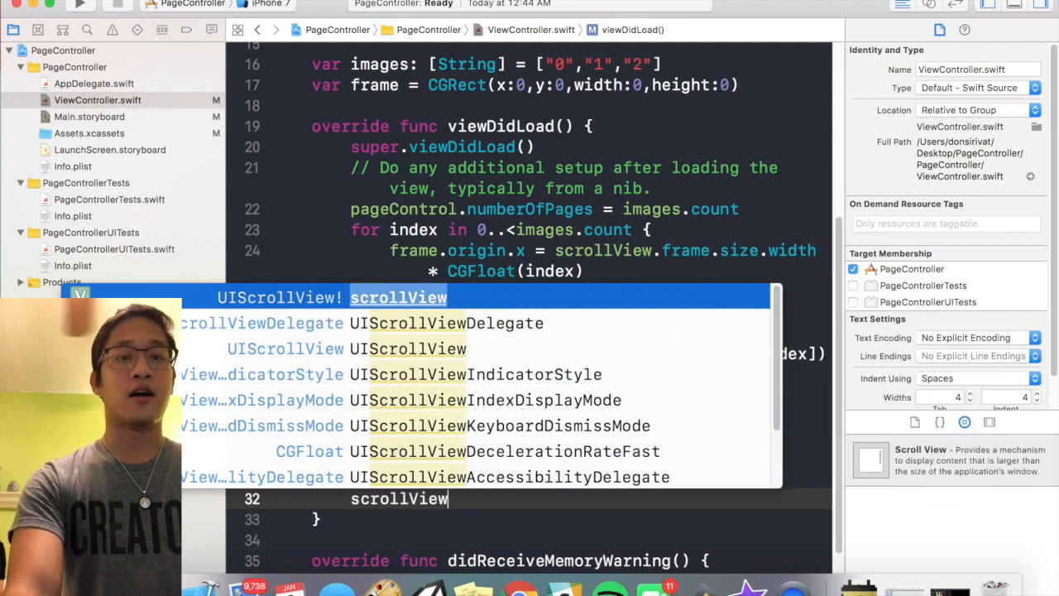
{"action": "type", "text": "."}
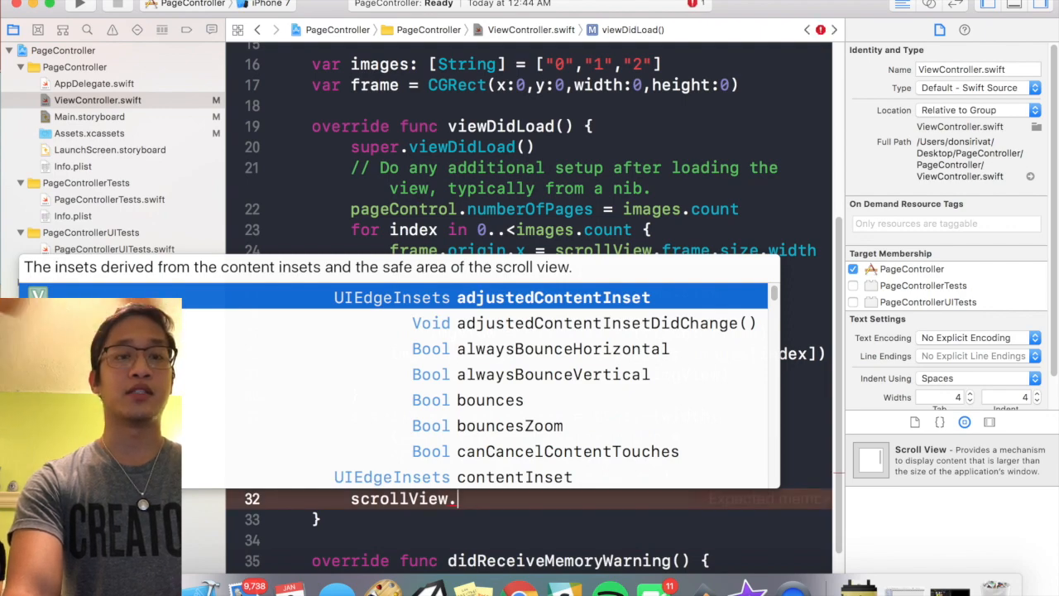
{"action": "type", "text": "delegate = self"}
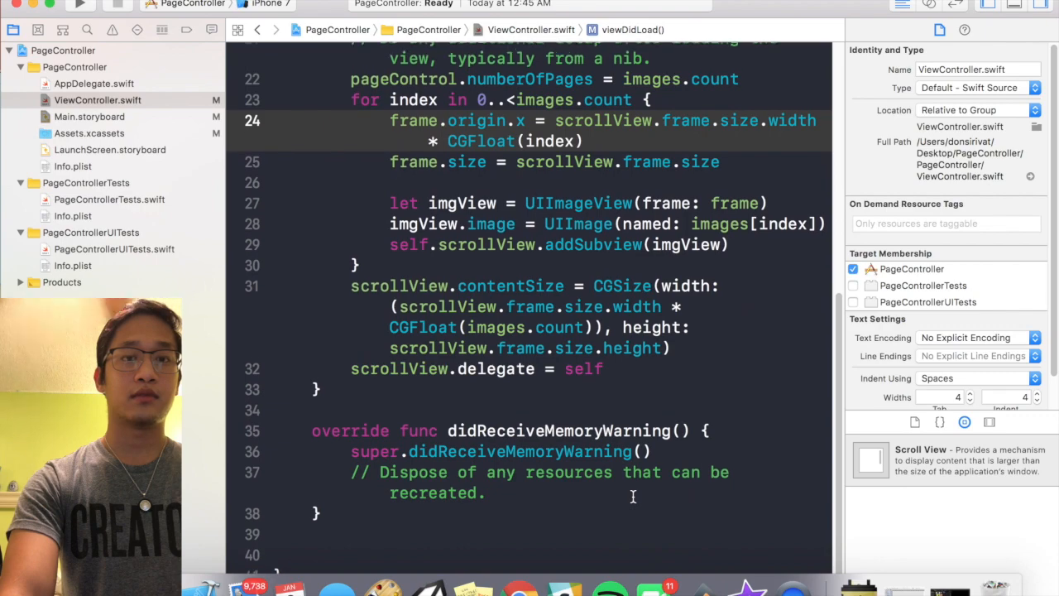
{"action": "left_click", "coordinate": [592, 453]}
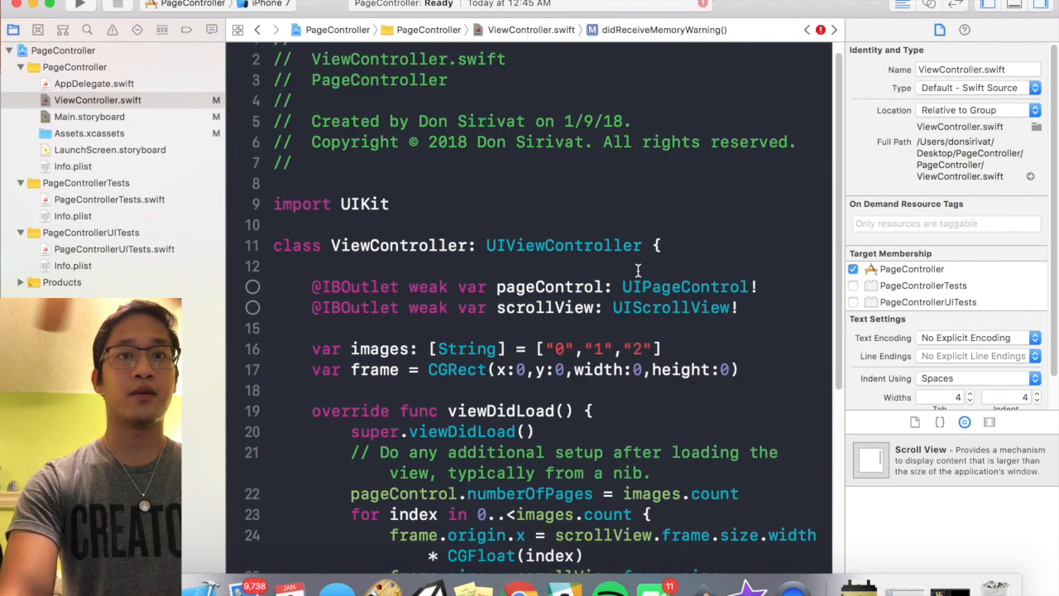
Add UIScrollViewDelegate conformance to the ViewController class declaration
{"action": "scroll", "scroll_direction": "down", "scroll_amount": 3}
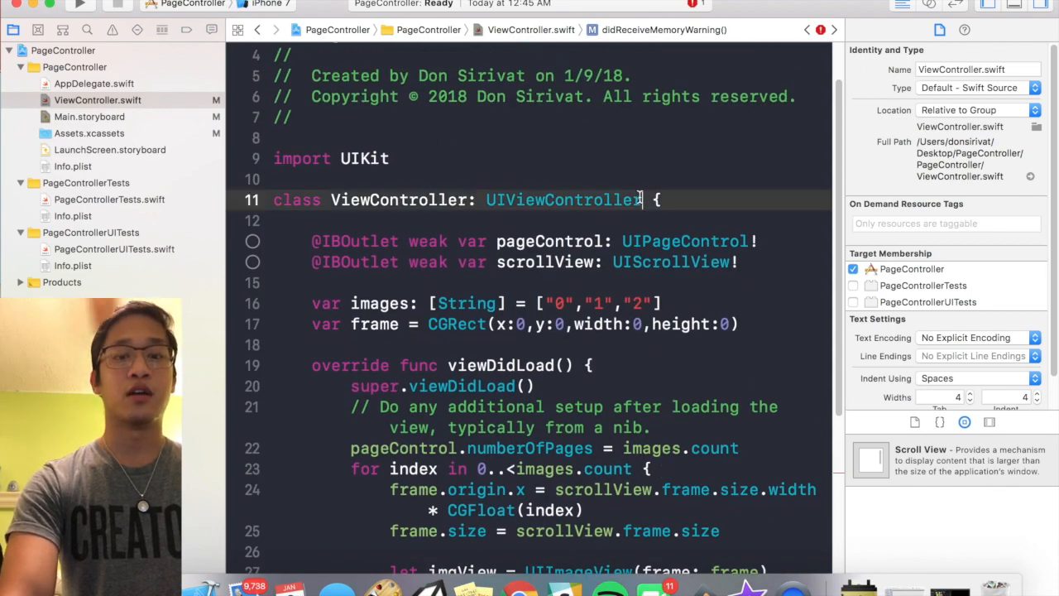
{"action": "type", "text": ", UI"}
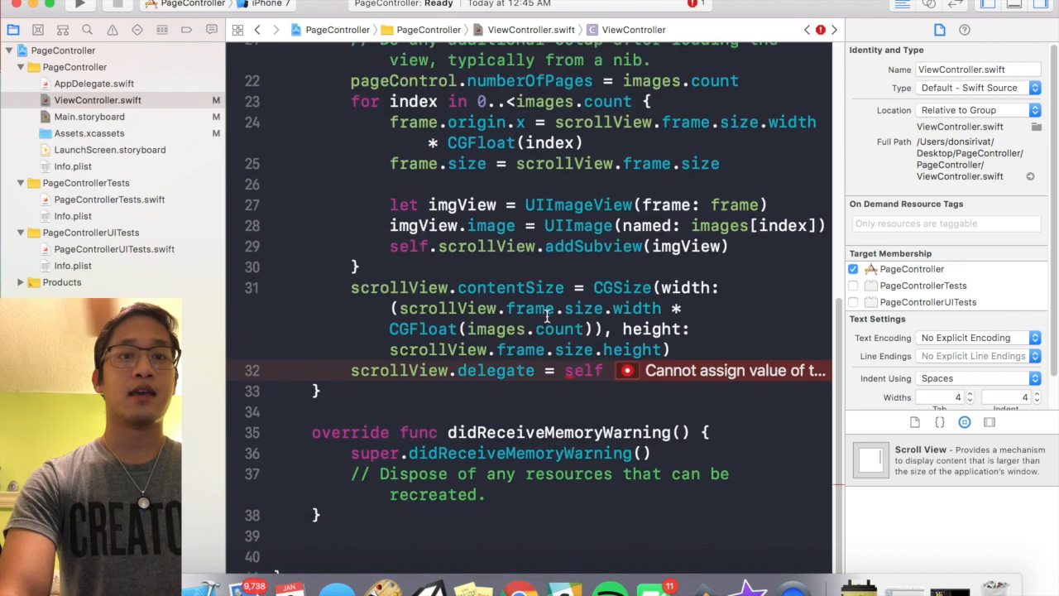
{"action": "left_click", "coordinate": [651, 370]}
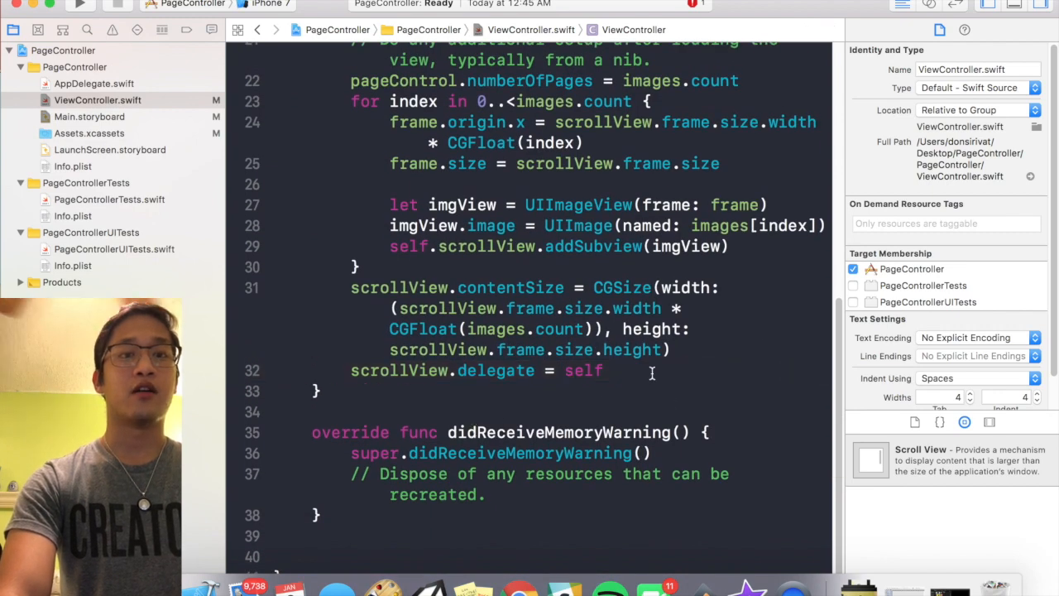
{"action": "left_click", "coordinate": [357, 391]}
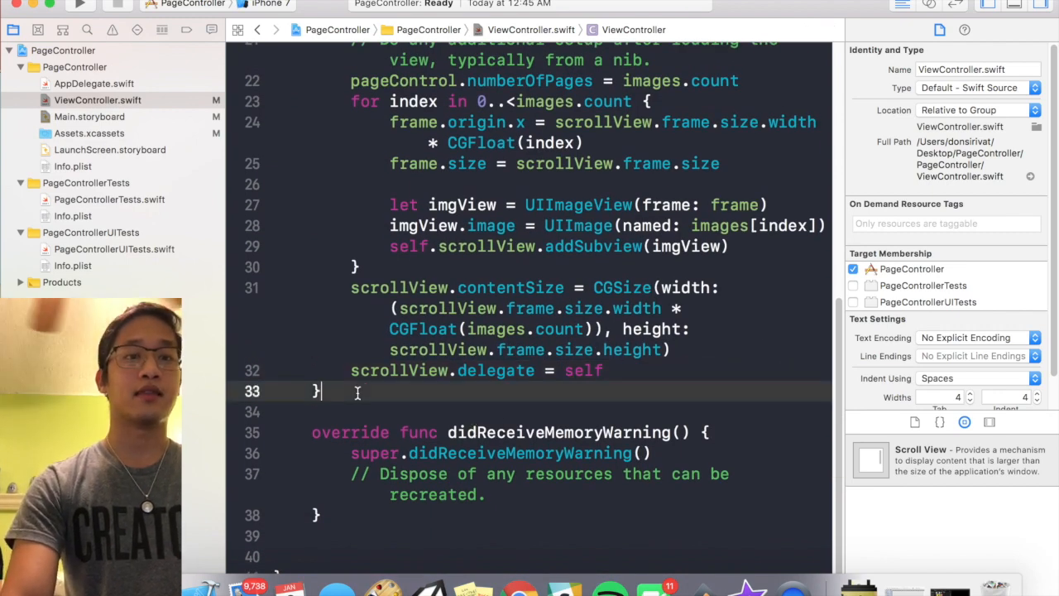
Add a '//Scrollview Method' comment and an empty scrollViewDidEndDecelerating function via autocomplete
{"action": "type", "text": "//"}
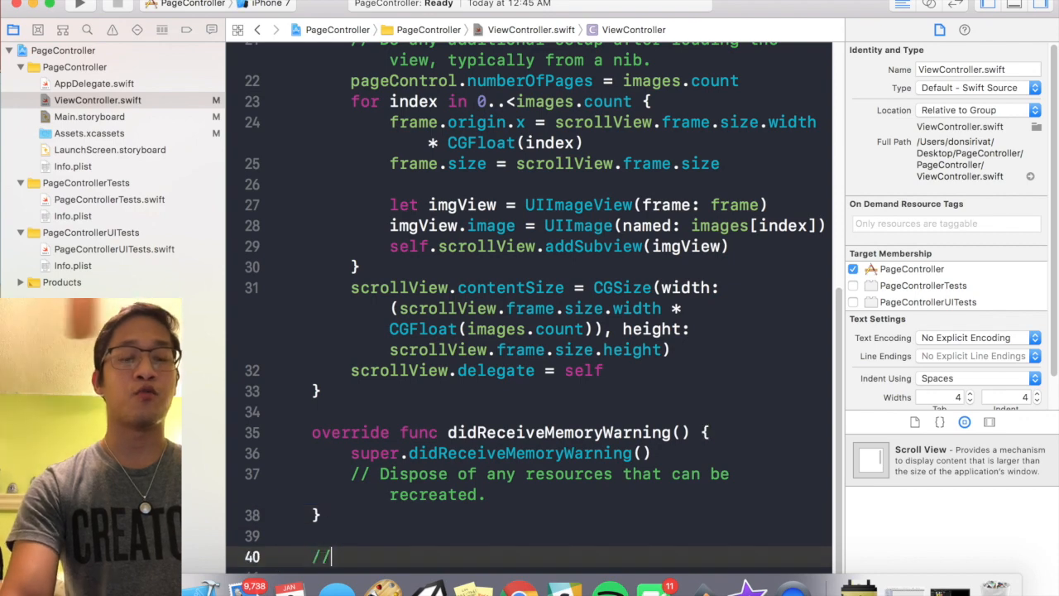
{"action": "type", "text": "Scrol"}
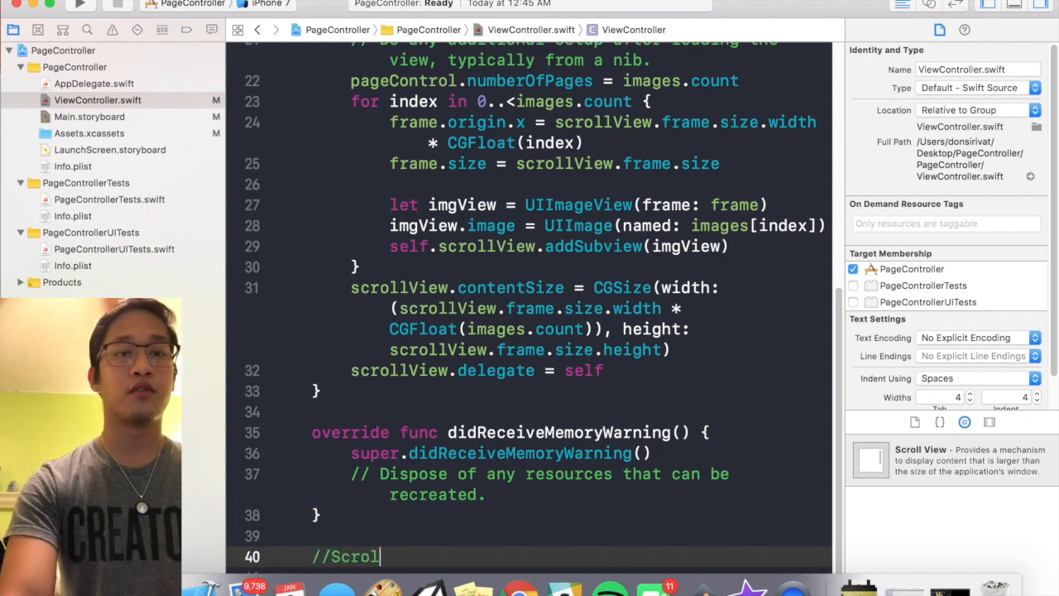
{"action": "type", "text": "lview Method"}
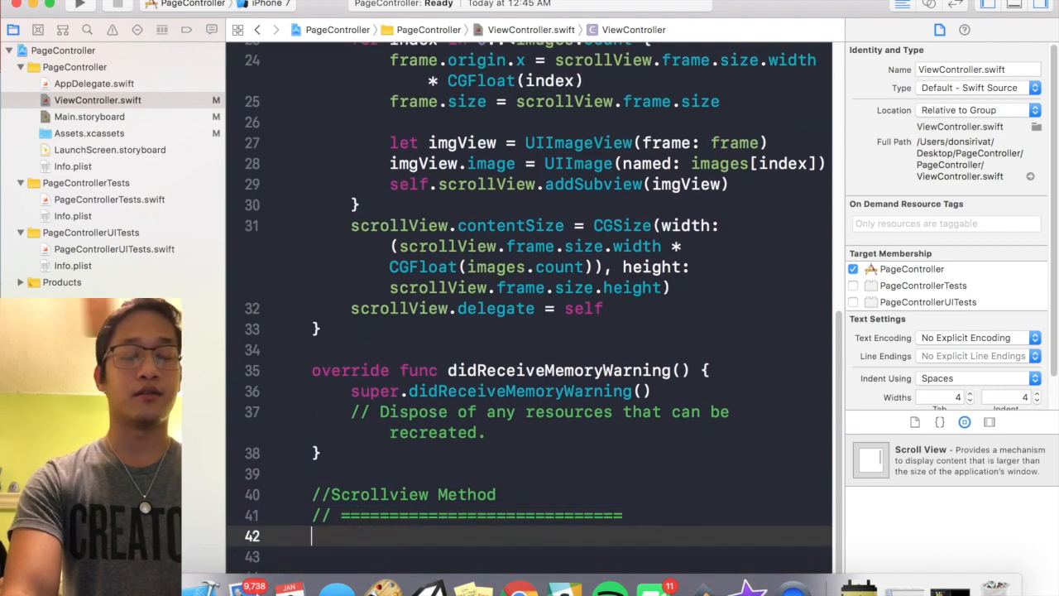
{"action": "type", "text": "func"}
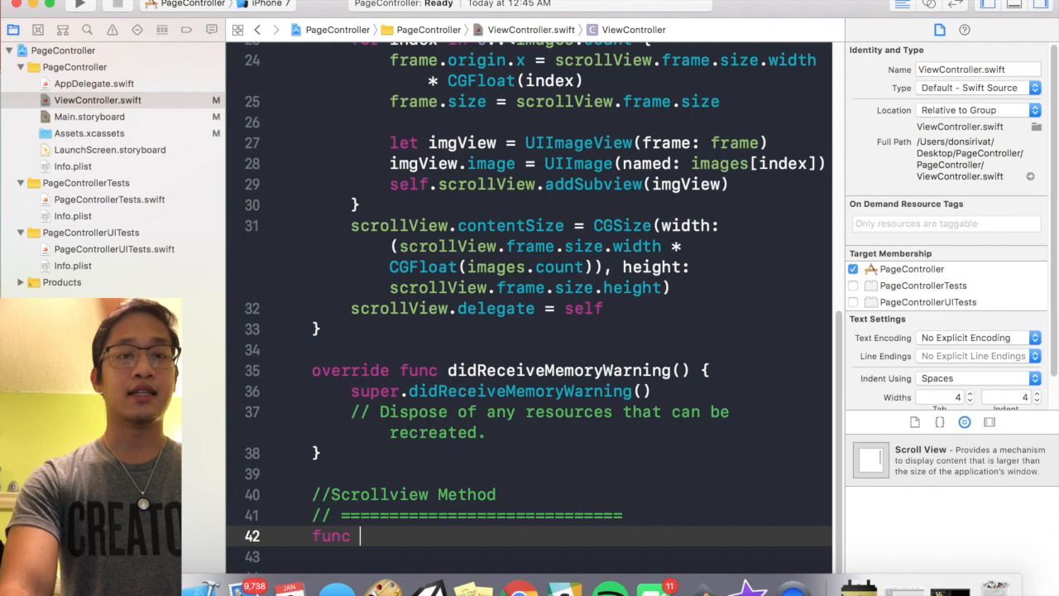
{"action": "type", "text": "didEndDecelerating(_ scrollView: UIScrollView) {"}
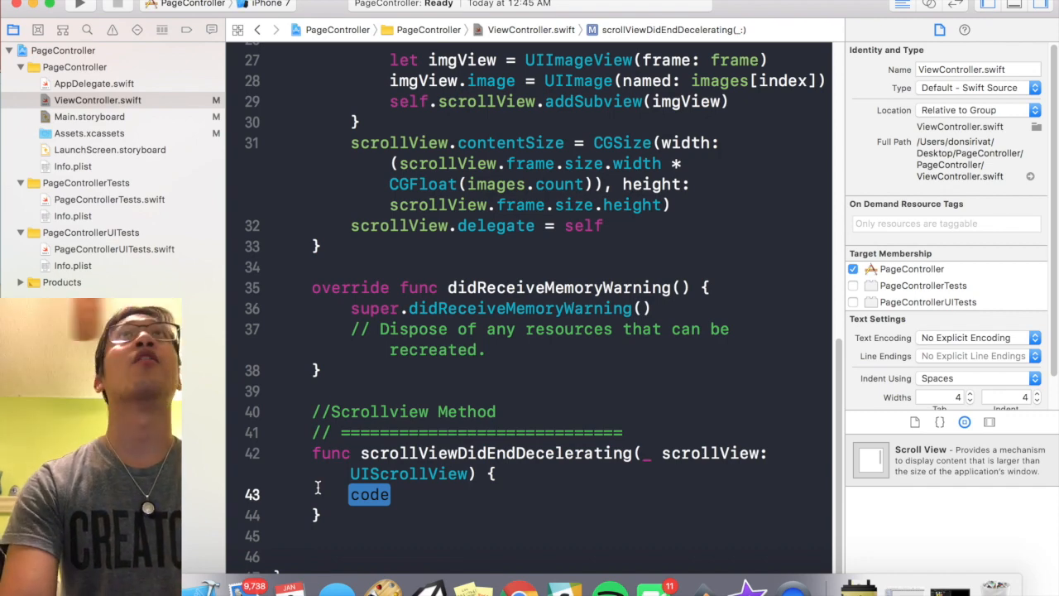
In scrollViewDidEndDecelerating, compute pageNumber as contentOffset.x divided by the scroll view's frame width
{"action": "type", "text": "var page"}
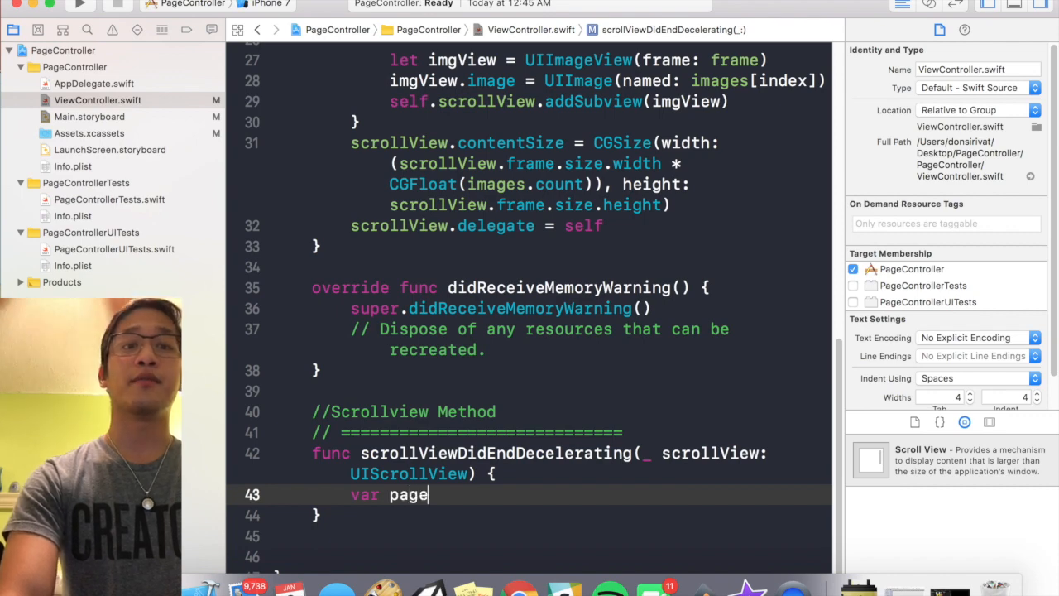
{"action": "type", "text": "Num"}
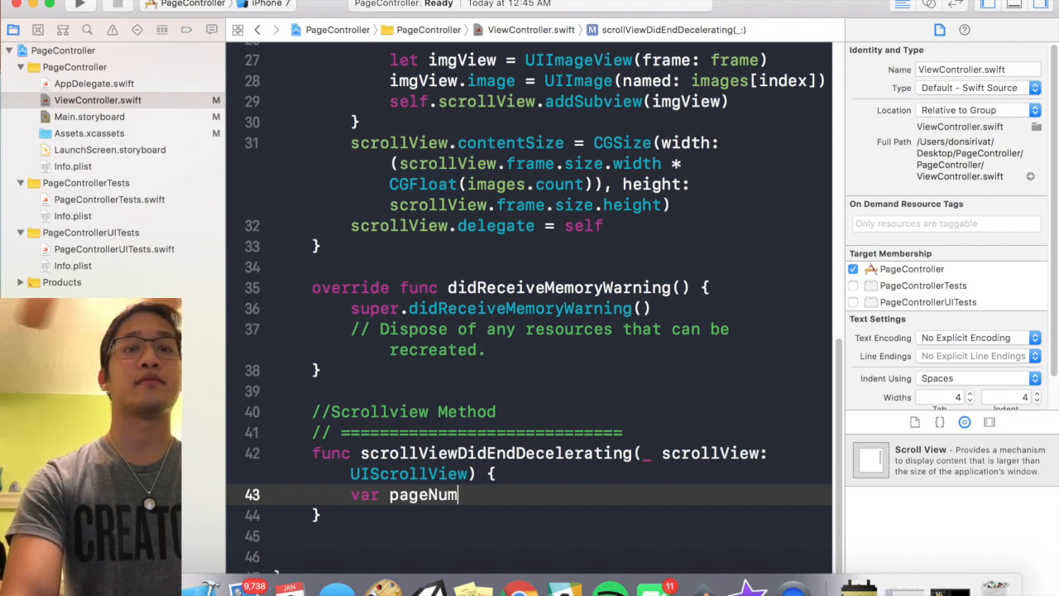
{"action": "type", "text": "ber = scrollView.c"}
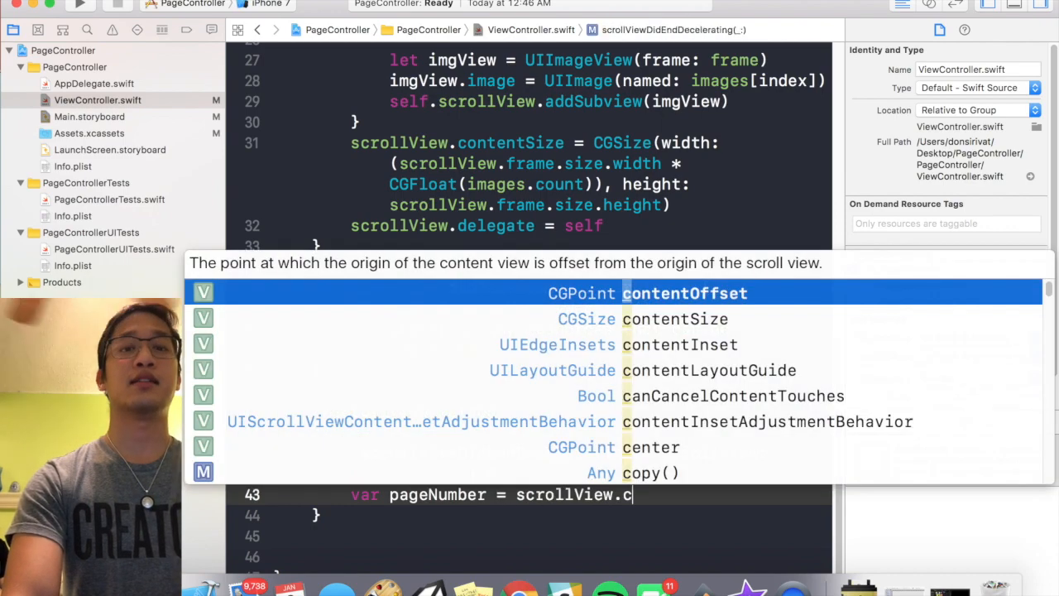
{"action": "type", "text": "ontentOffset."}
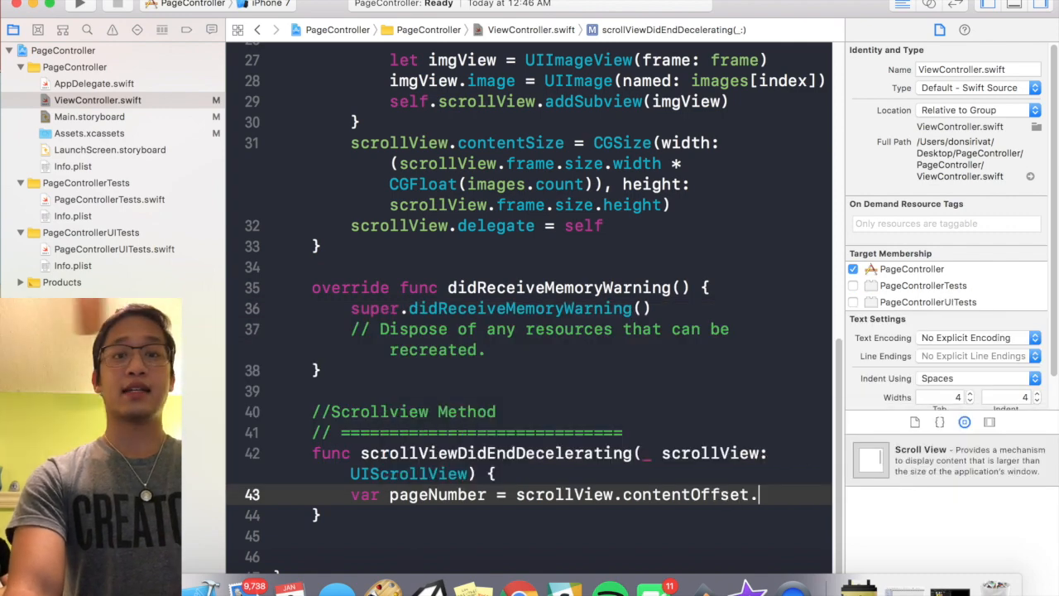
{"action": "type", "text": "x / s"}
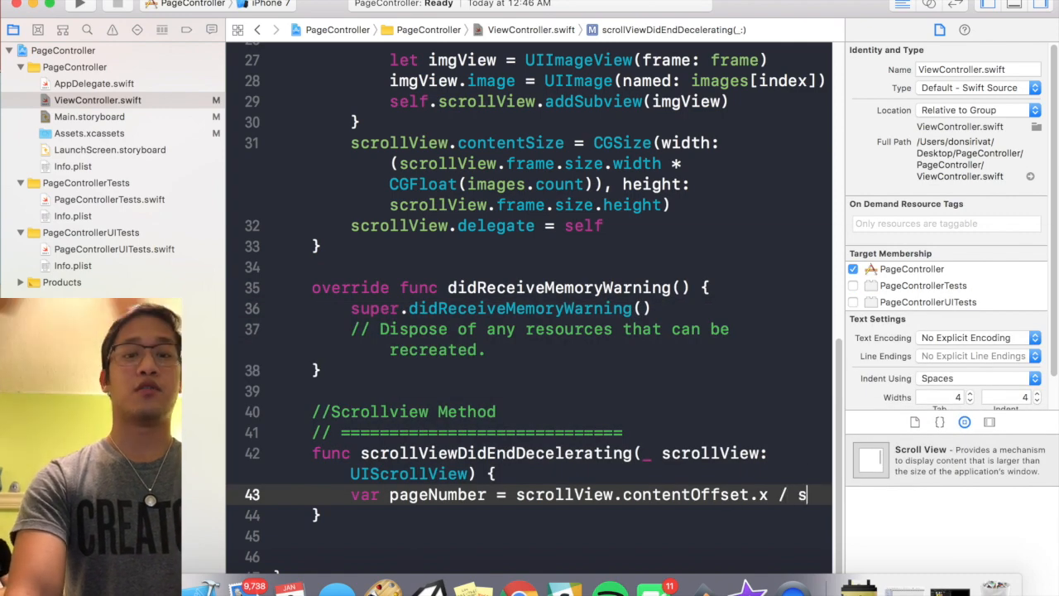
{"action": "type", "text": "crollView.frame.size.w"}
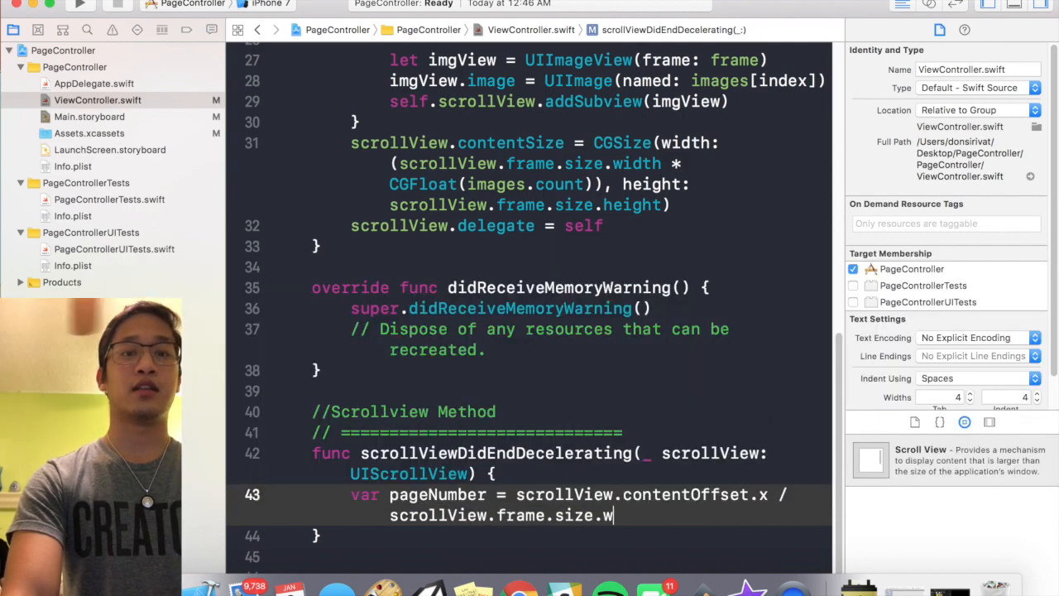
{"action": "type", "text": "idth"}
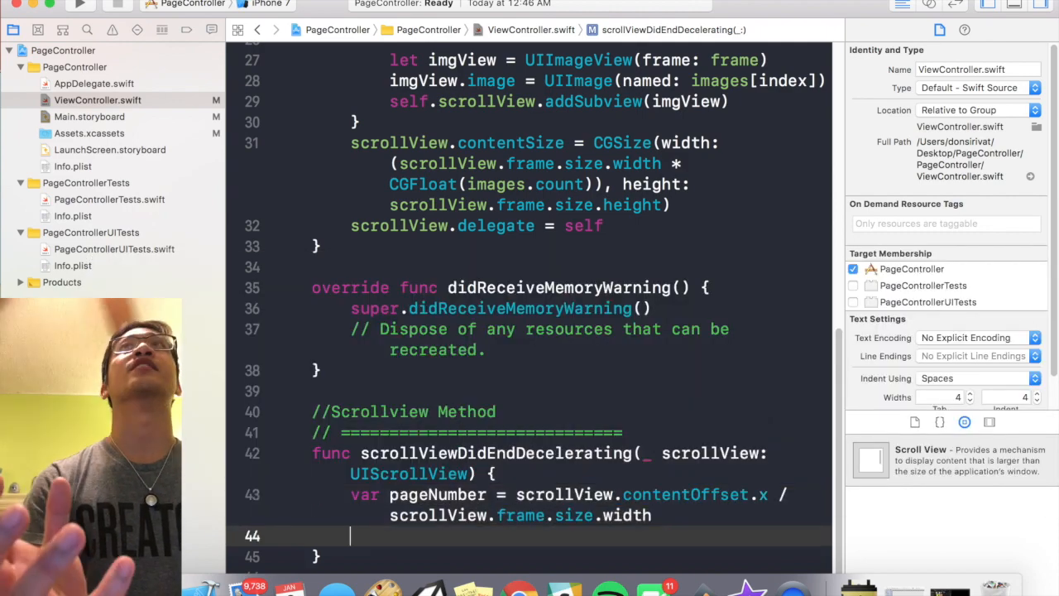
Set pageControl.currentPage to Int(pageNumber), then switch to Main.storyboard
{"action": "type", "text": "p"}
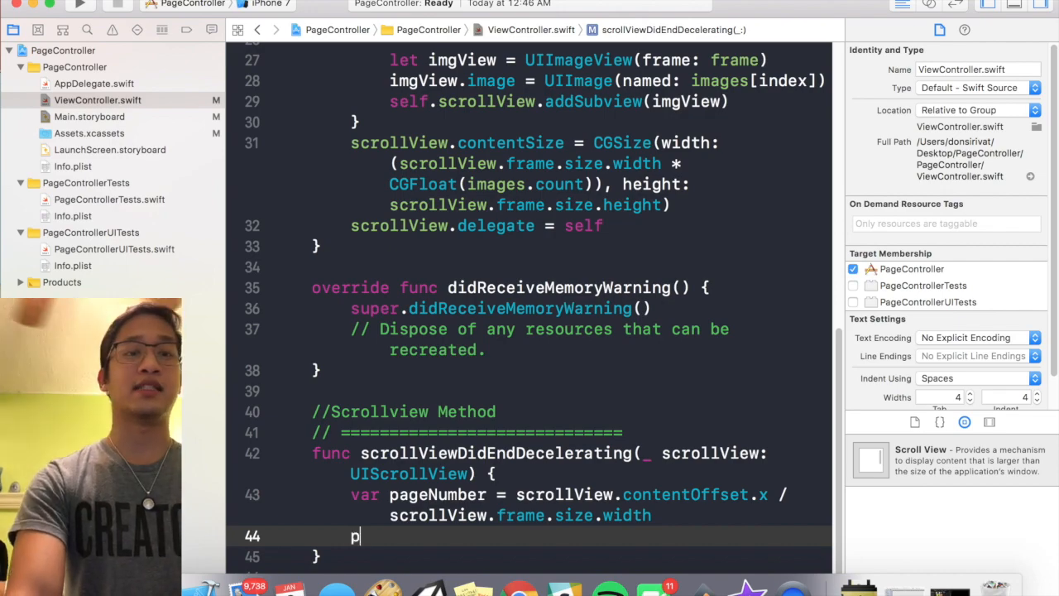
{"action": "type", "text": "ageControl."}
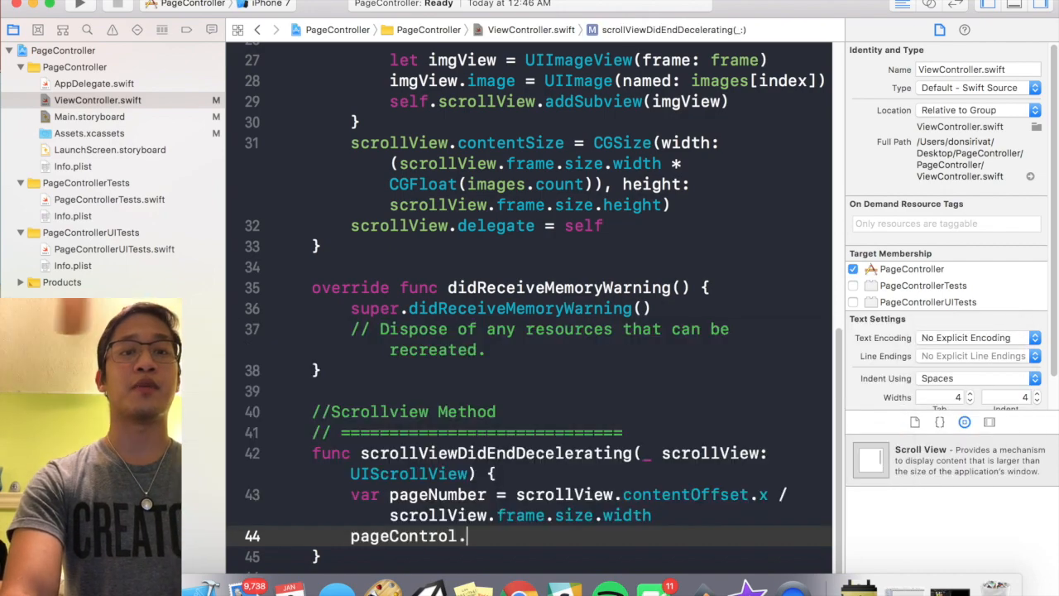
{"action": "type", "text": "currentPage"}
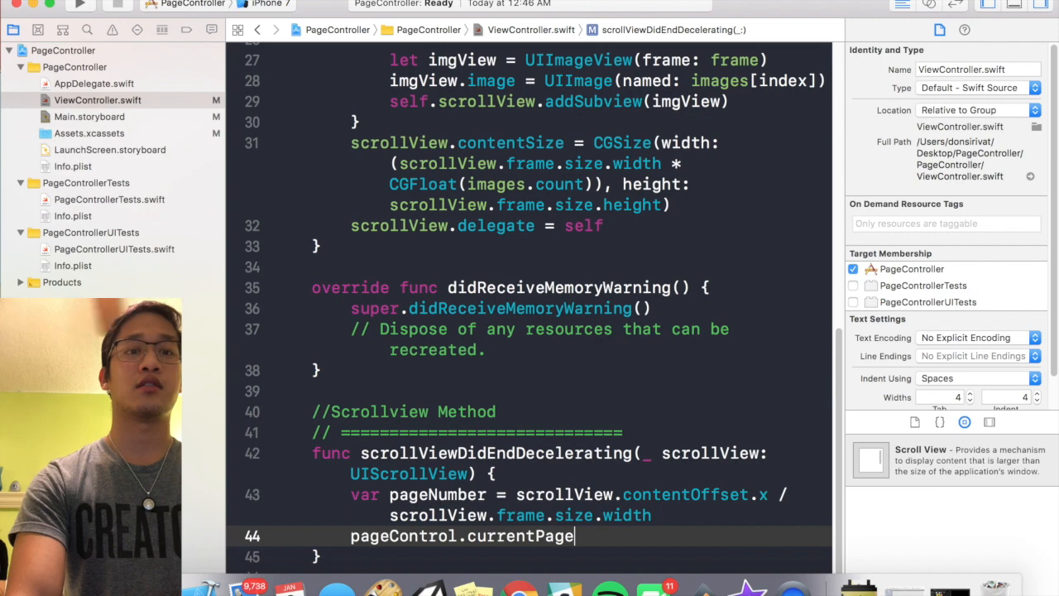
{"action": "type", "text": "= page"}
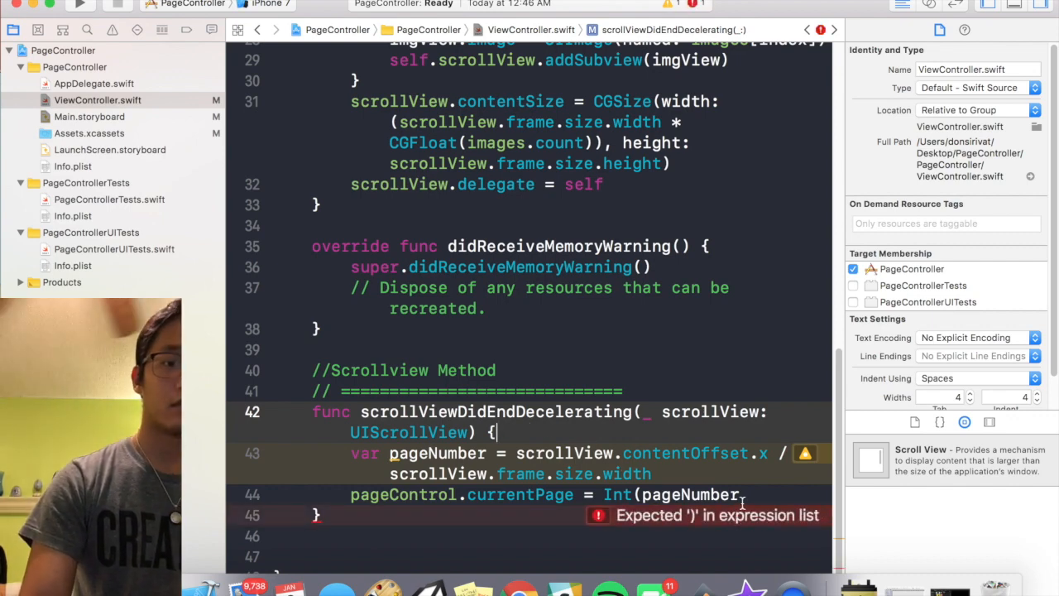
{"action": "type", "text": ")"}
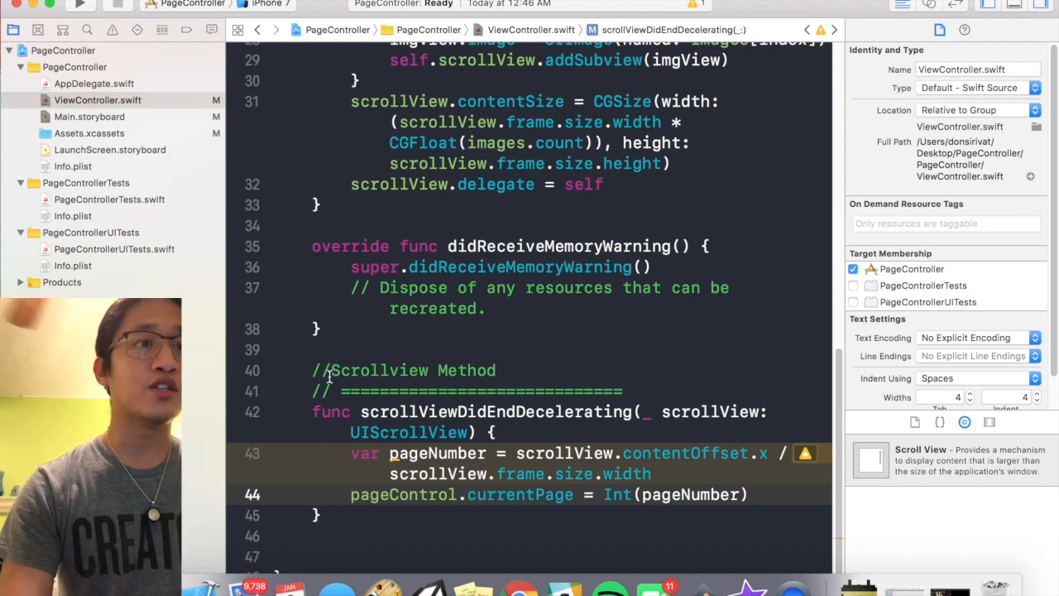
{"action": "left_click", "coordinate": [89, 117]}
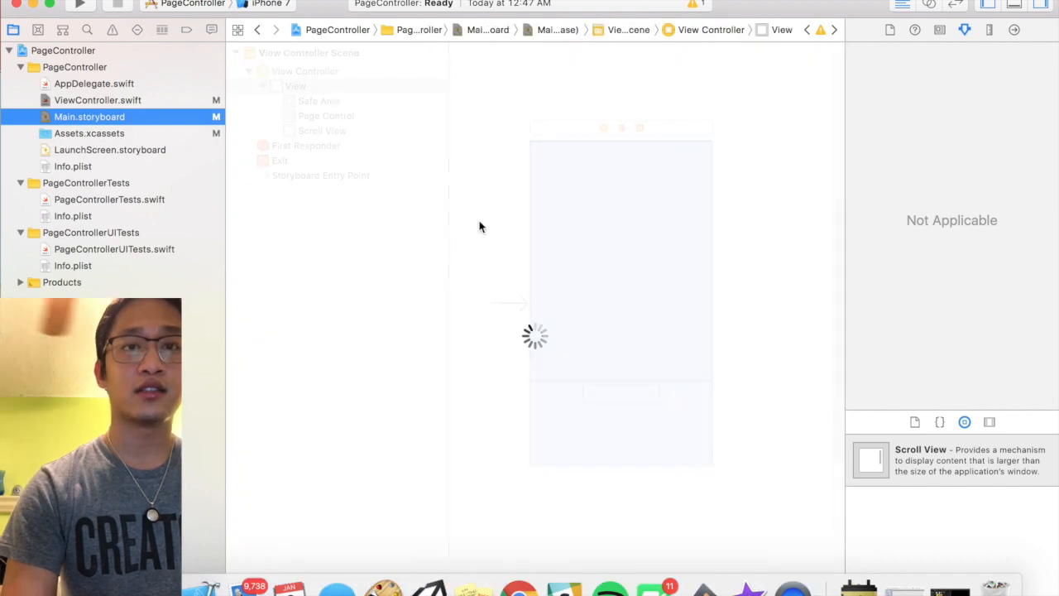
Wire the View Controller's pageControl and scrollView outlets to the storyboard's Page Control and Scroll View
{"action": "left_click", "coordinate": [603, 129]}
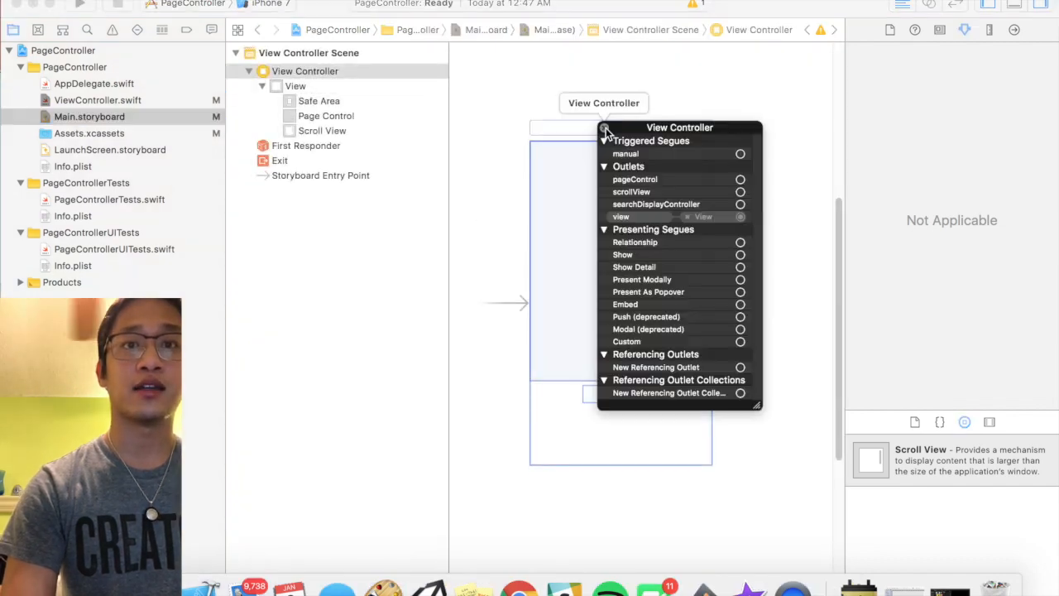
{"action": "left_click_drag", "start_coordinate": [679, 128], "coordinate": [398, 24]}
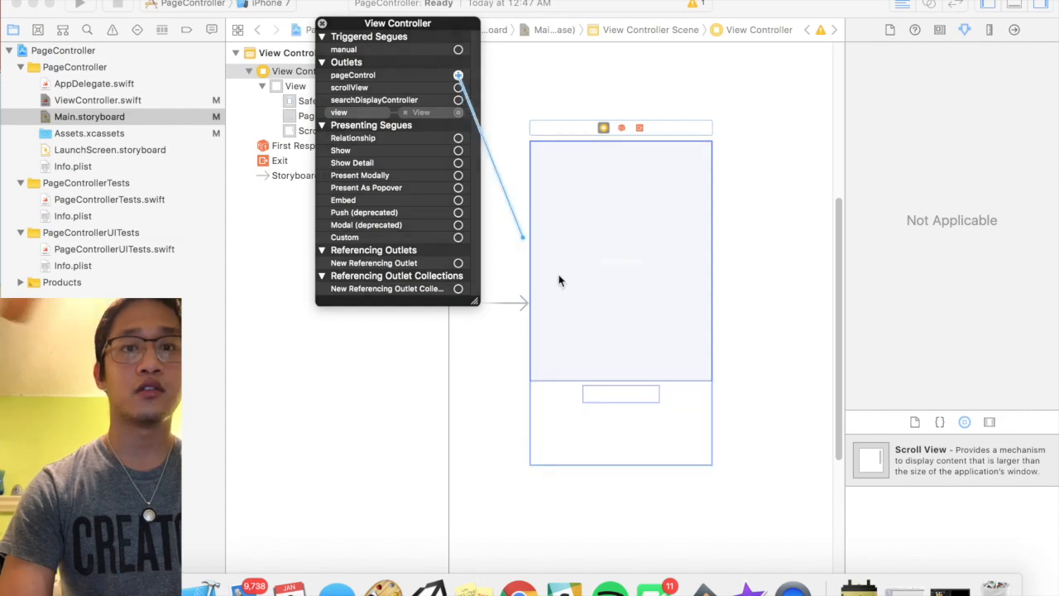
{"action": "left_click", "coordinate": [457, 74]}
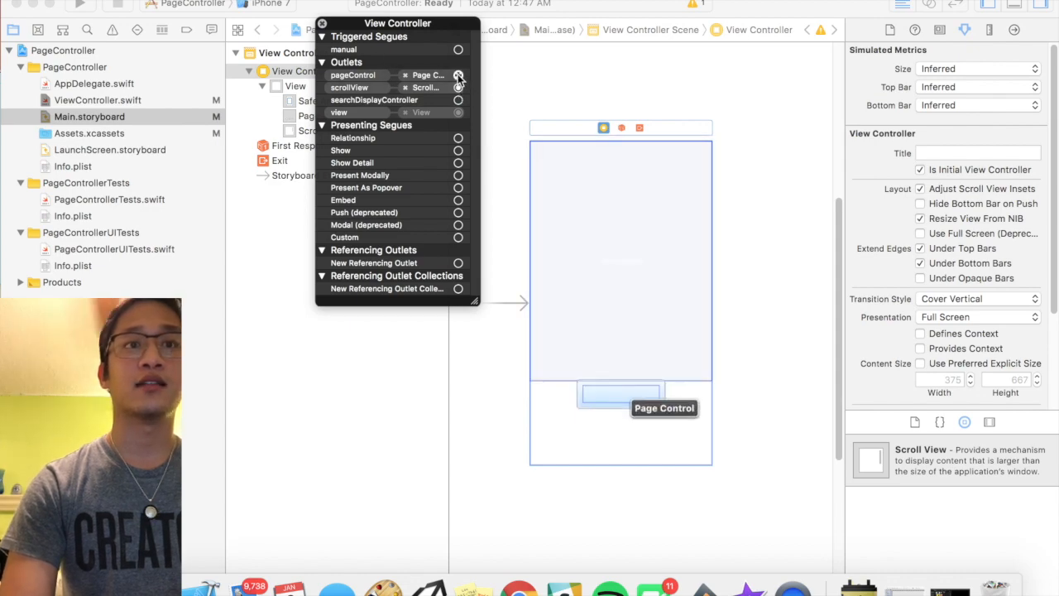
{"action": "left_click", "coordinate": [524, 106]}
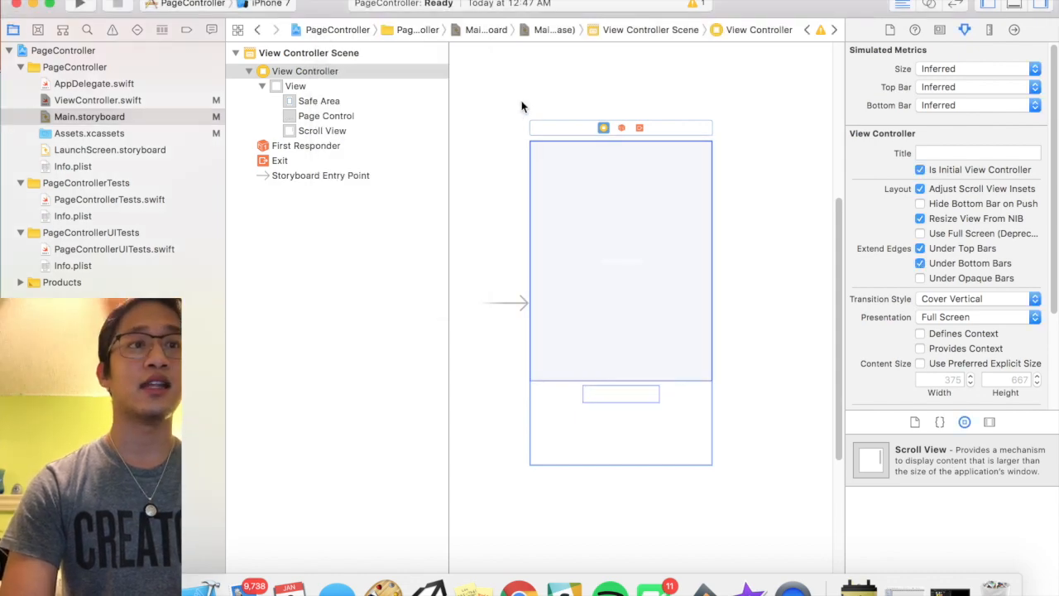
{"action": "left_click", "coordinate": [97, 99]}
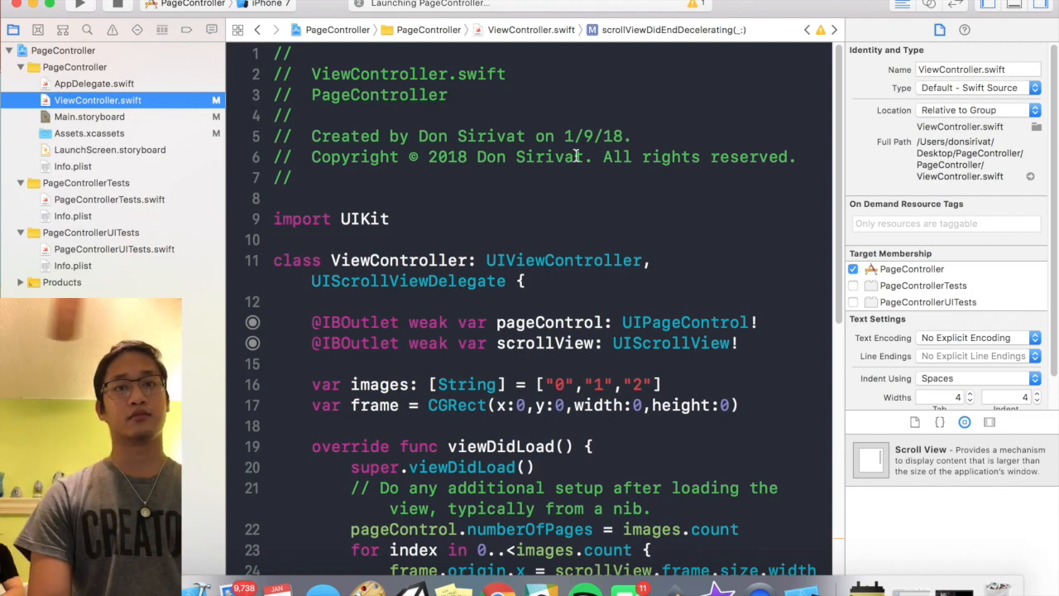
Run PageController on the iPhone 7 simulator and bring the project files back in front
{"action": "left_click", "coordinate": [80, 11]}
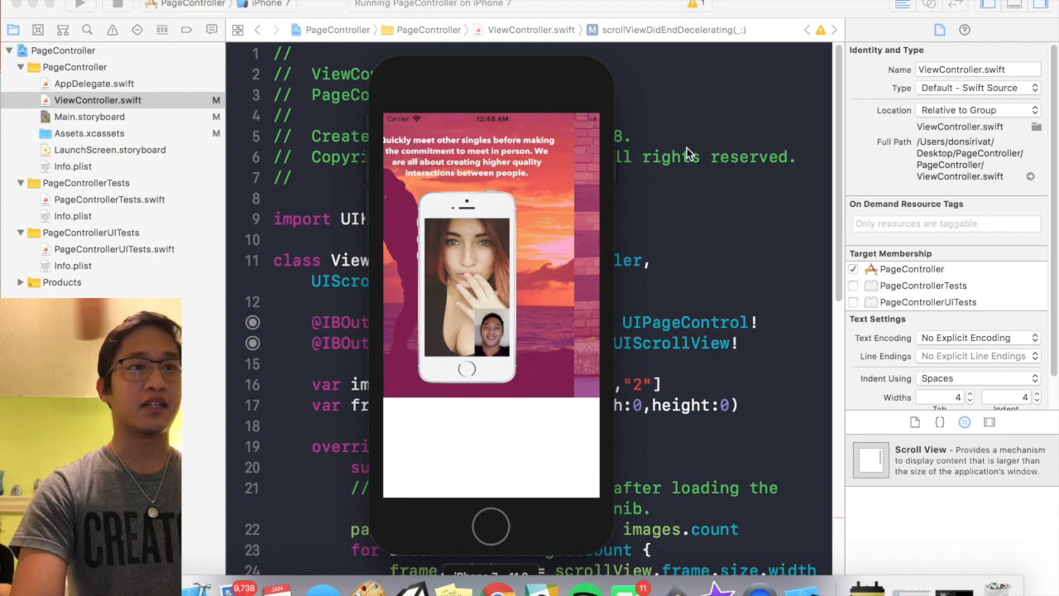
{"action": "mouse_move", "coordinate": [138, 116]}
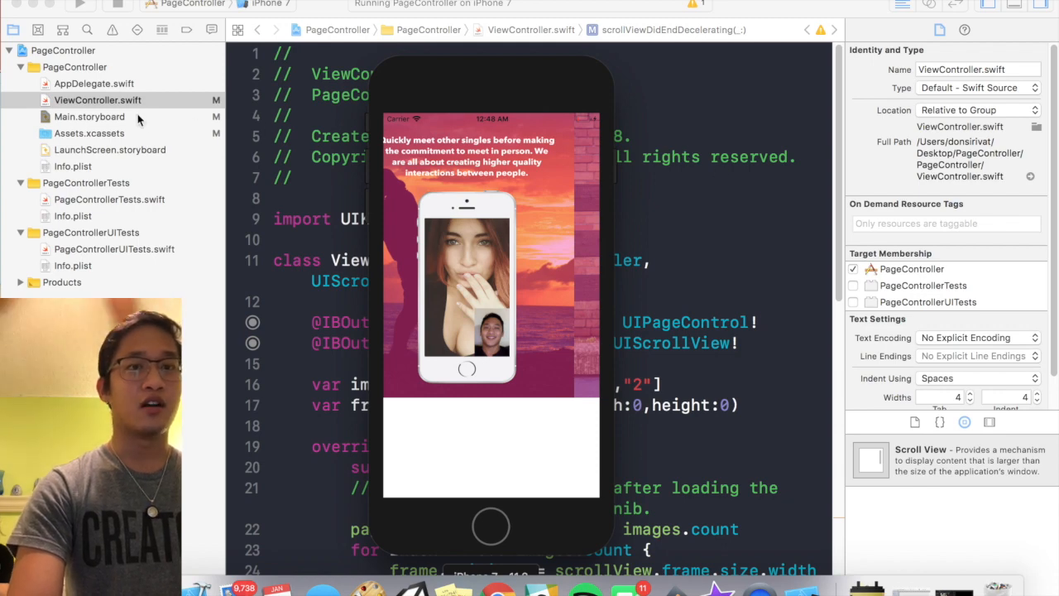
{"action": "left_click", "coordinate": [89, 117]}
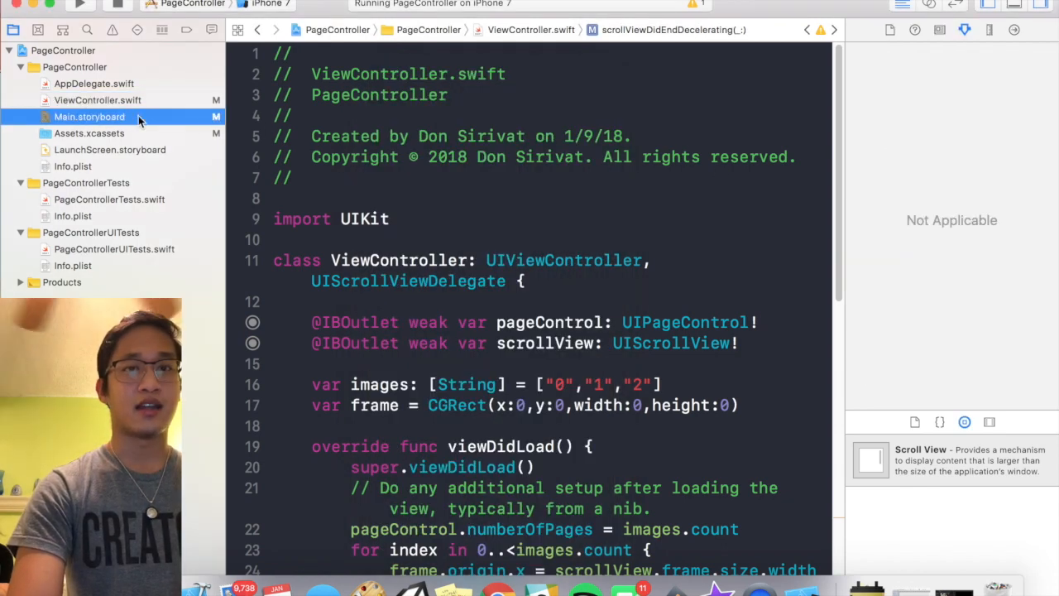
In Main.storyboard, set the Page Control's background colour to Licorice black
{"action": "left_click", "coordinate": [89, 116]}
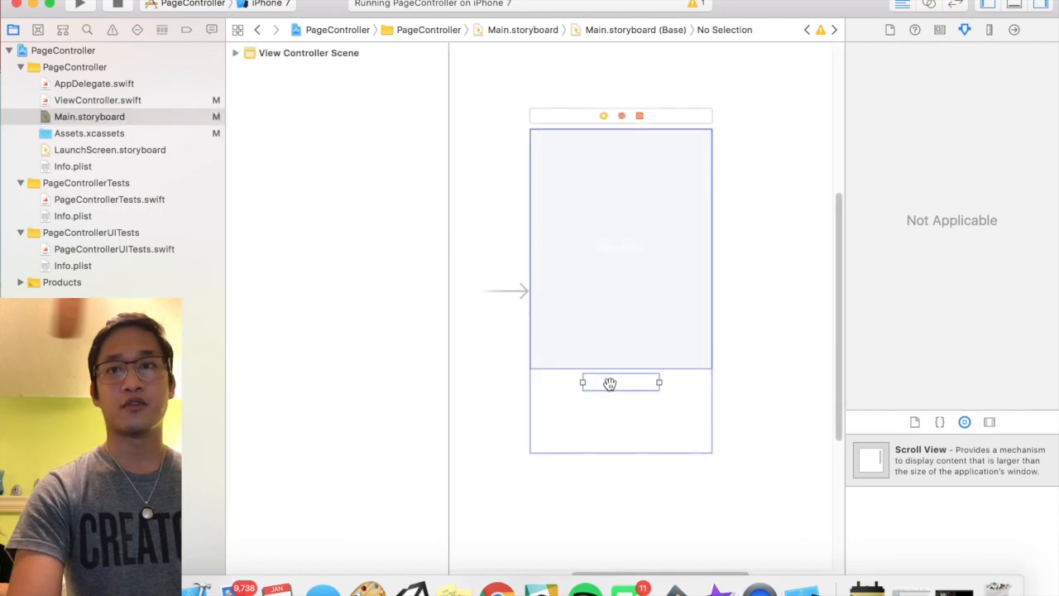
{"action": "left_click", "coordinate": [620, 382]}
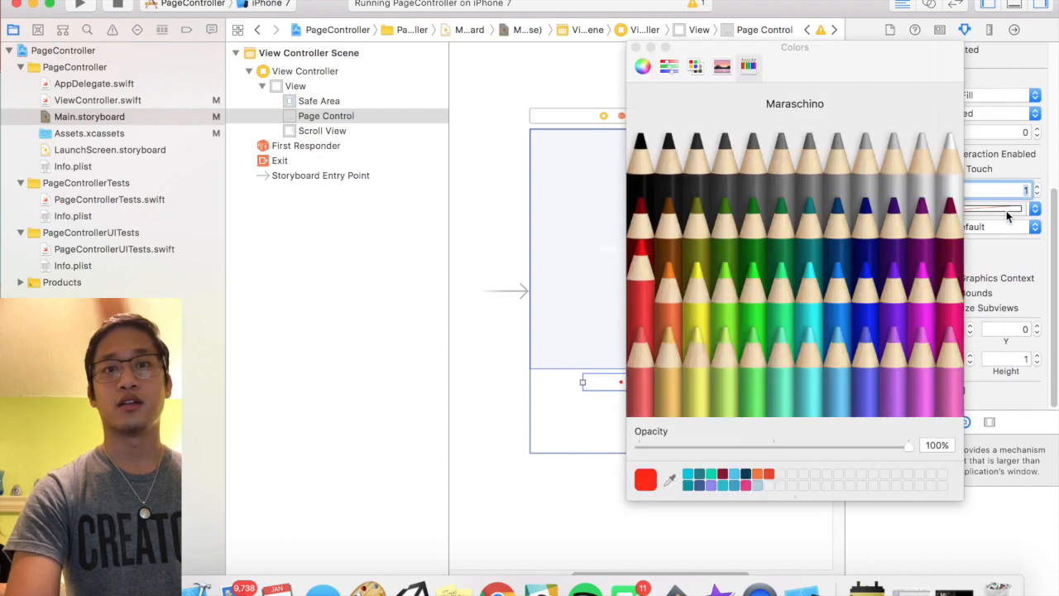
{"action": "left_click", "coordinate": [643, 157]}
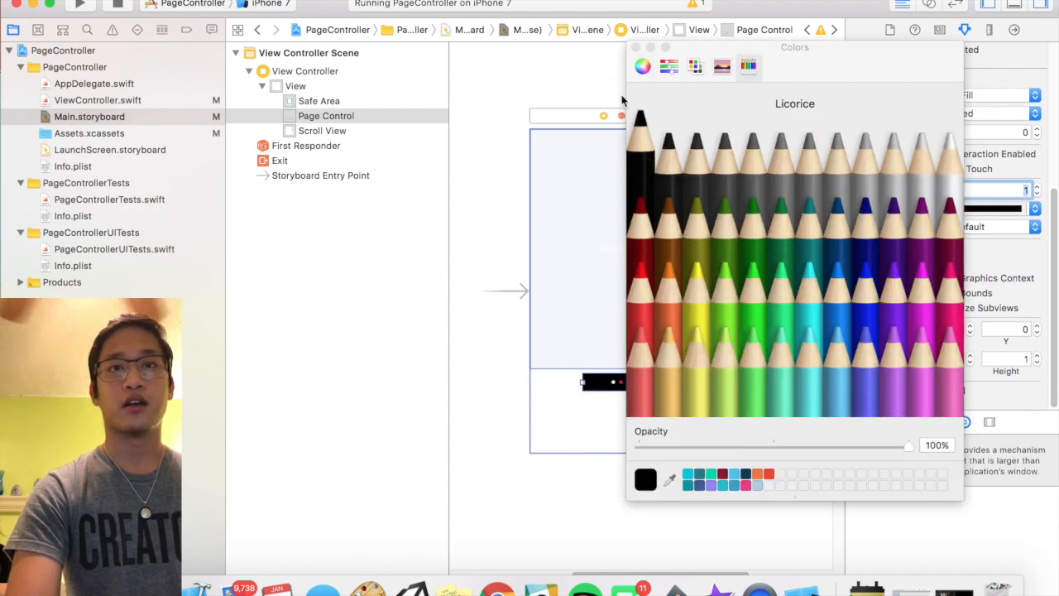
{"action": "left_click", "coordinate": [639, 46]}
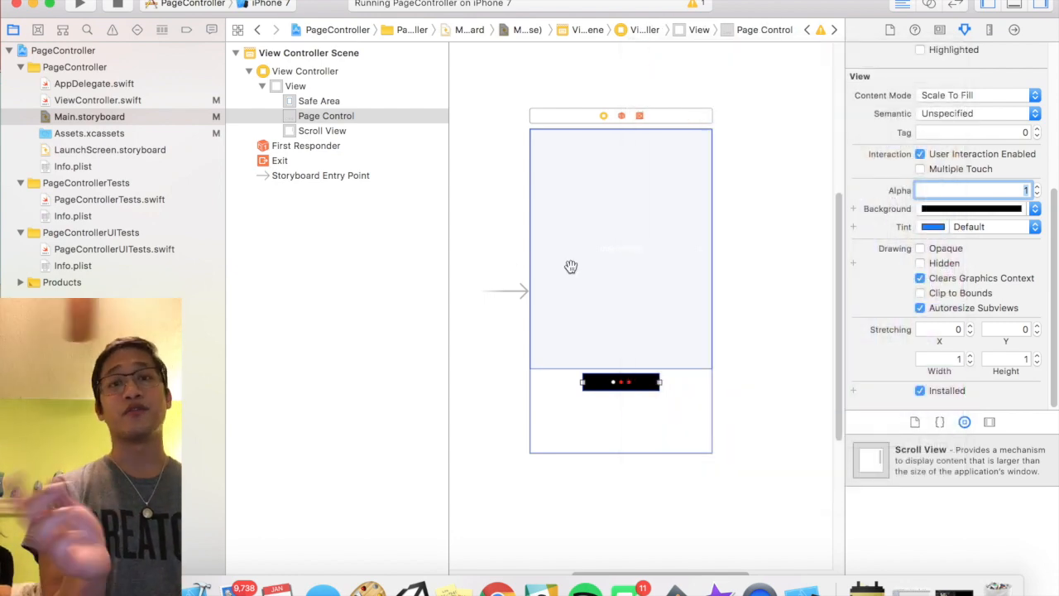
{"action": "left_click", "coordinate": [326, 131]}
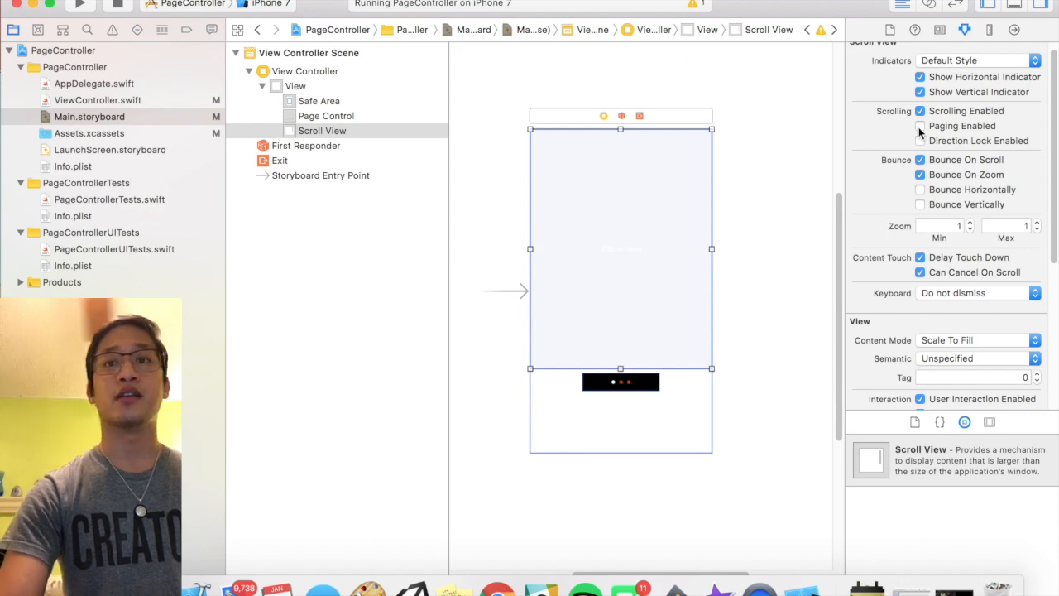
Enable Paging on the Scroll View and rebuild the app
{"action": "left_click", "coordinate": [920, 126]}
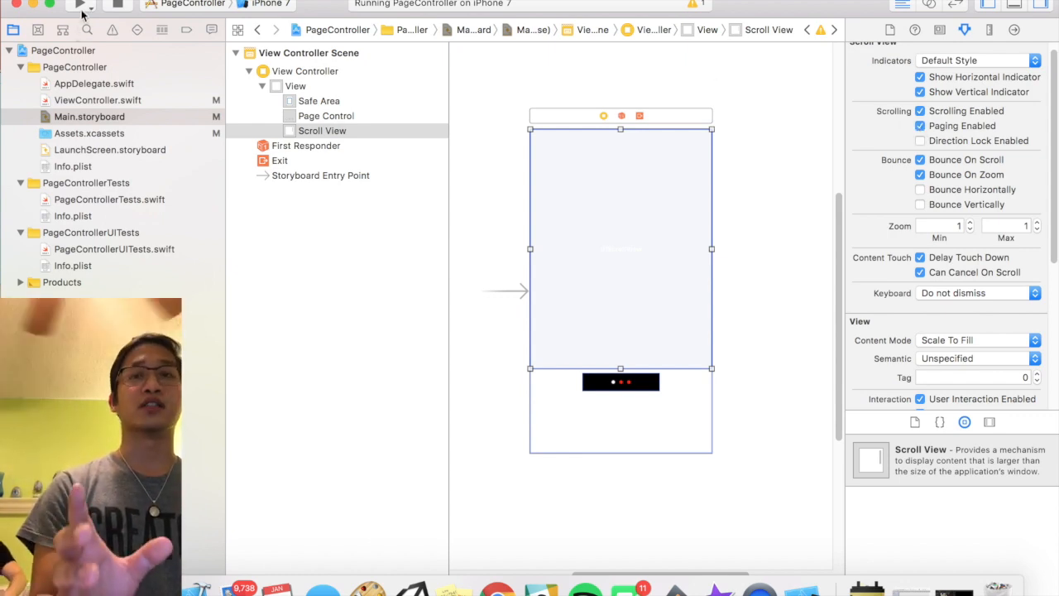
{"action": "mouse_move", "coordinate": [76, 11]}
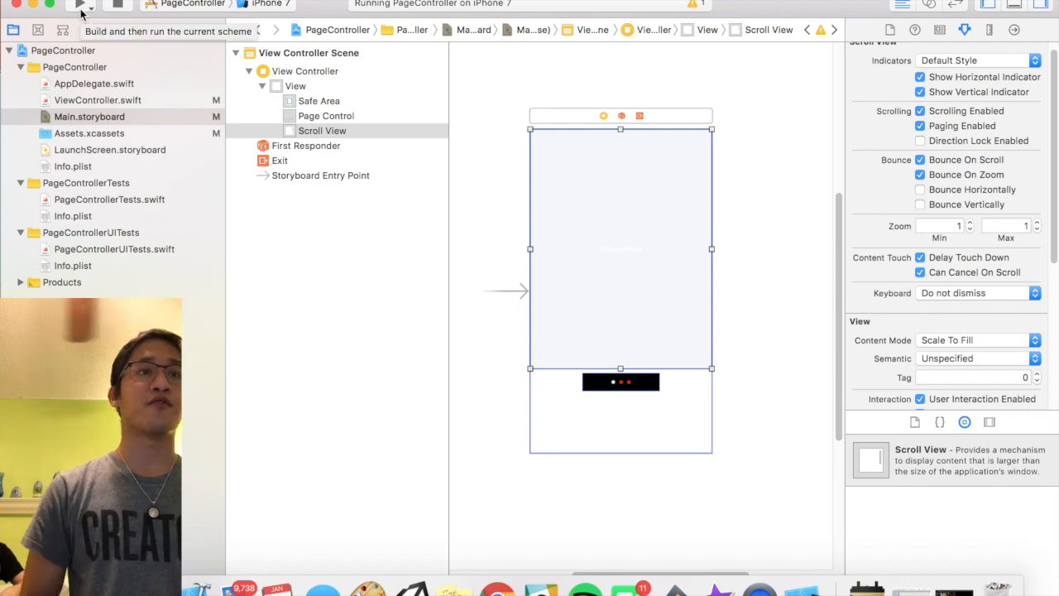
{"action": "left_click", "coordinate": [76, 10]}
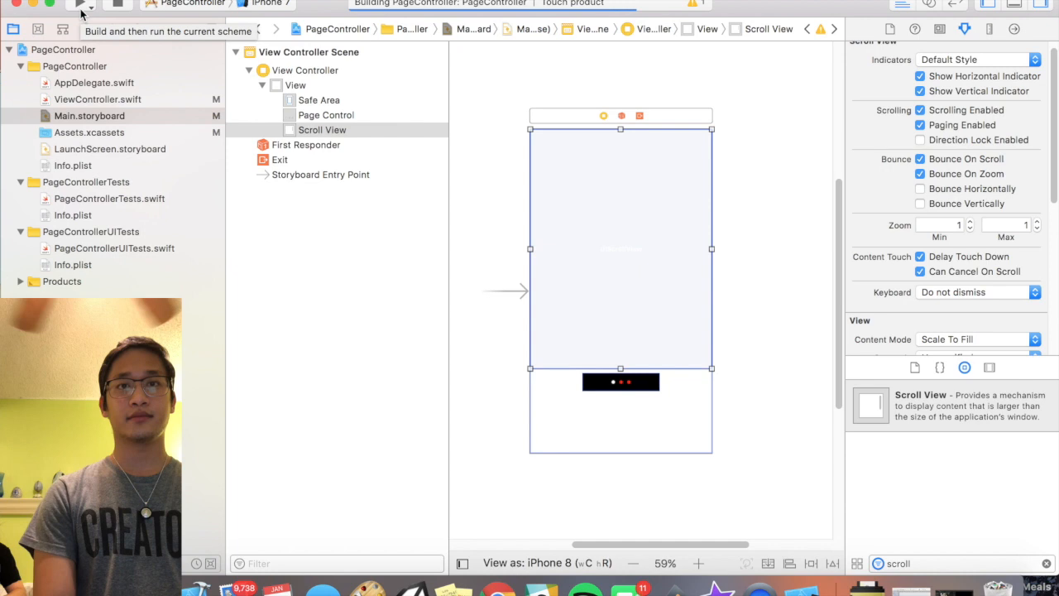
Swipe left in the relaunched simulator app to move to the next image page
{"action": "left_click", "coordinate": [79, 10]}
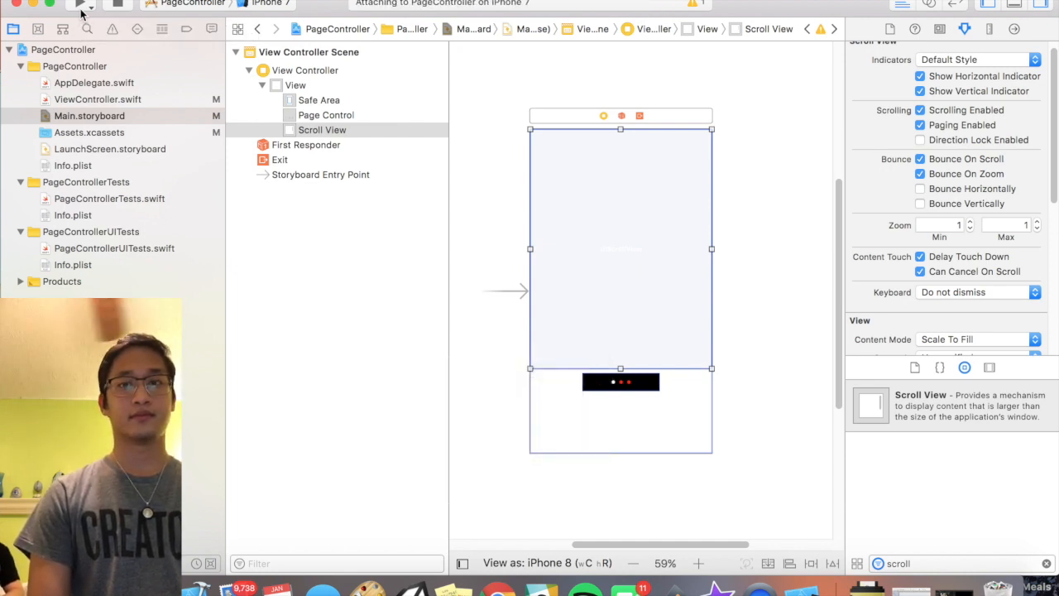
{"action": "left_click", "coordinate": [79, 10]}
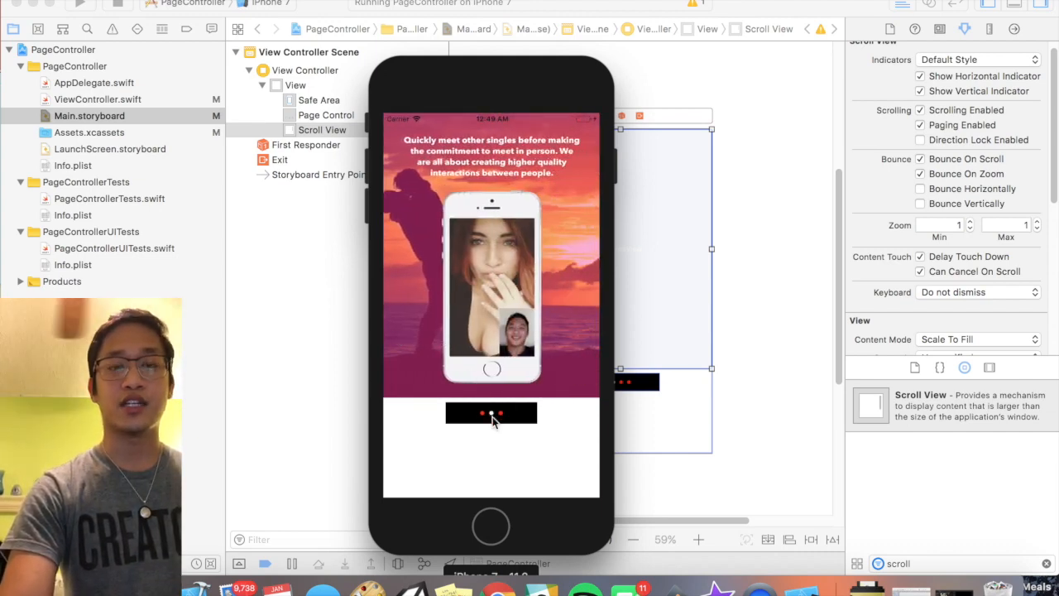
{"action": "left_click_drag", "start_coordinate": [529, 265], "coordinate": [431, 264]}
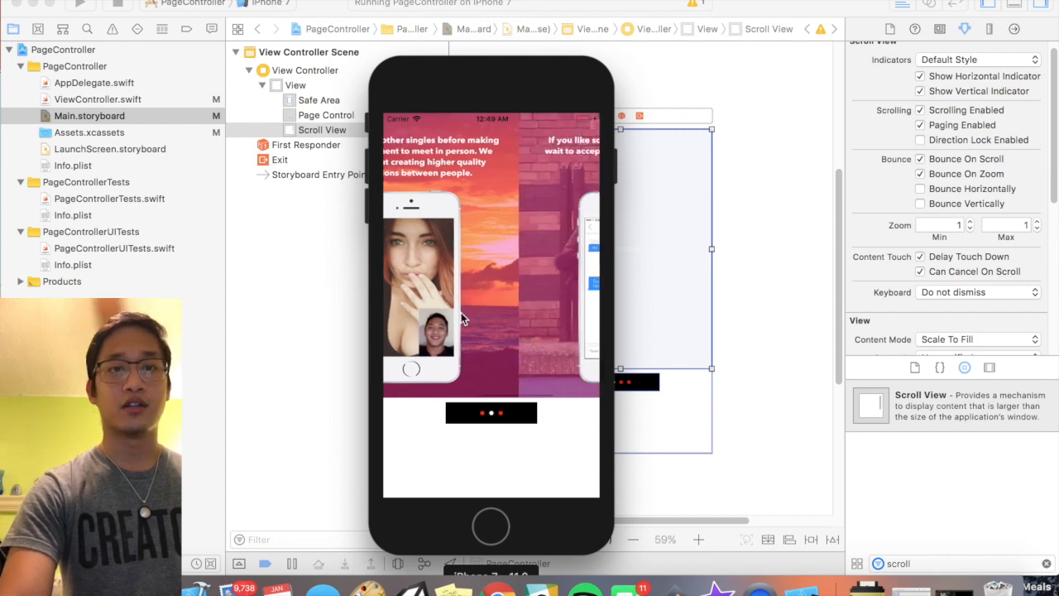